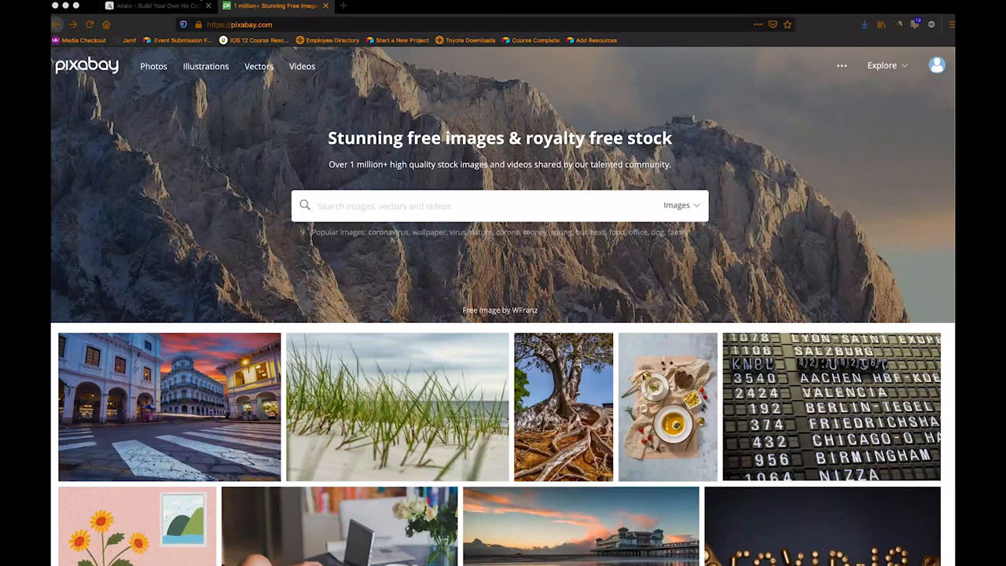
# Sign in to Adalo so the Testing App editor loads with its screens.
pyautogui.click(154, 6)
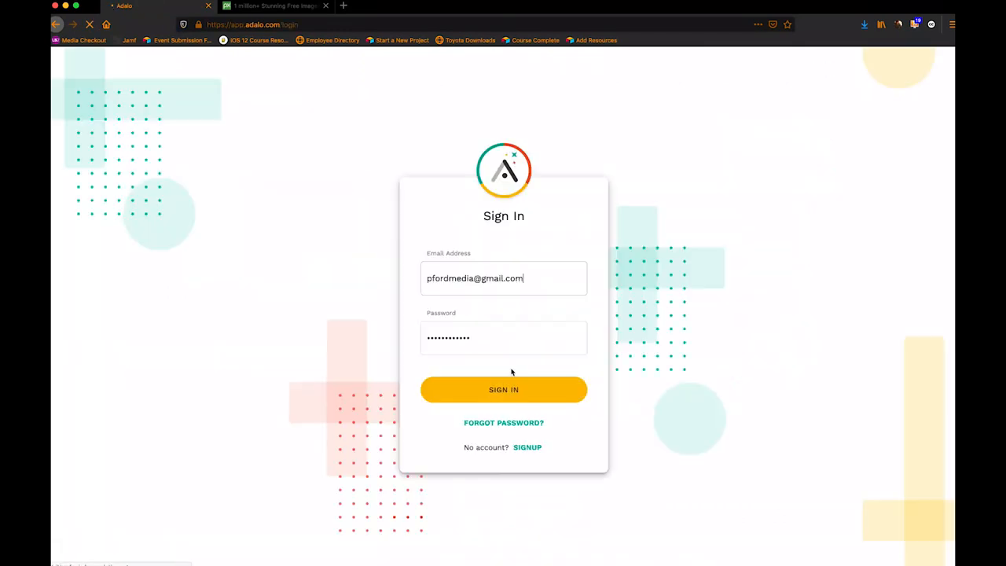
pyautogui.click(503, 389)
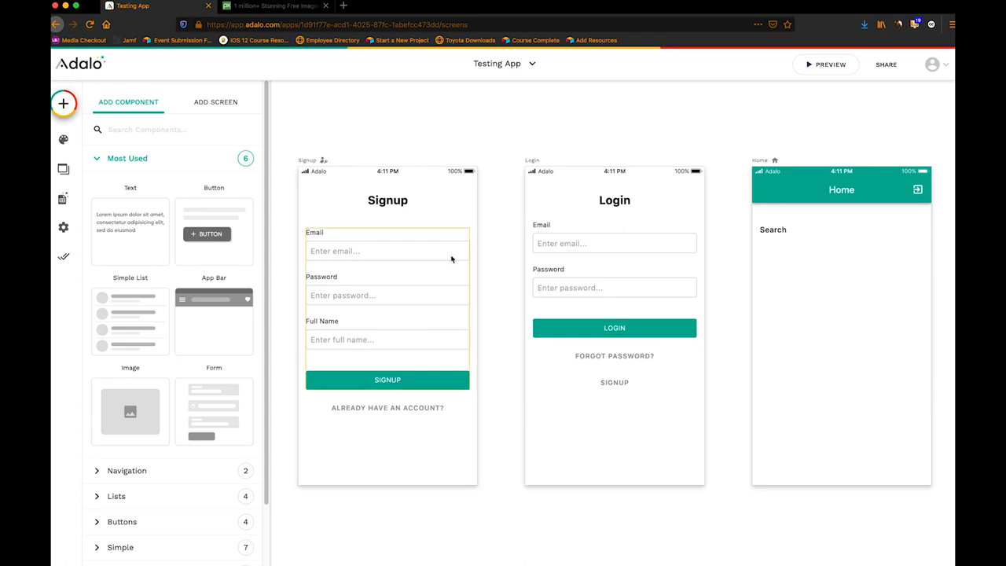
pyautogui.moveTo(63, 198)
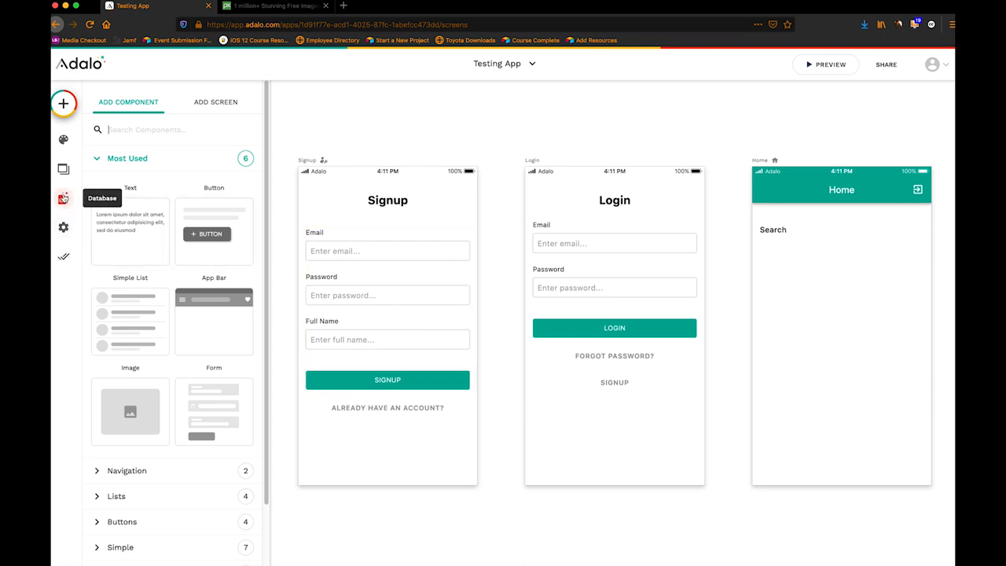
# Add a new external collection from the database panel and name it Images.
pyautogui.click(63, 198)
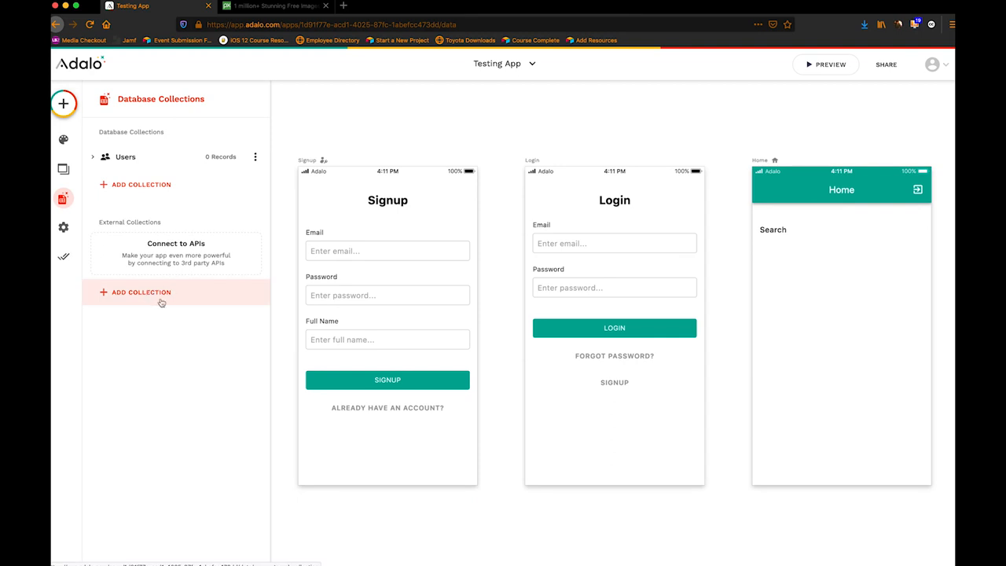
pyautogui.click(142, 292)
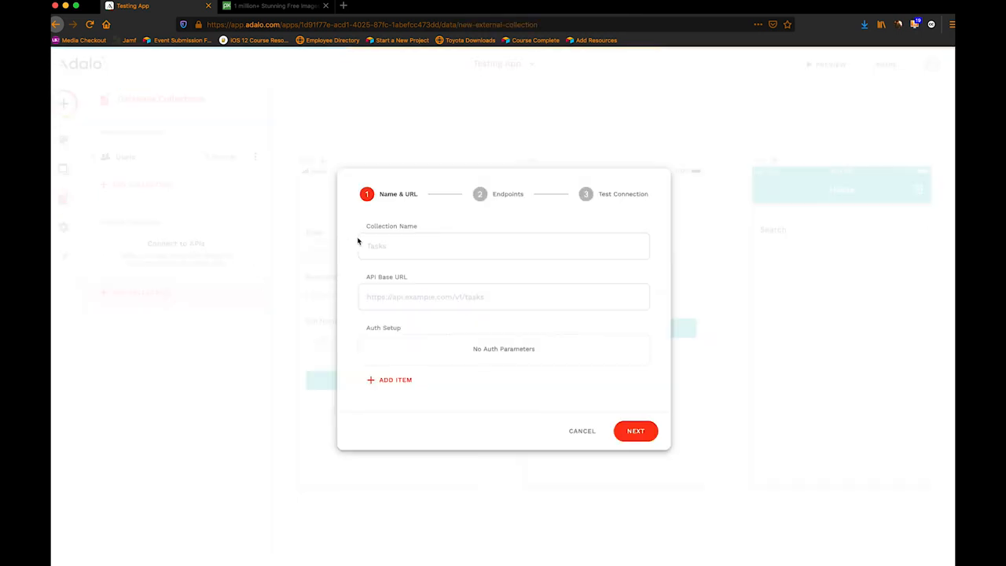
pyautogui.write('Images')
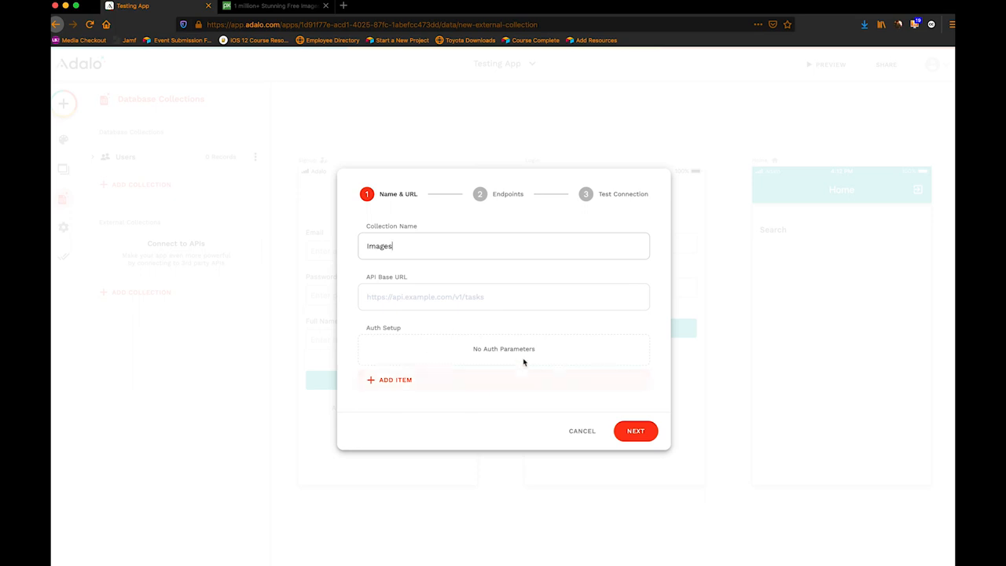
# Show the Header / Query Param options for a new auth item.
pyautogui.click(503, 349)
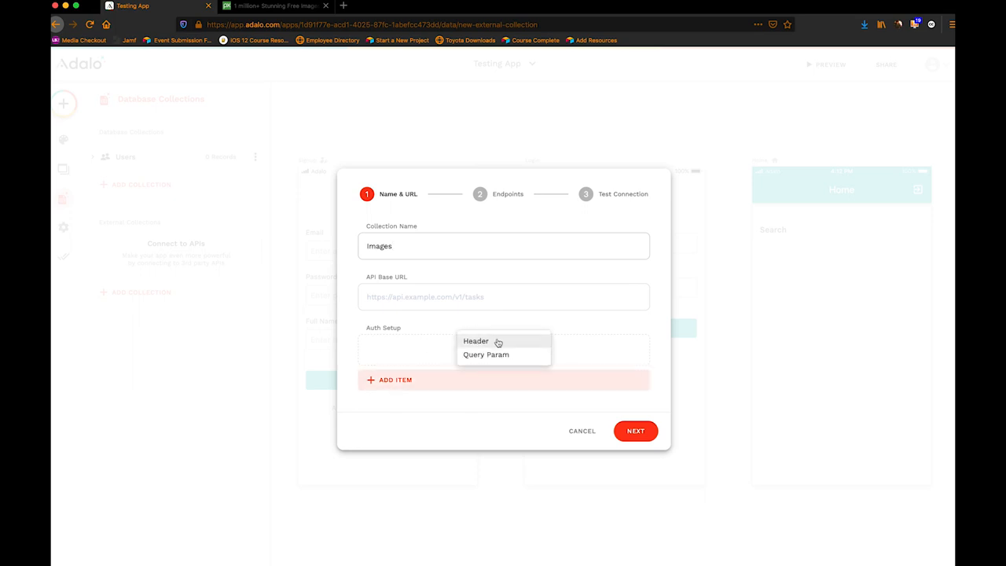
pyautogui.moveTo(486, 356)
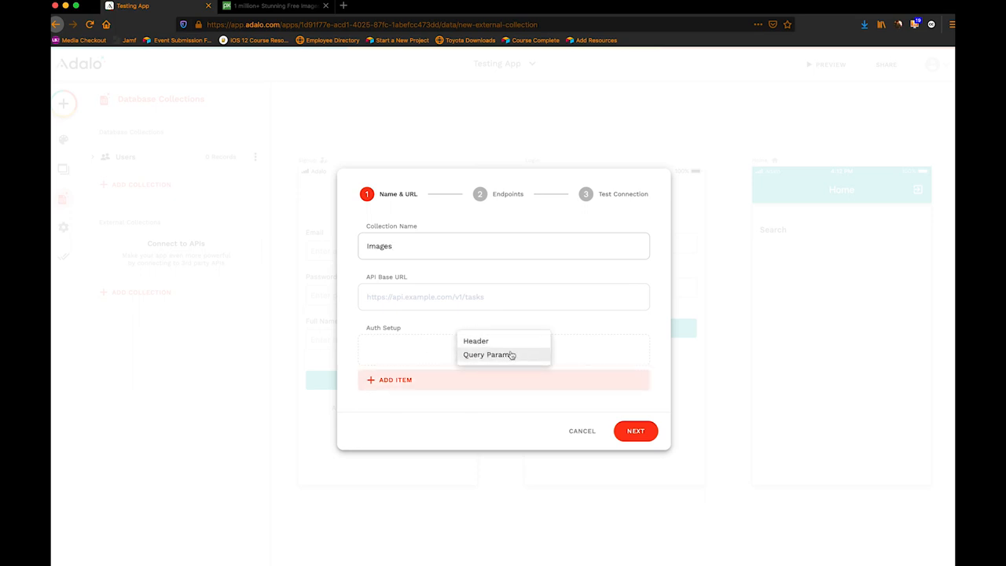
pyautogui.moveTo(488, 356)
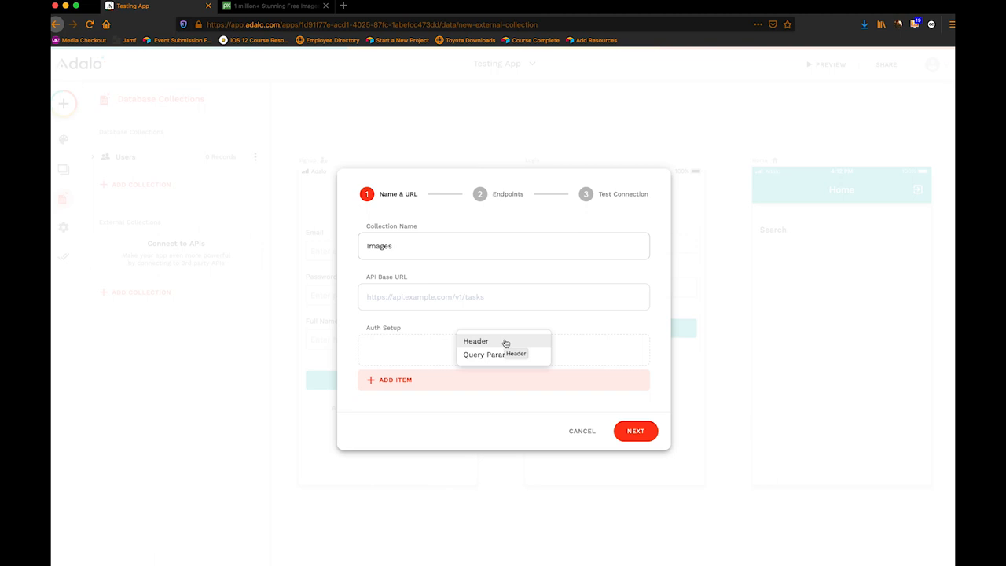
pyautogui.moveTo(484, 355)
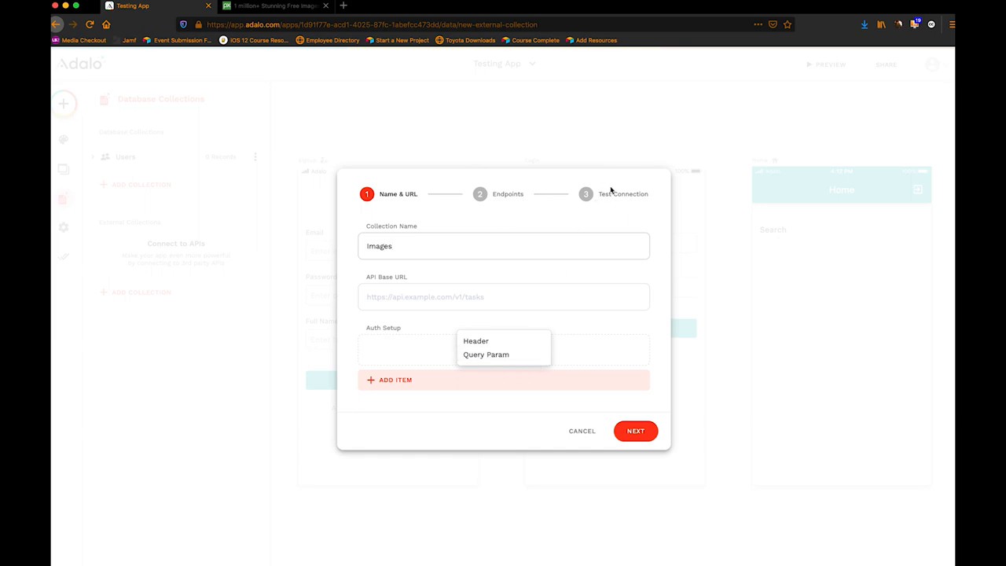
pyautogui.moveTo(617, 195)
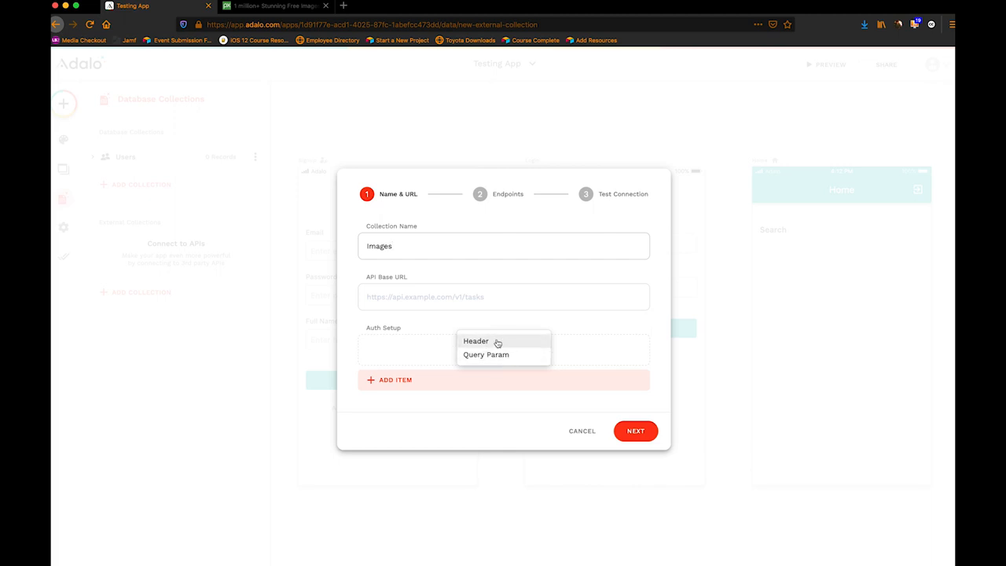
pyautogui.moveTo(535, 261)
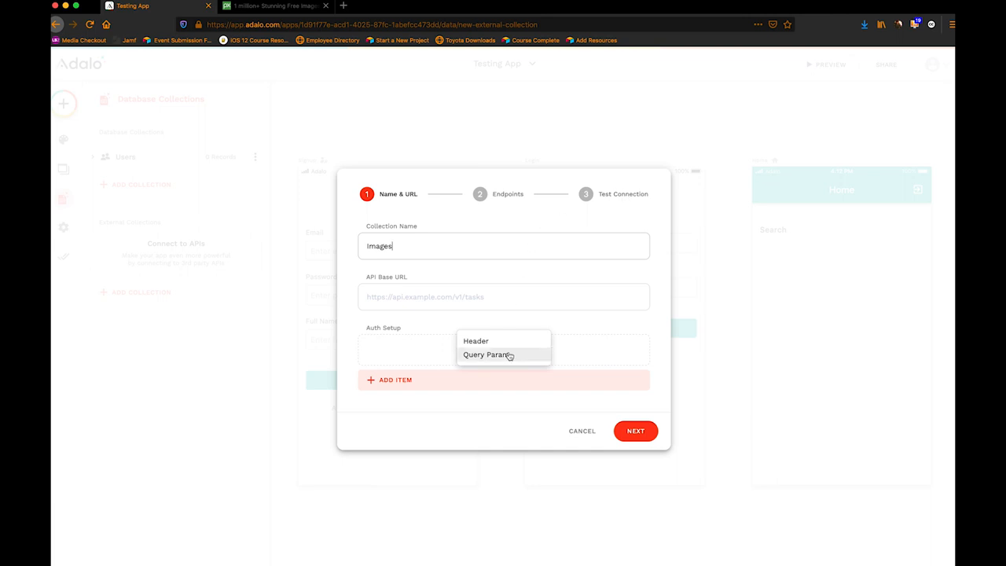
pyautogui.moveTo(519, 215)
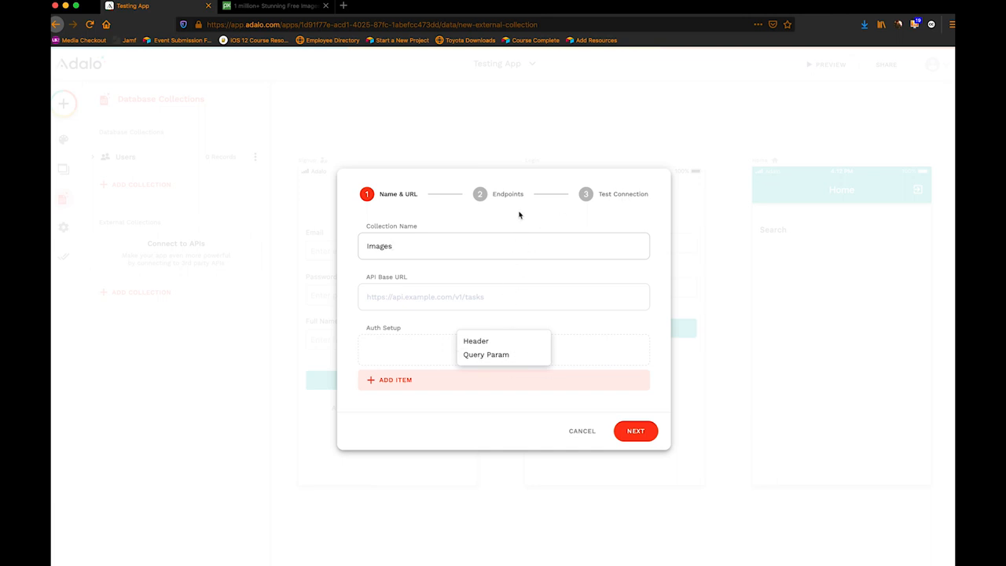
pyautogui.moveTo(516, 195)
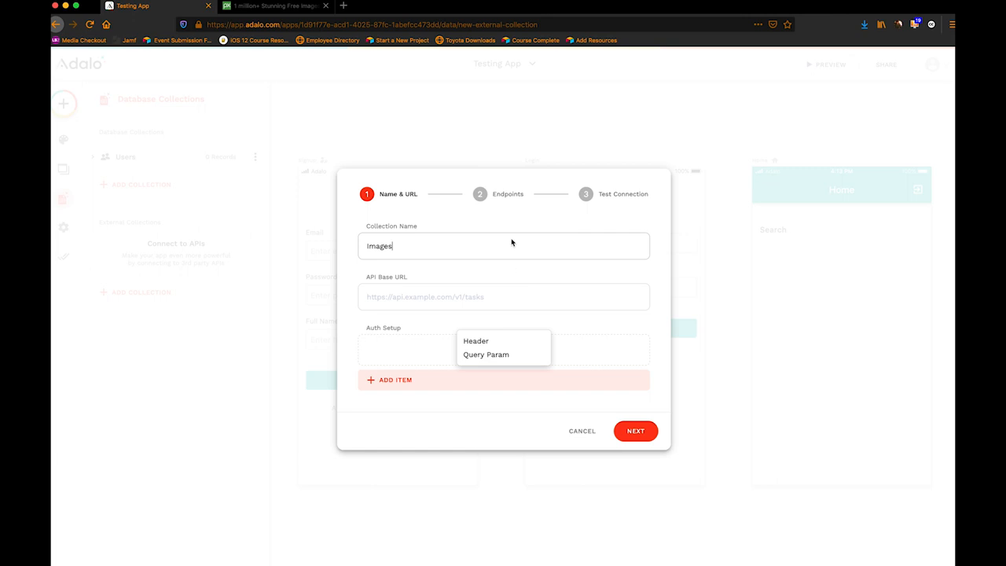
pyautogui.moveTo(486, 270)
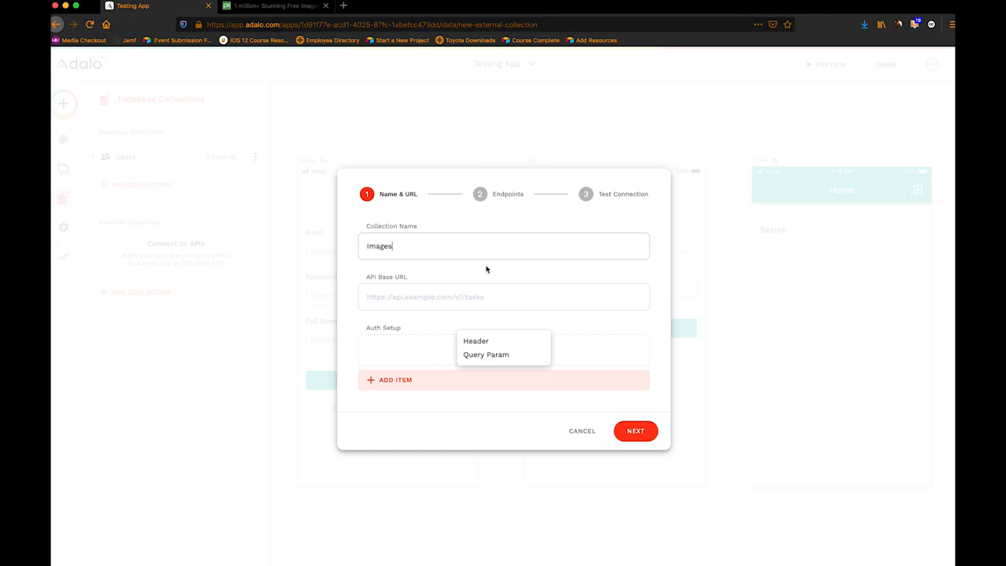
pyautogui.moveTo(507, 237)
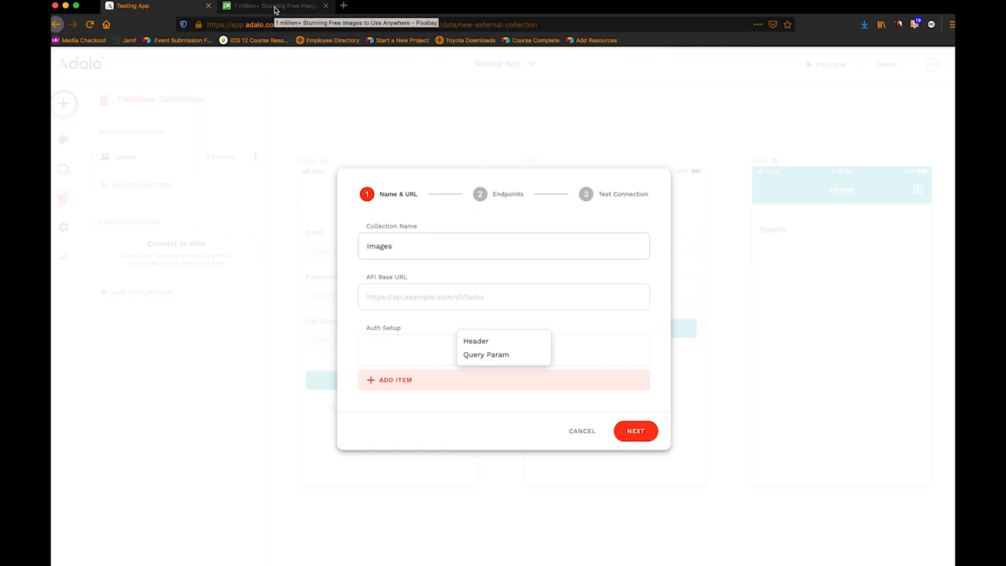
# Switch to the Pixabay tab and navigate to its API documentation page.
pyautogui.click(503, 246)
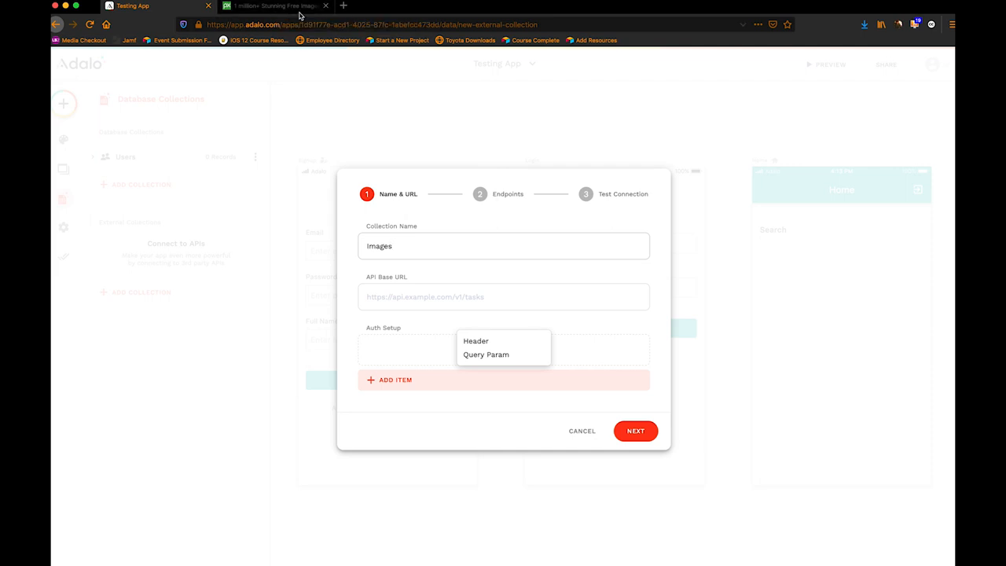
pyautogui.moveTo(425, 280)
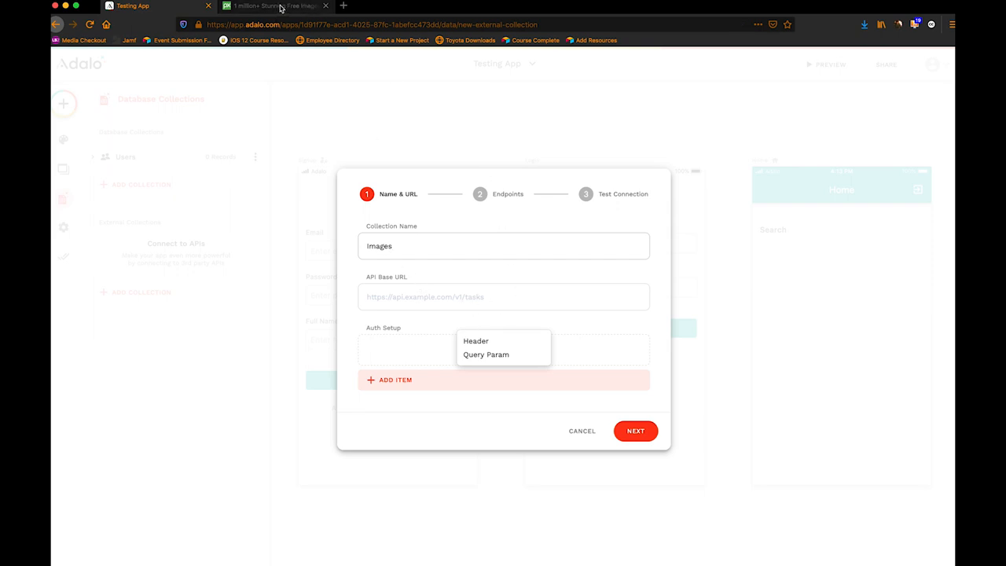
pyautogui.click(275, 6)
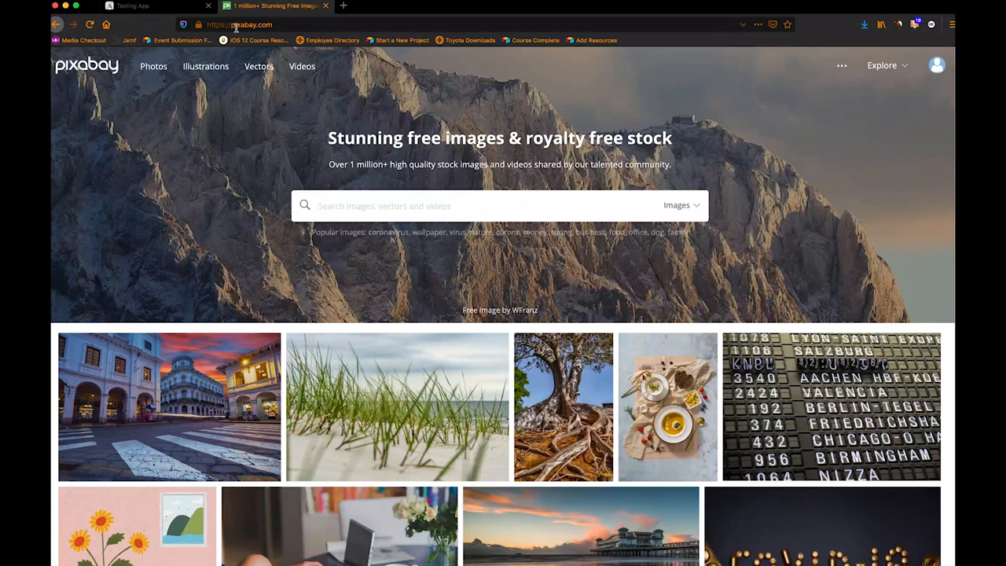
pyautogui.click(936, 66)
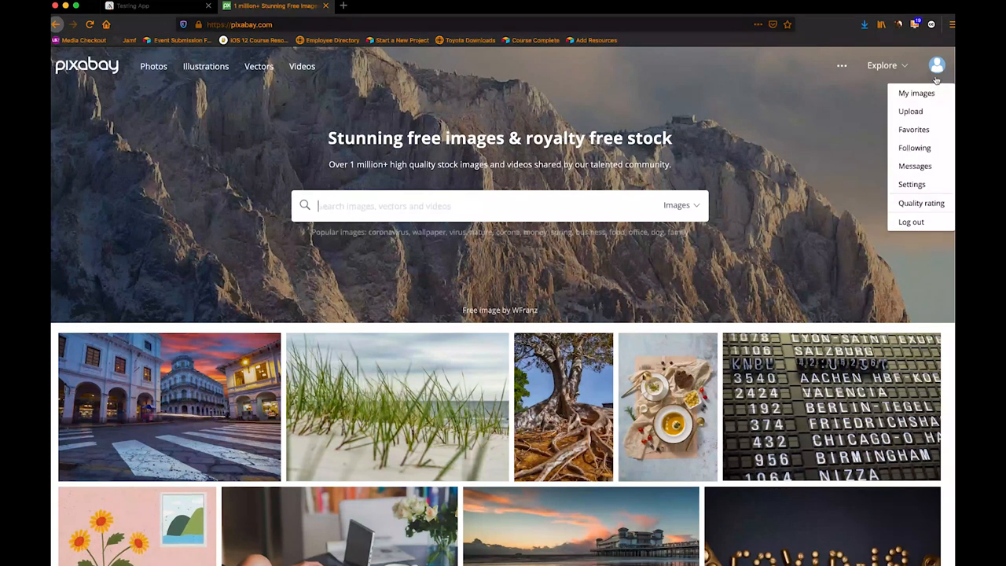
pyautogui.click(937, 67)
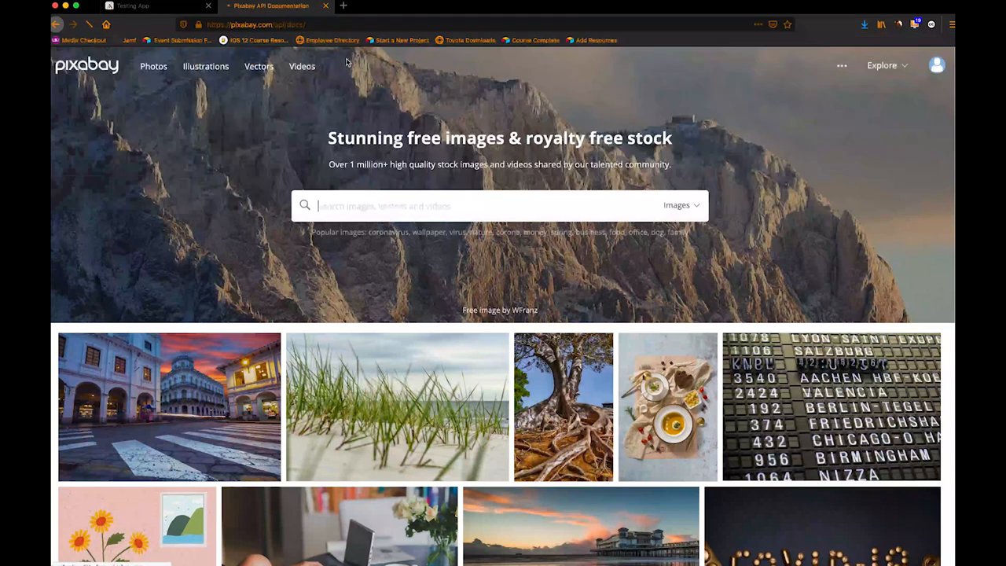
# Scroll the Pixabay docs down to the Search Images endpoint and its parameters.
pyautogui.click(271, 7)
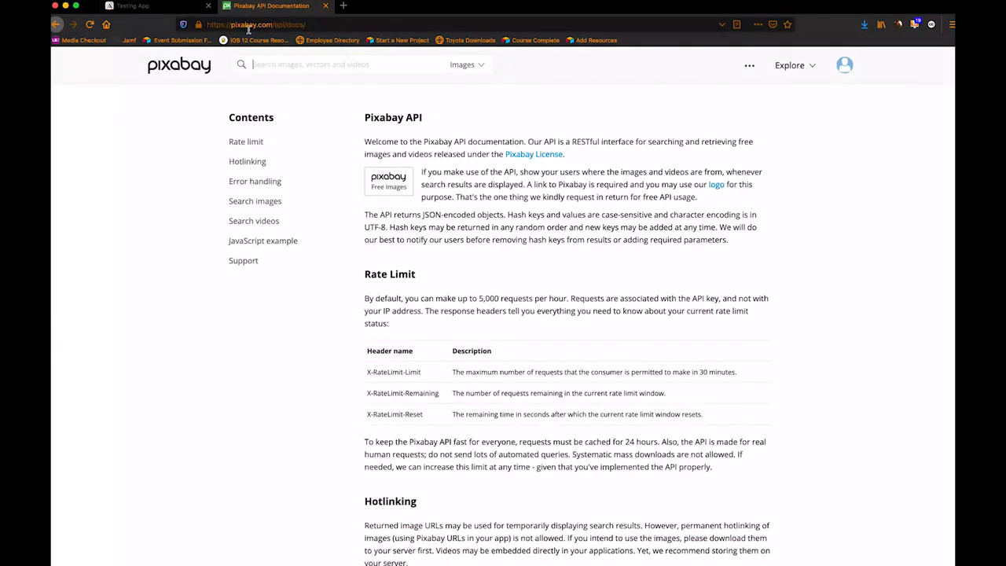
pyautogui.moveTo(329, 23)
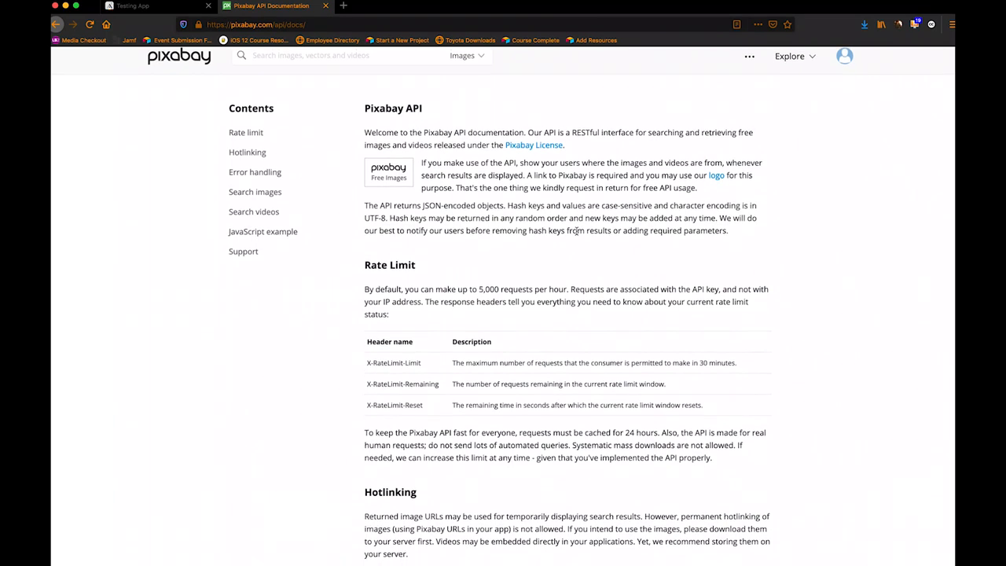
pyautogui.scroll(-3)
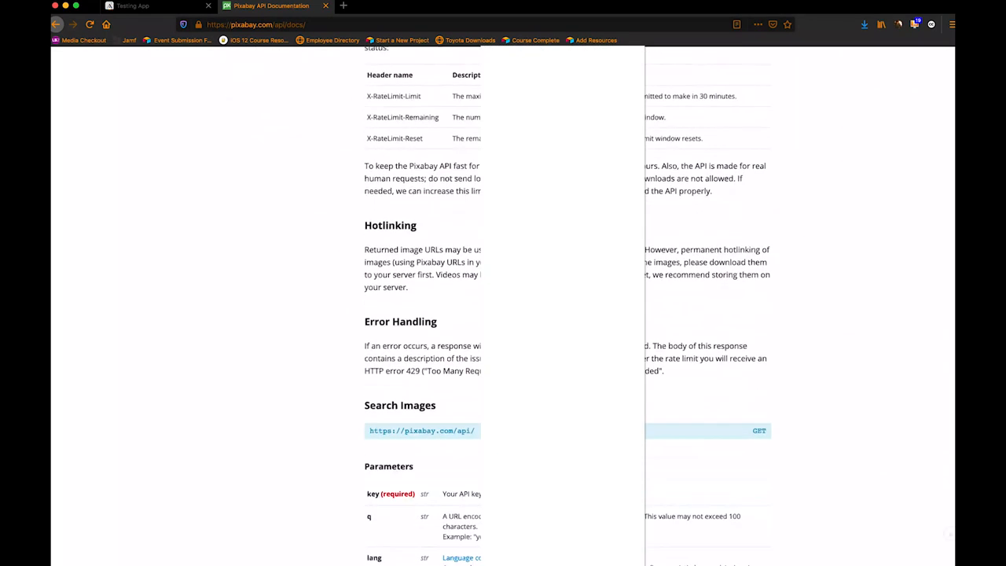
pyautogui.scroll(-3)
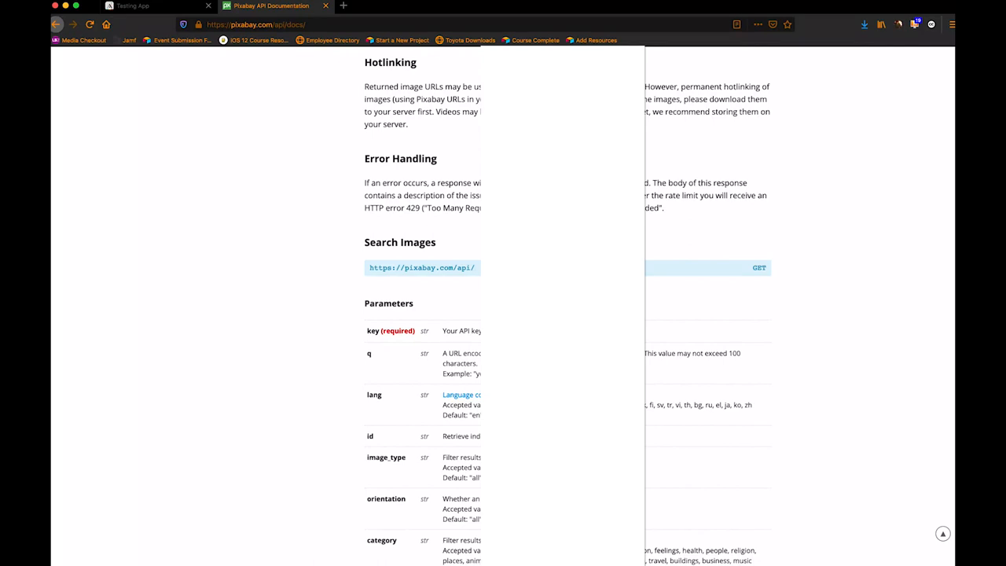
pyautogui.moveTo(456, 330)
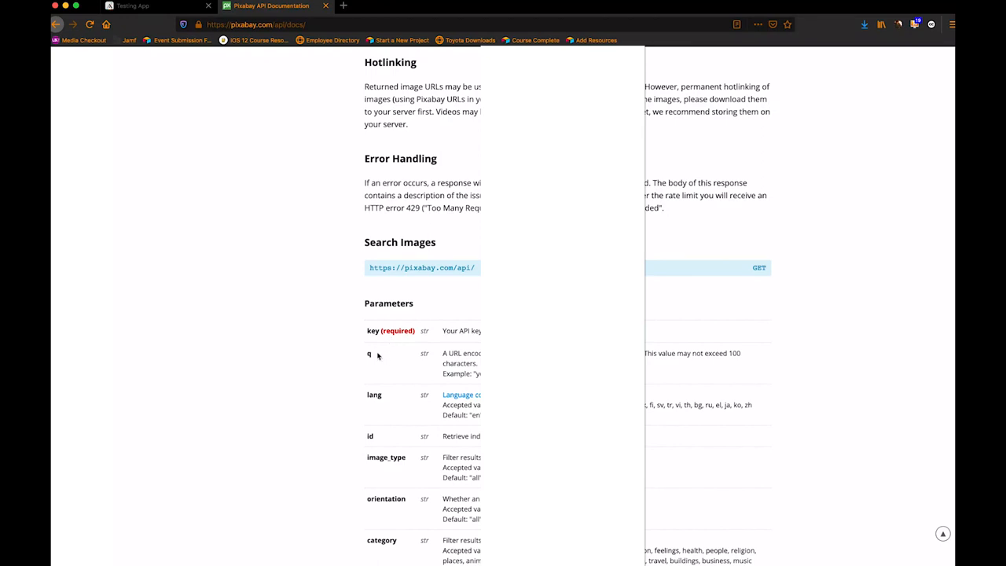
pyautogui.moveTo(372, 355)
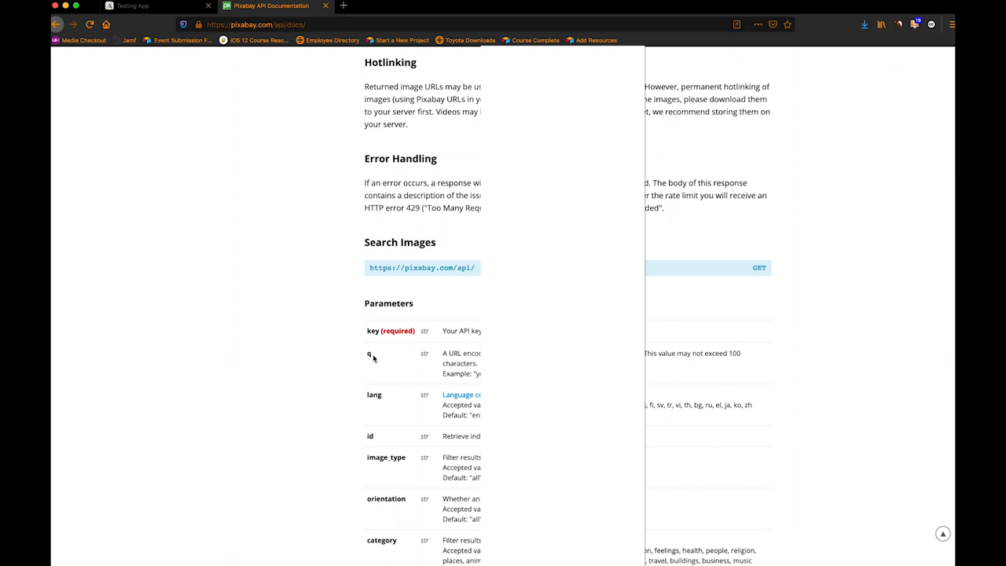
pyautogui.moveTo(361, 354)
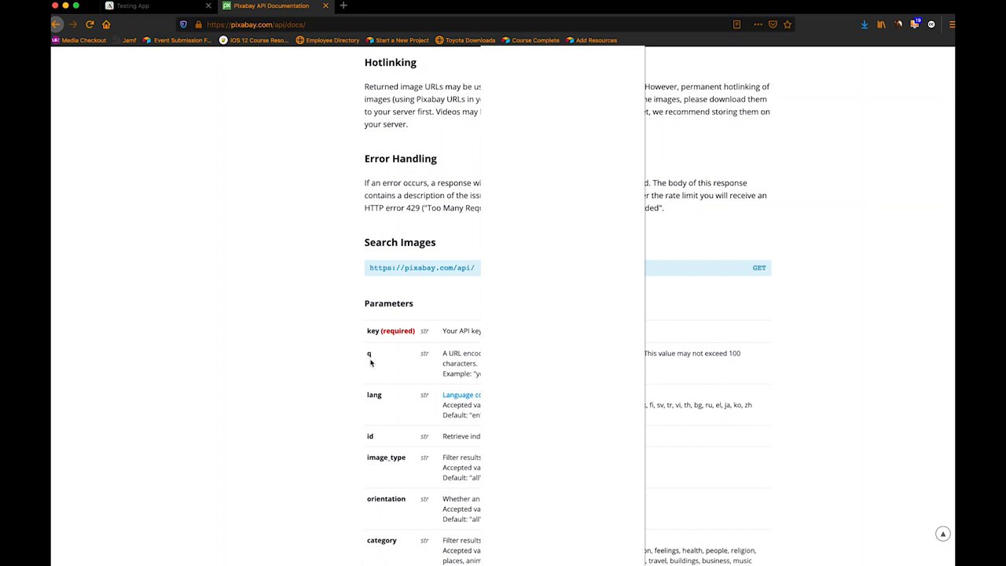
pyautogui.moveTo(390, 353)
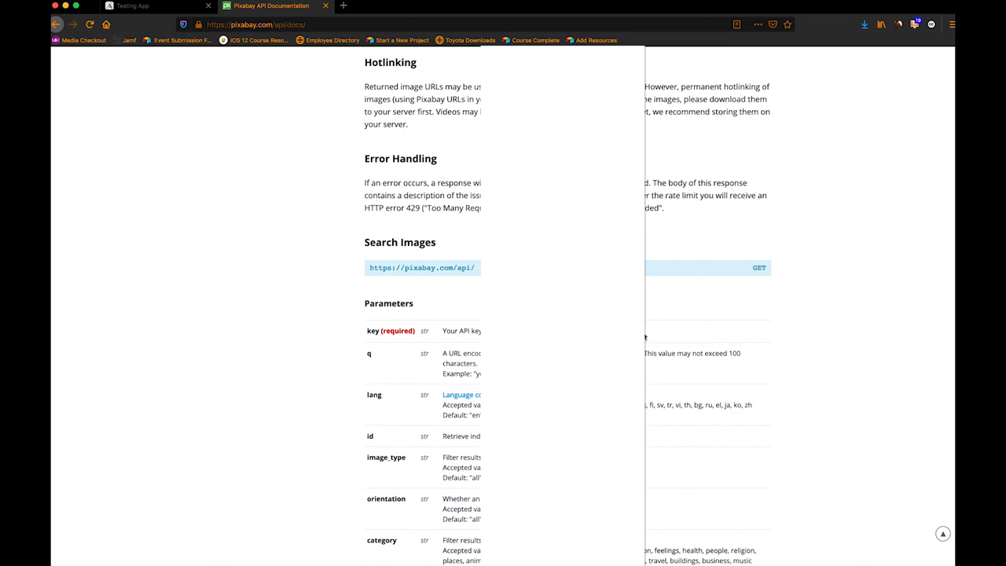
pyautogui.moveTo(645, 338)
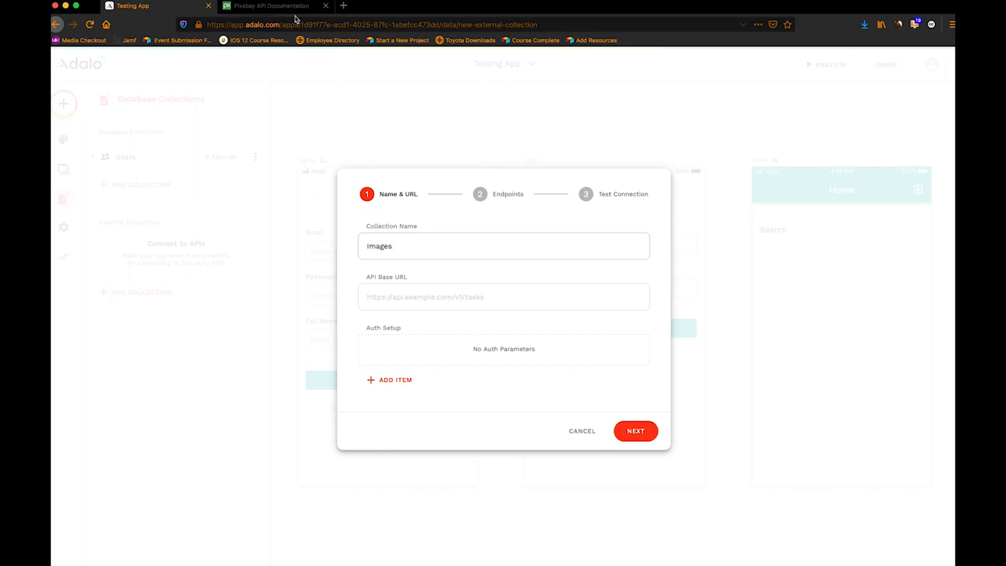
pyautogui.click(270, 6)
pyautogui.write('https://pixabay.com/api/')
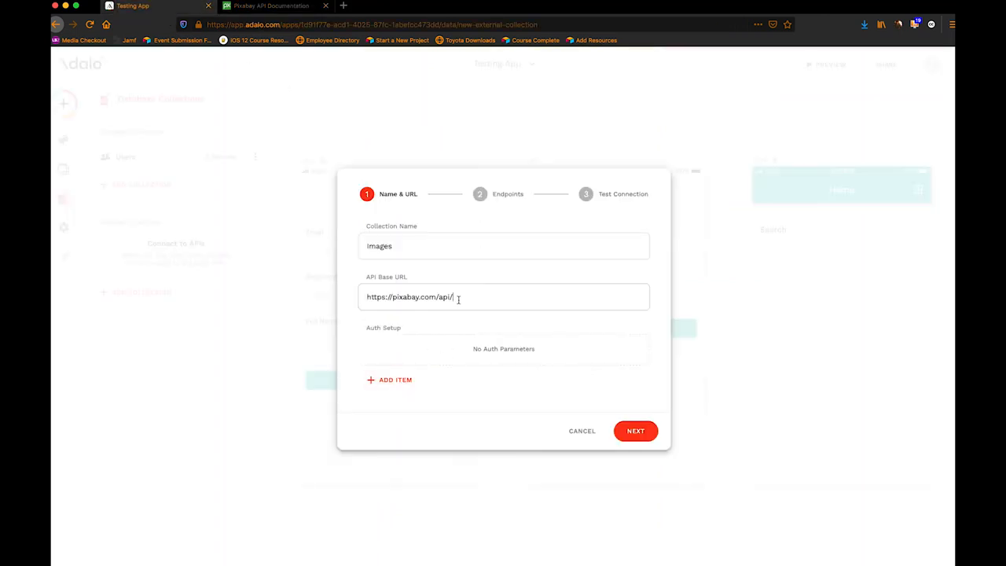
pyautogui.click(396, 379)
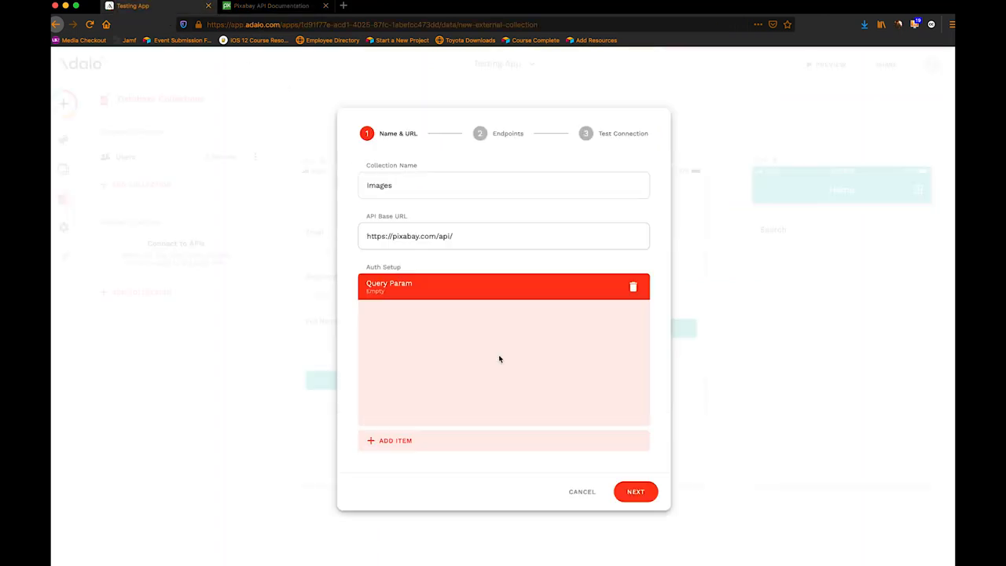
pyautogui.click(503, 286)
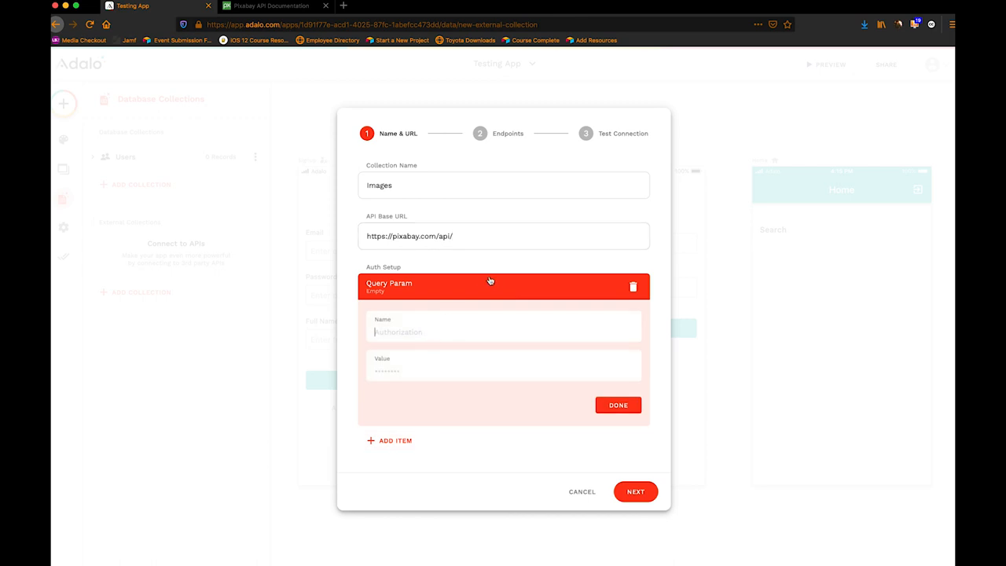
pyautogui.write('k')
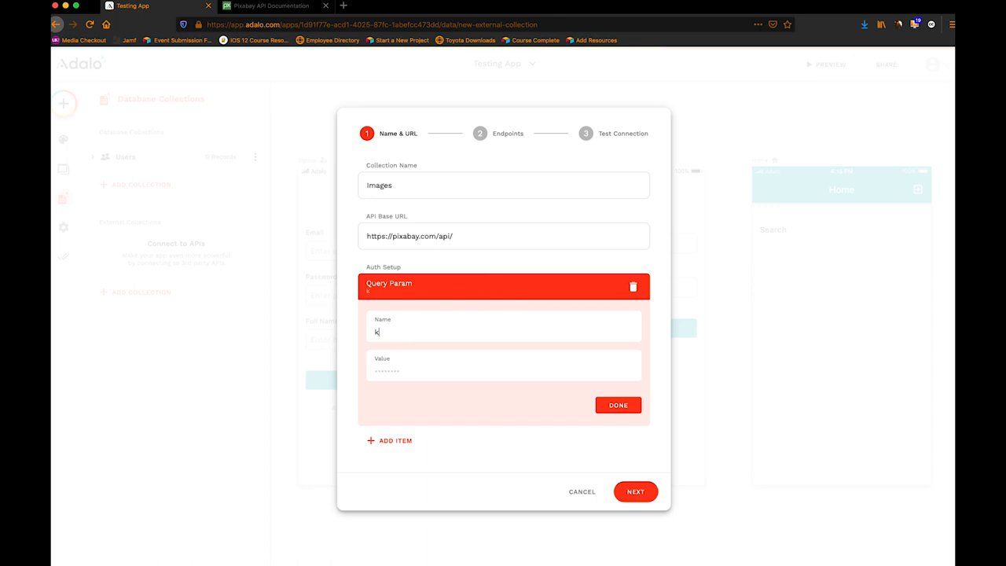
pyautogui.write('ey')
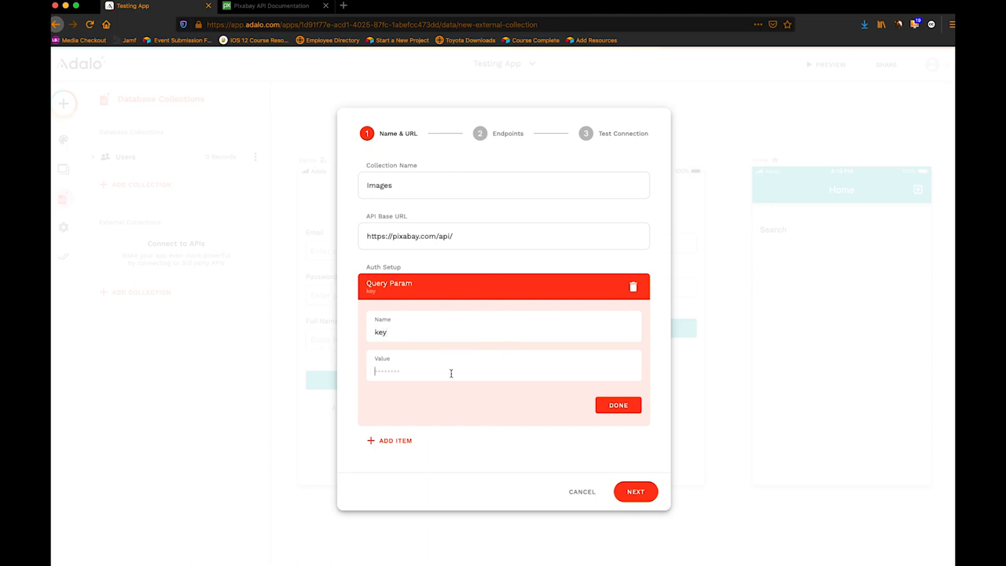
pyautogui.write('https://pixabay.com/api/')
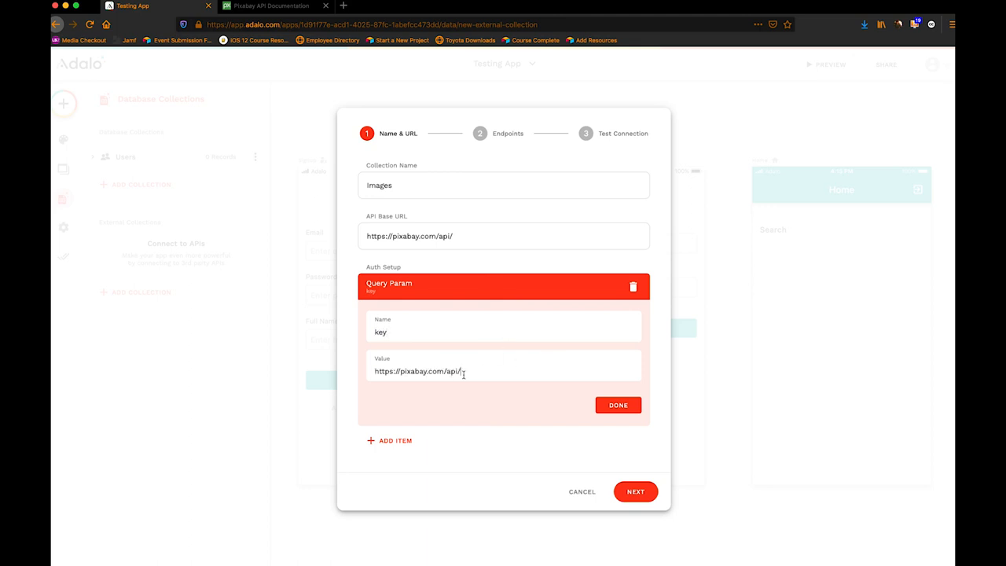
pyautogui.click(271, 7)
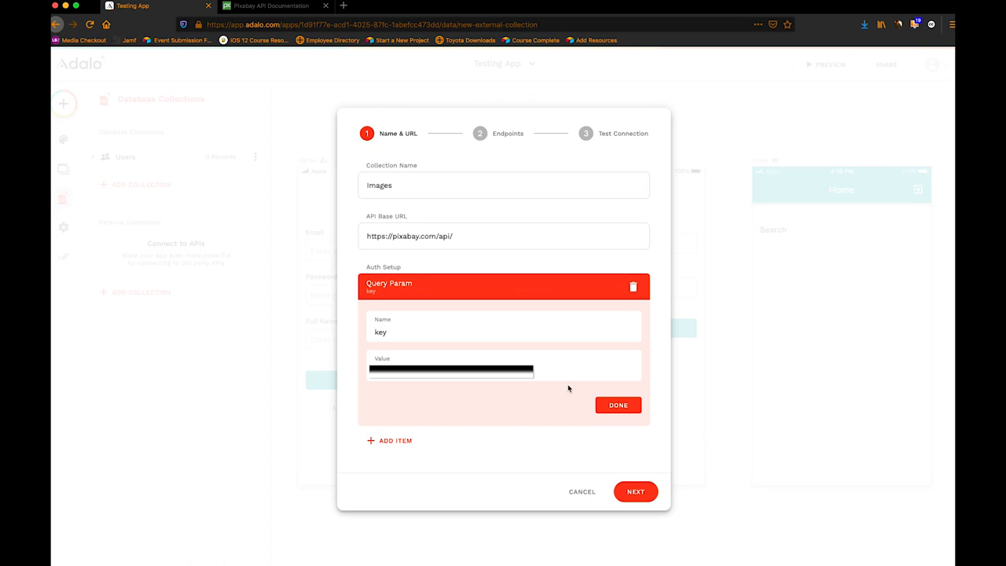
pyautogui.click(618, 406)
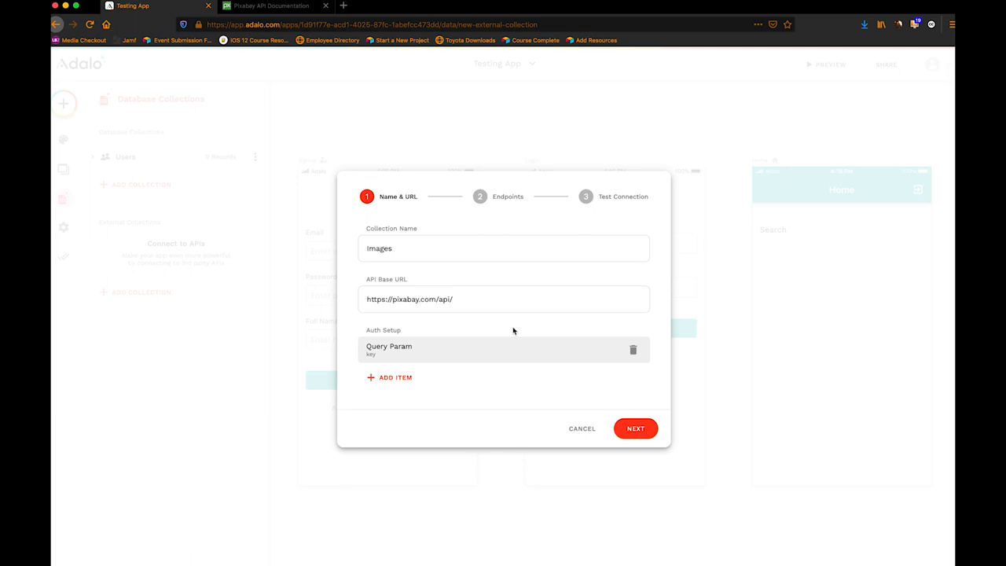
pyautogui.moveTo(511, 331)
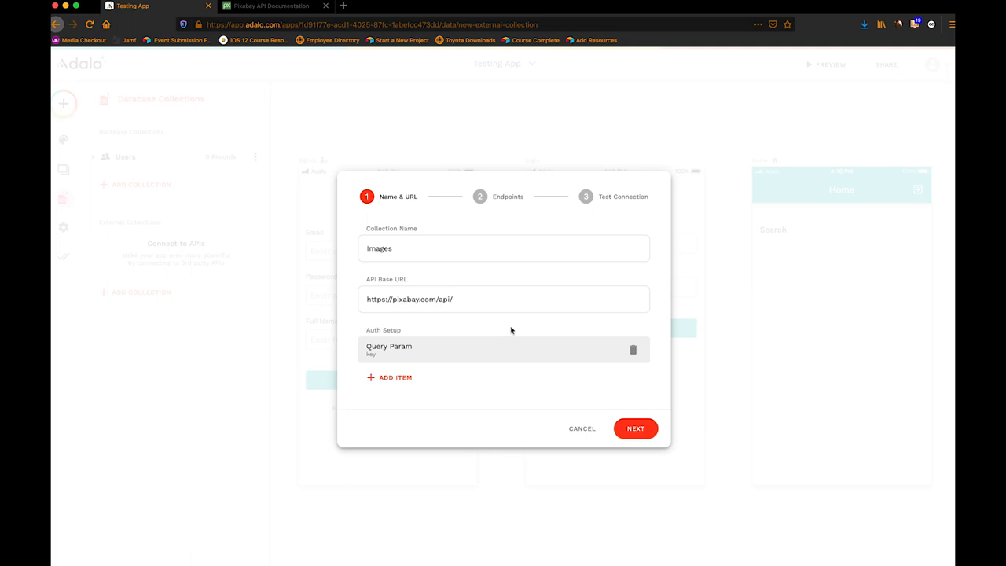
pyautogui.moveTo(498, 326)
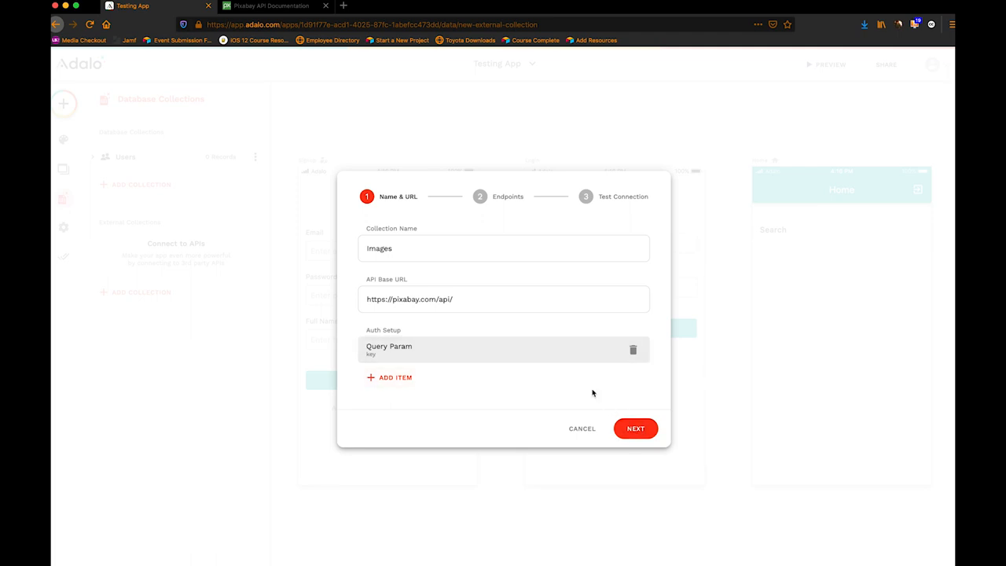
# On the endpoints step, set the Get All results key to 'hits' and save it.
pyautogui.click(635, 428)
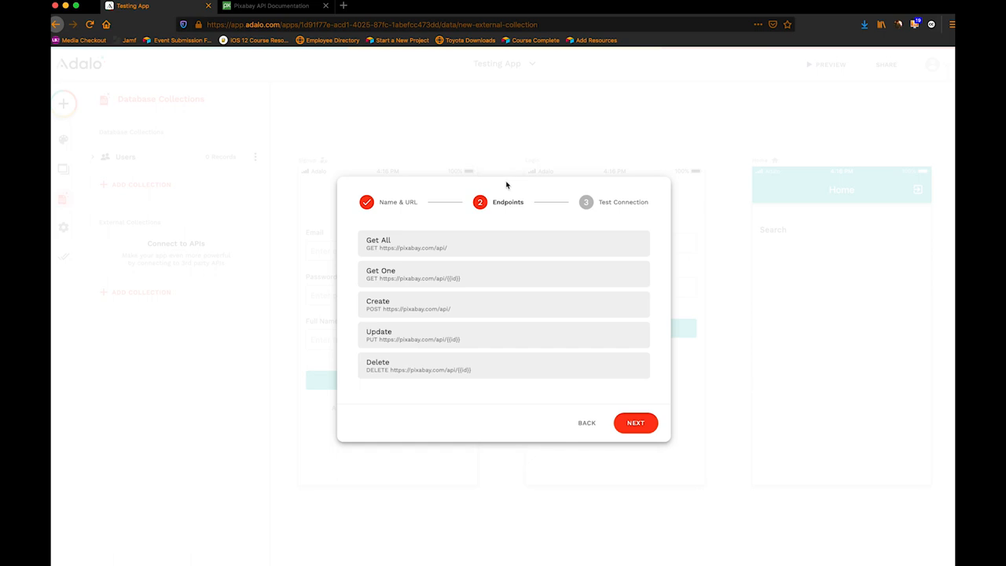
pyautogui.moveTo(503, 191)
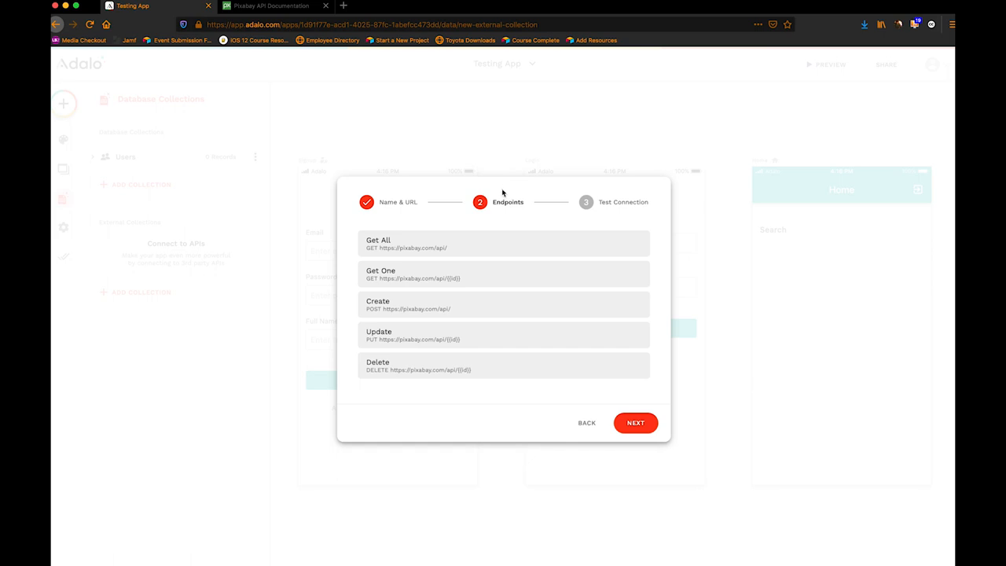
pyautogui.moveTo(503, 243)
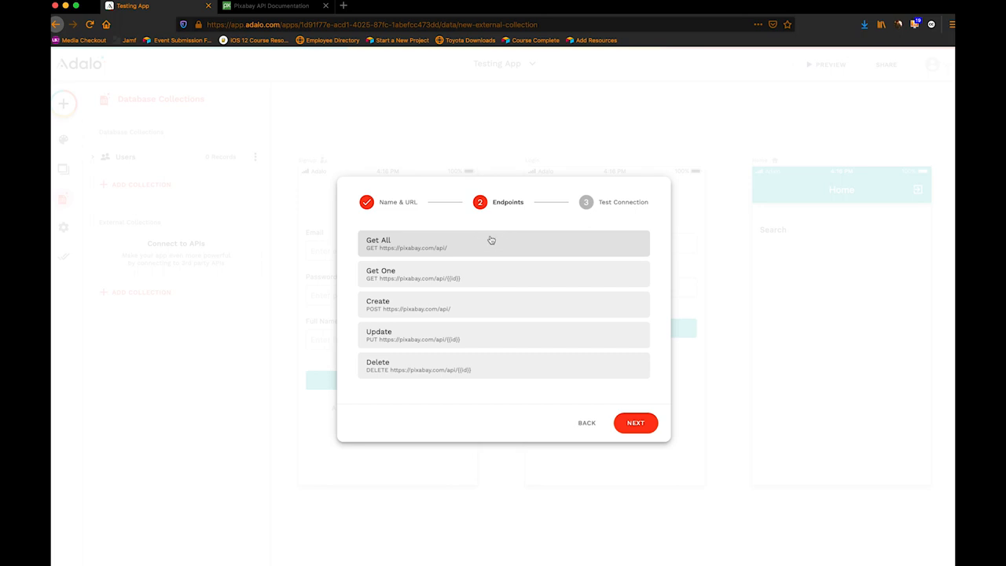
pyautogui.click(503, 244)
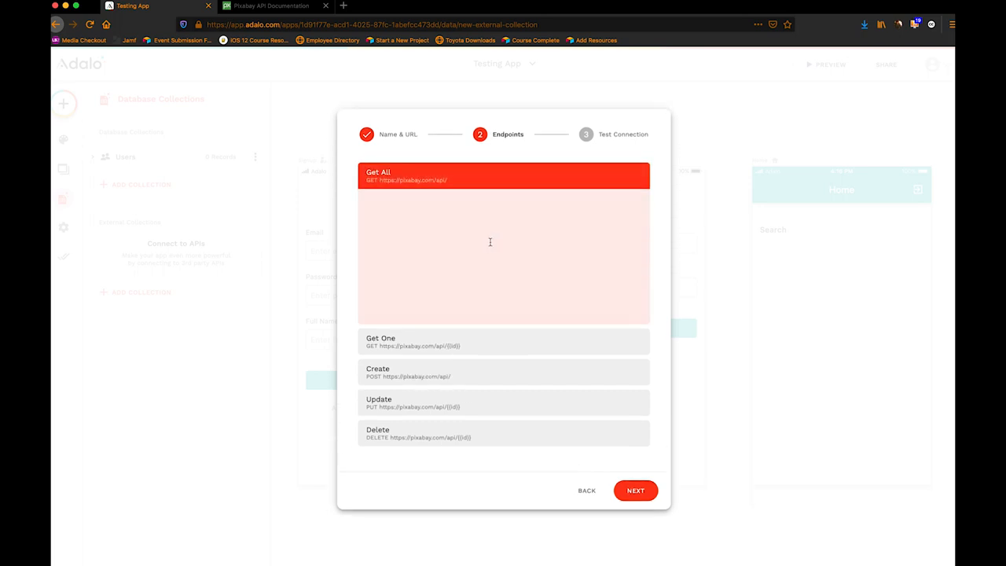
pyautogui.click(503, 176)
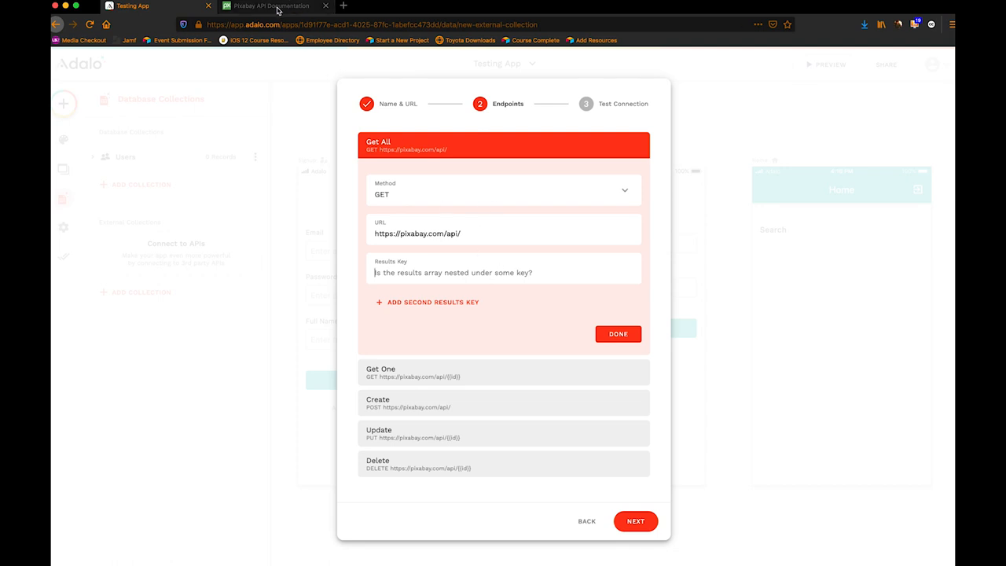
pyautogui.write('hits')
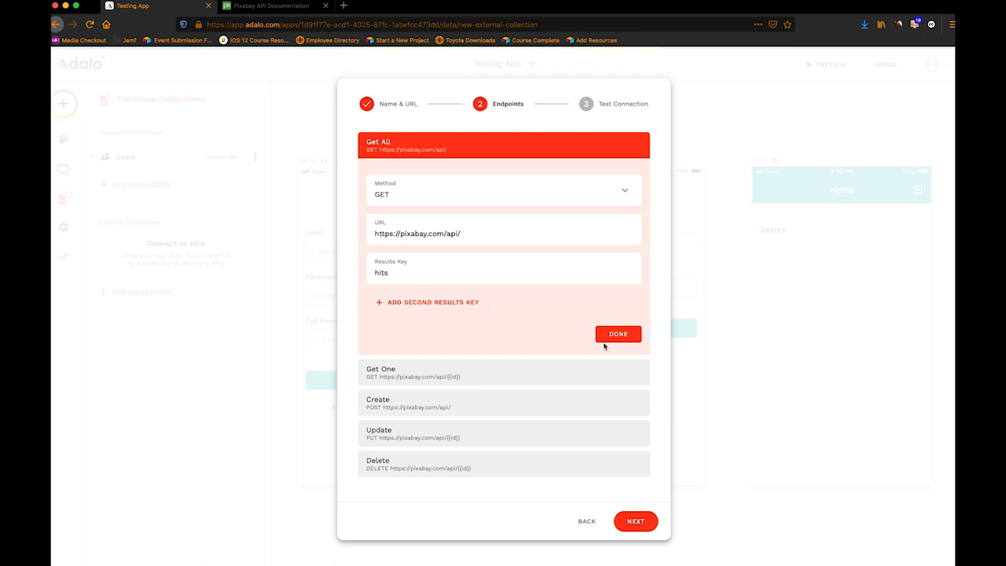
pyautogui.click(617, 333)
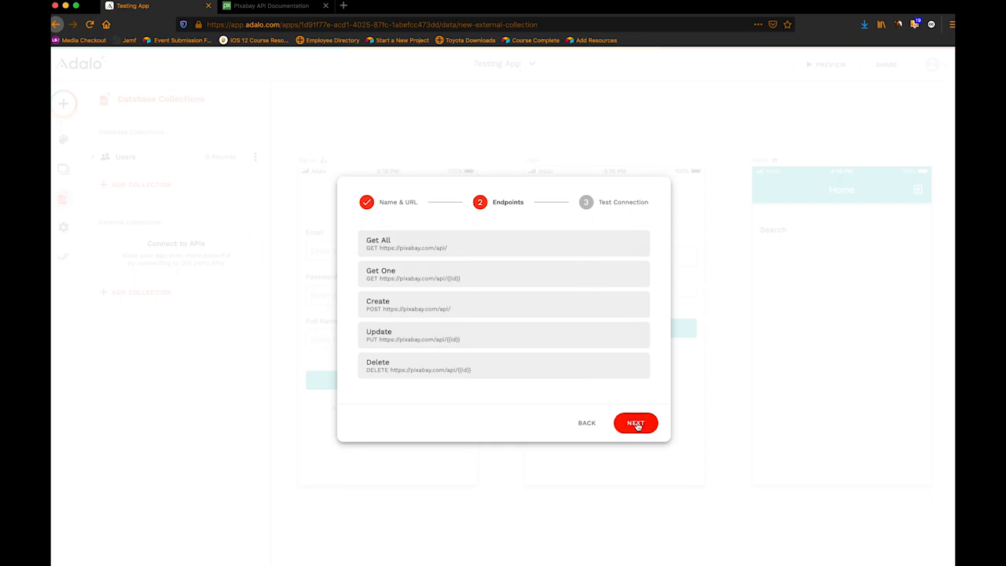
# Run the API test successfully and create the Images external collection.
pyautogui.click(635, 422)
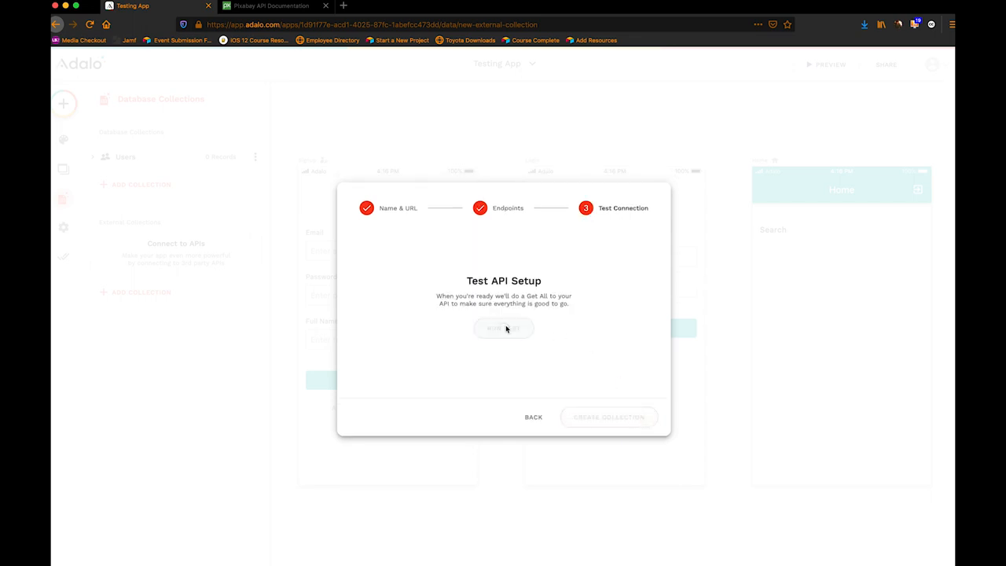
pyautogui.click(503, 329)
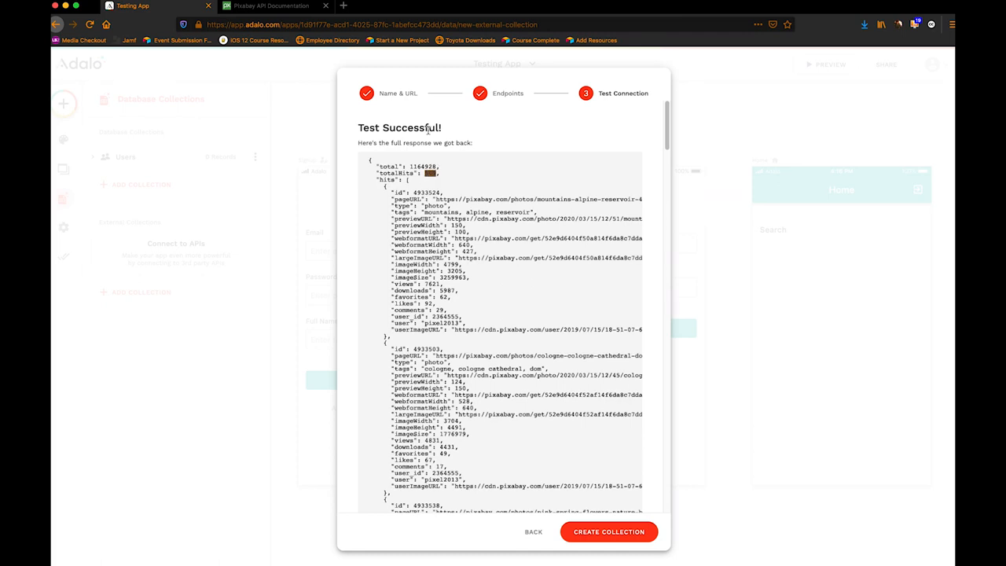
pyautogui.scroll(-3)
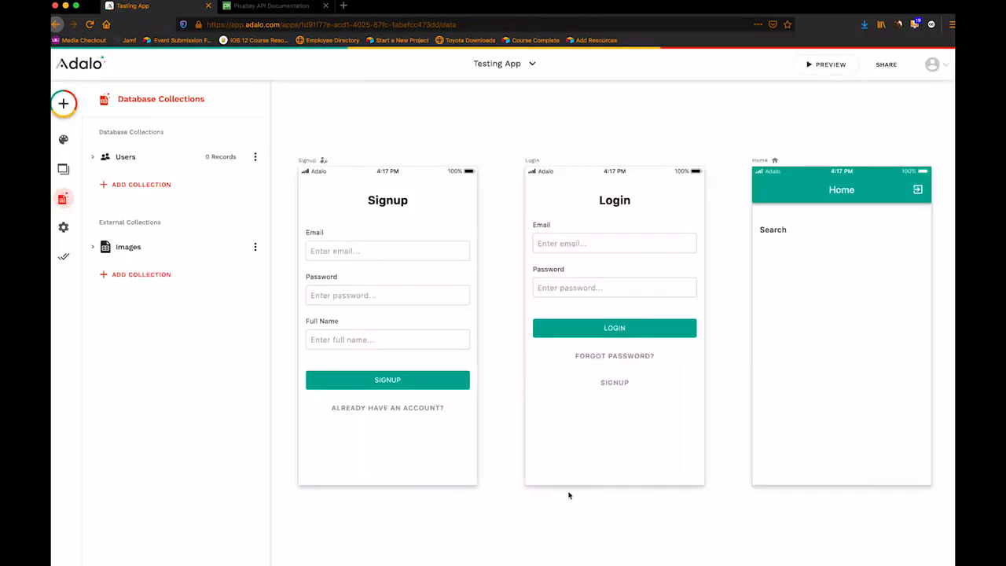
# Leave the collections panel and select the Home screen's Search text element.
pyautogui.click(613, 199)
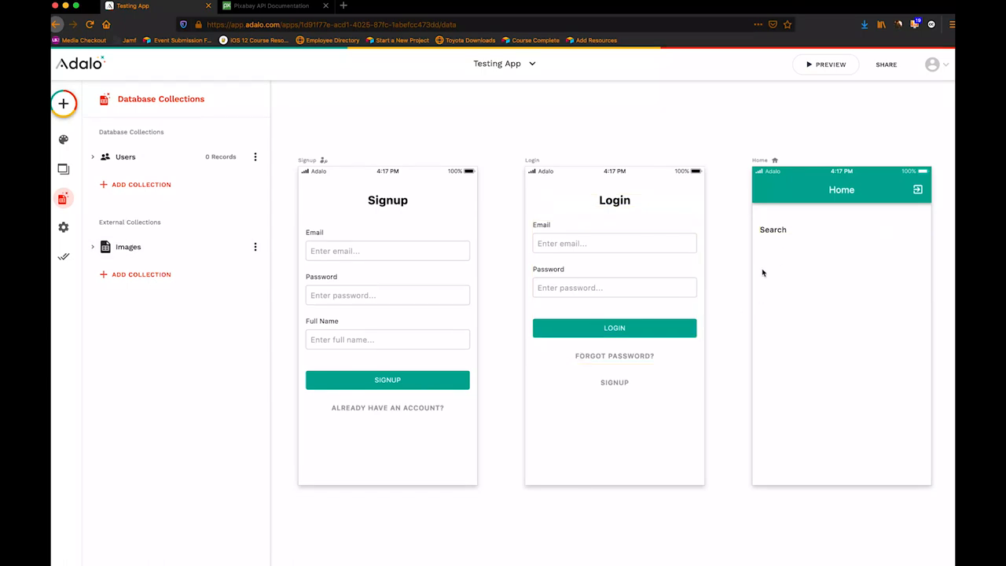
pyautogui.moveTo(893, 273)
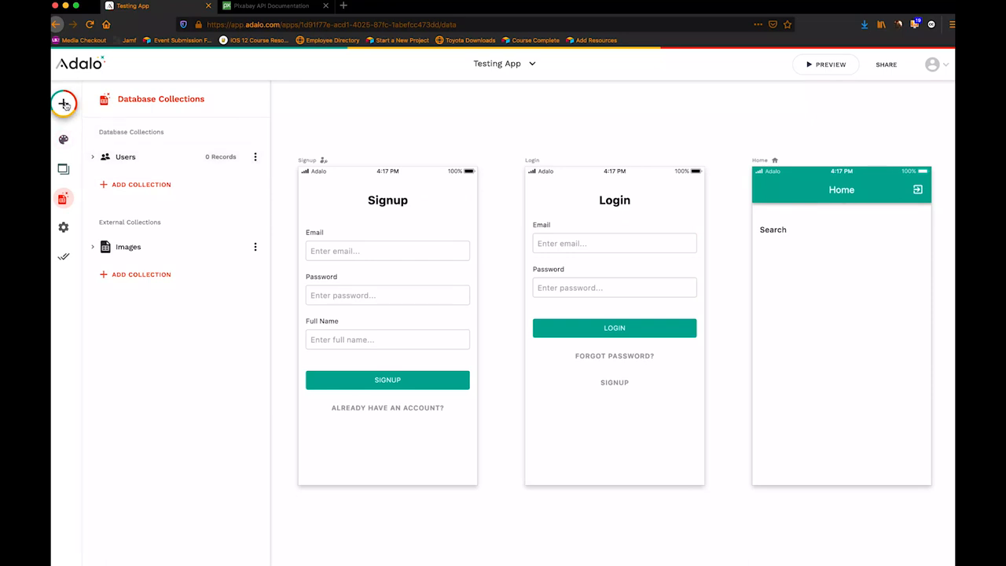
pyautogui.moveTo(789, 264)
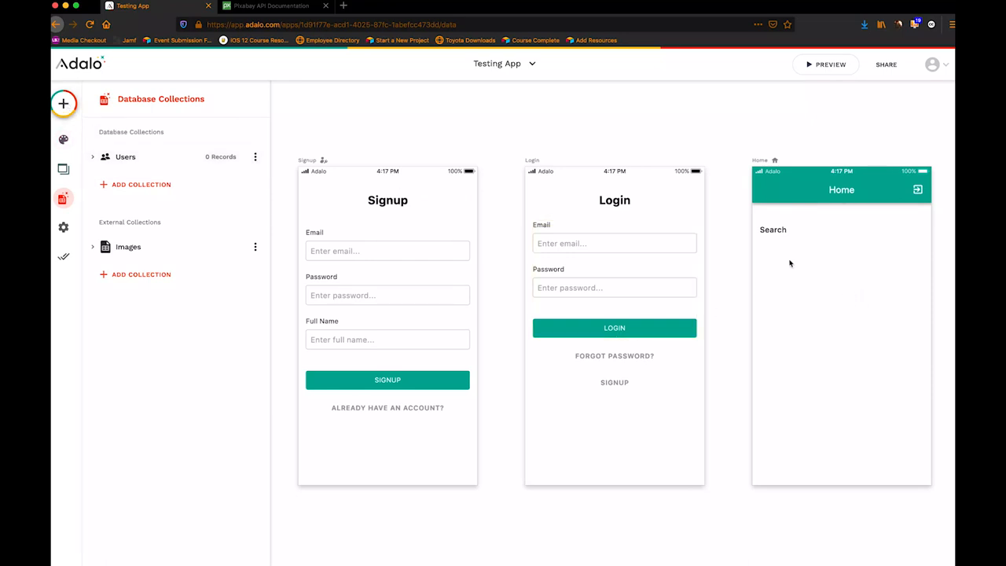
pyautogui.click(774, 230)
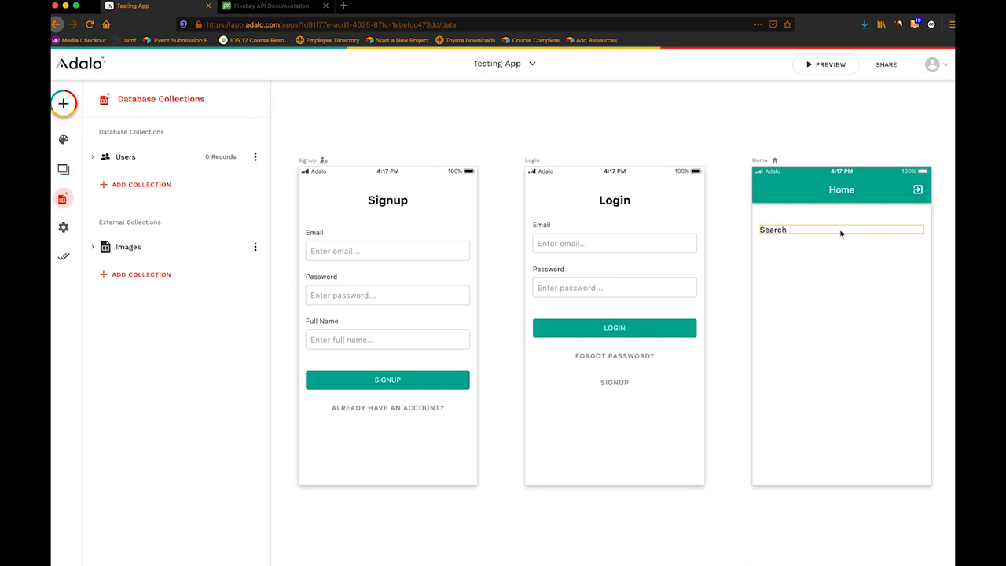
pyautogui.moveTo(725, 481)
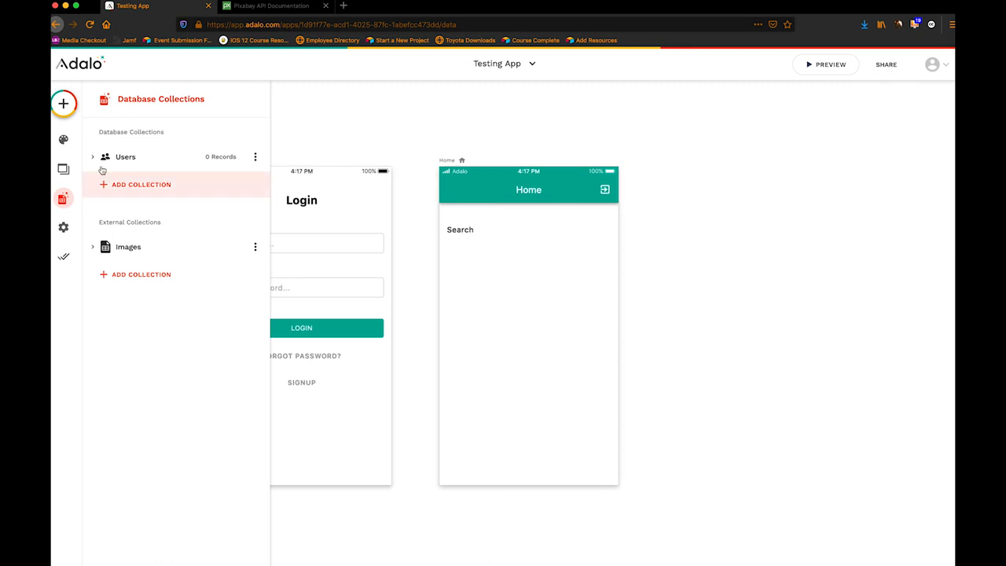
pyautogui.moveTo(890, 440)
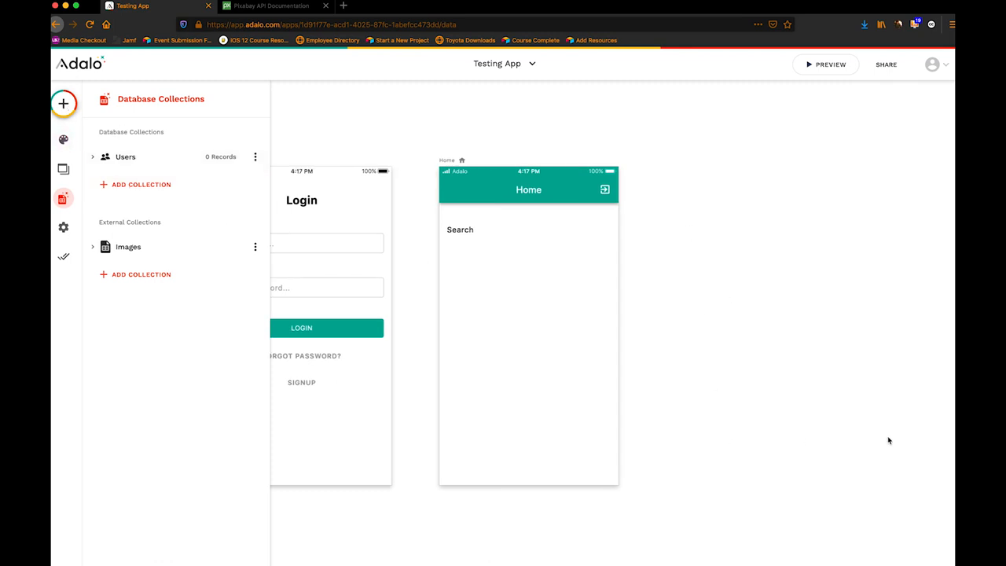
pyautogui.moveTo(432, 307)
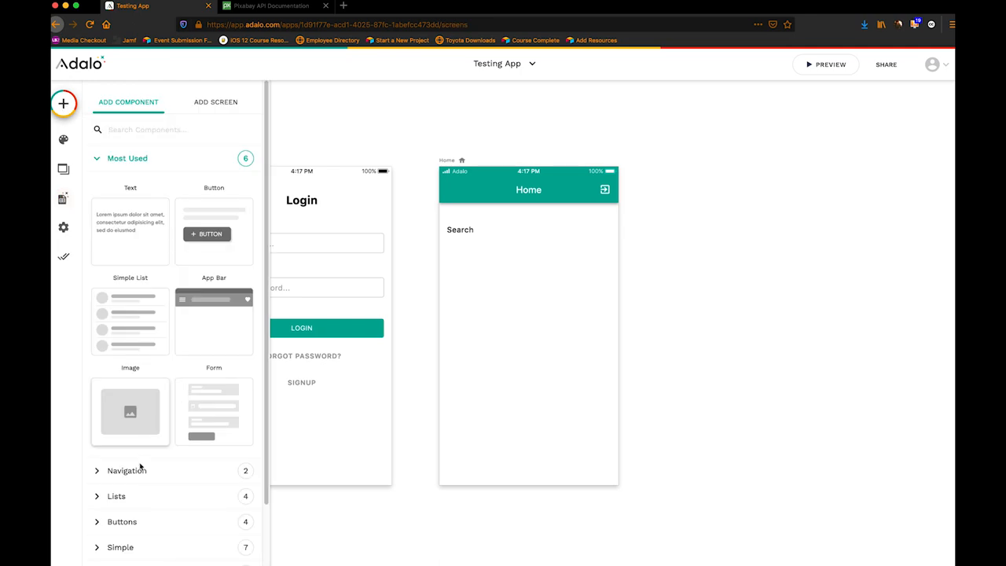
# Place a text input and a Search button with a magnifier icon on Home.
pyautogui.scroll(-3)
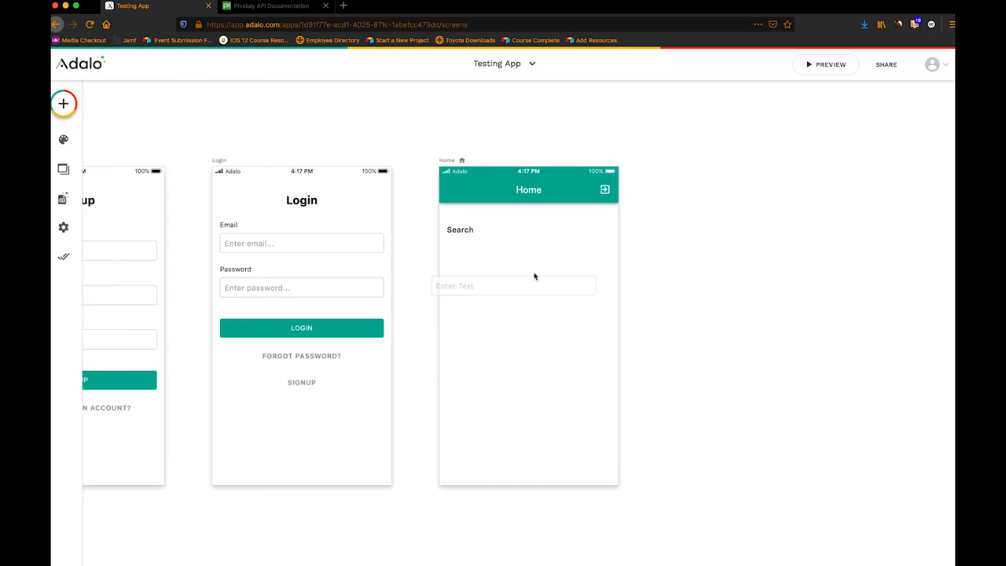
pyautogui.click(516, 286)
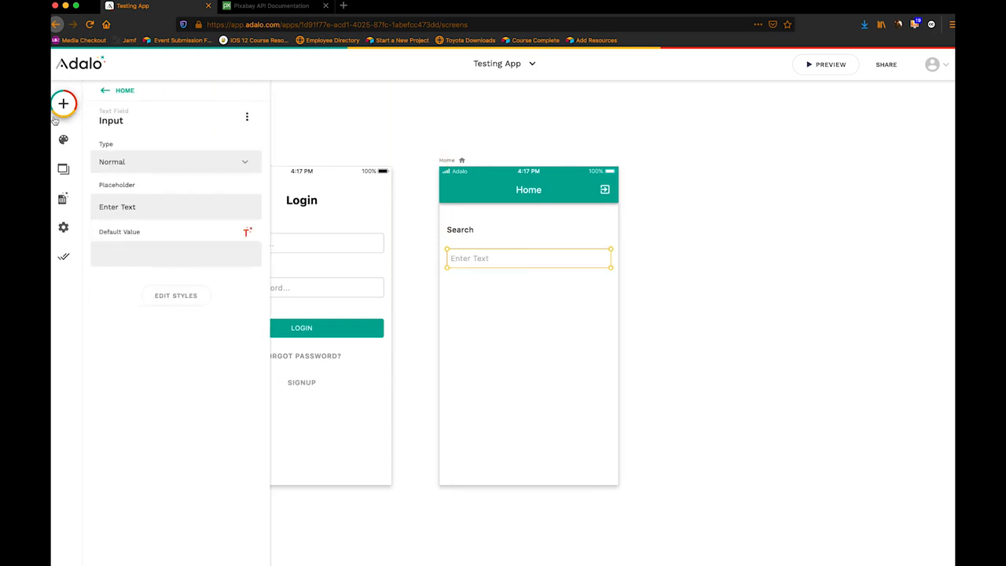
pyautogui.click(63, 104)
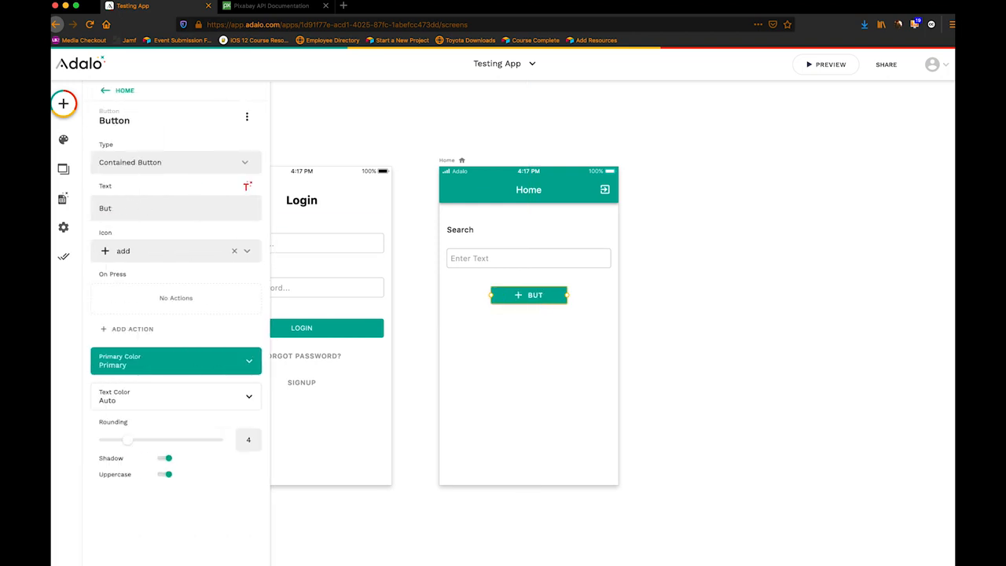
pyautogui.write('Search')
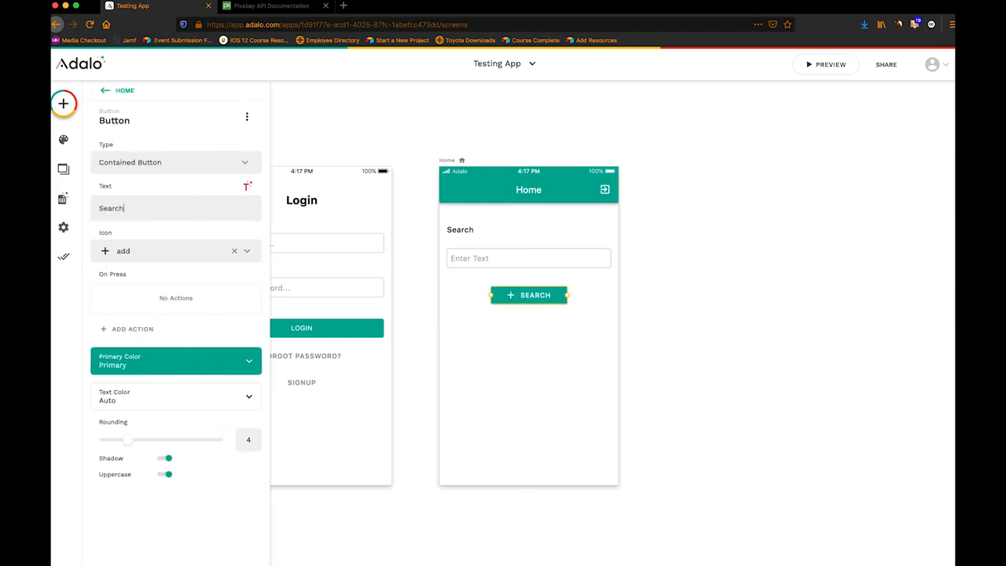
pyautogui.click(173, 252)
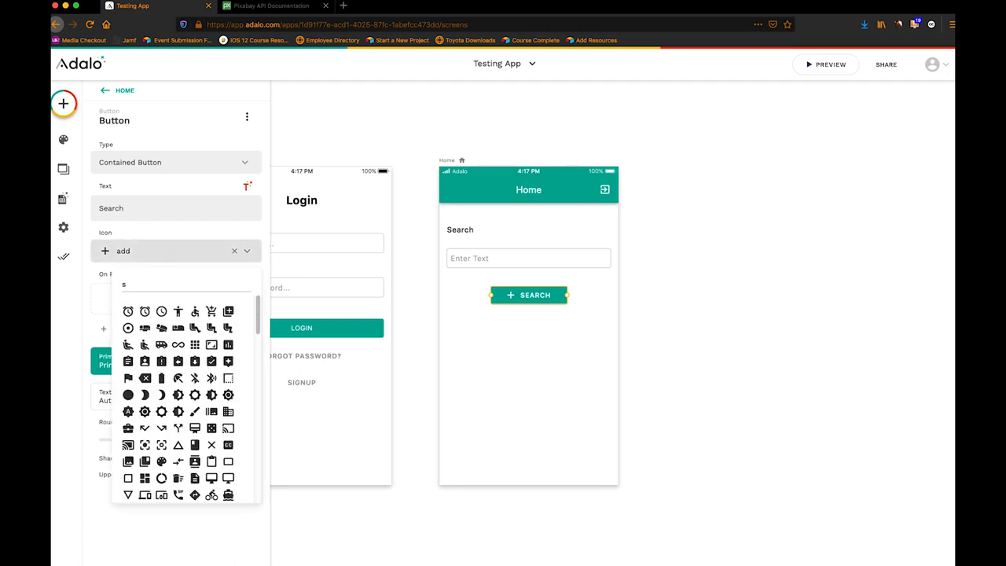
pyautogui.write('earch')
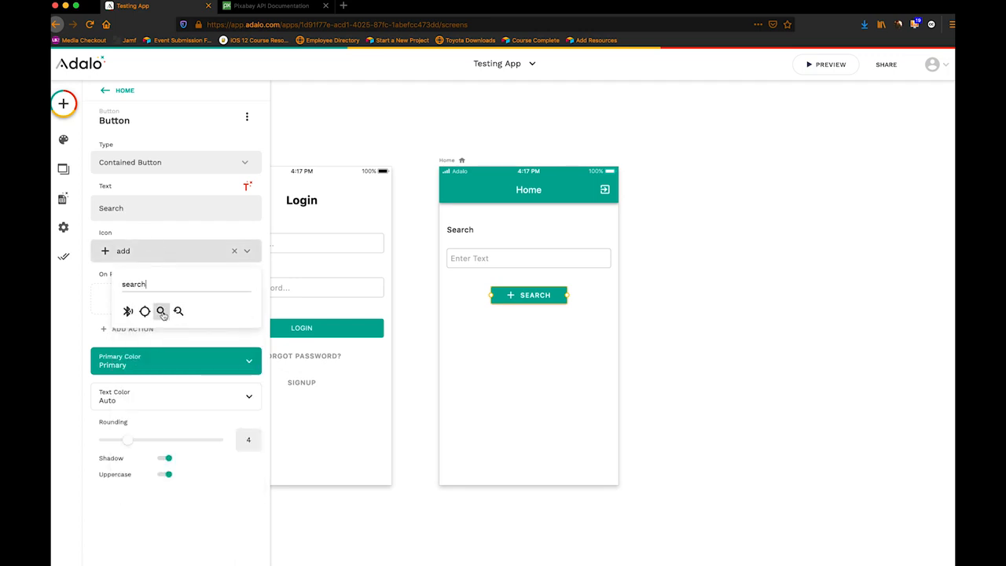
pyautogui.click(529, 257)
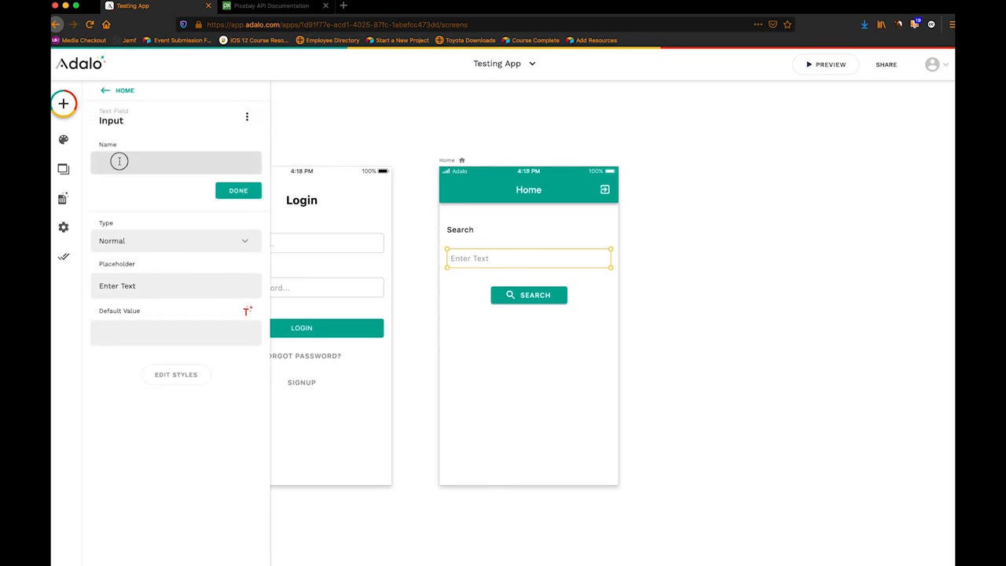
# Rename the text input to Search.
pyautogui.write('Search')
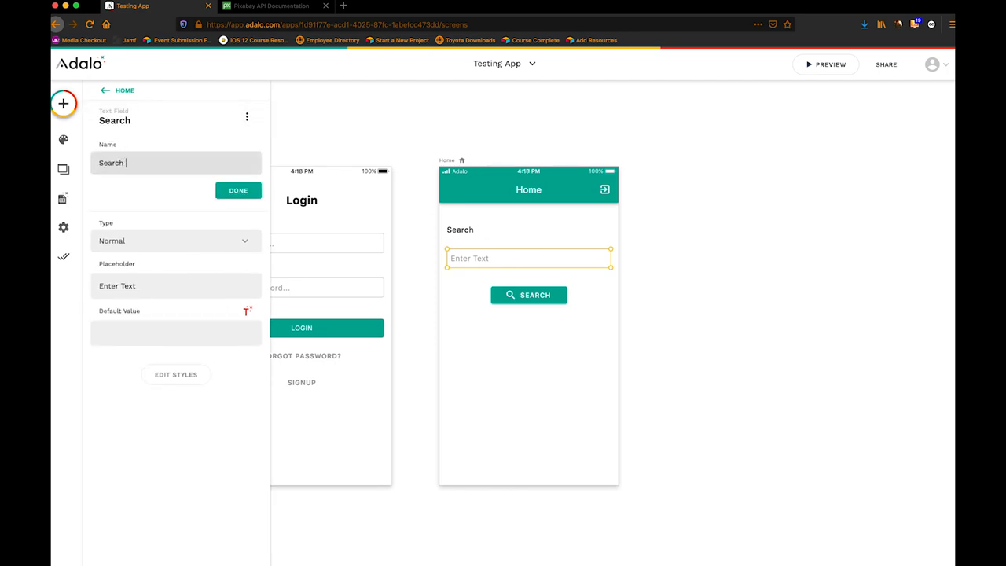
pyautogui.click(239, 190)
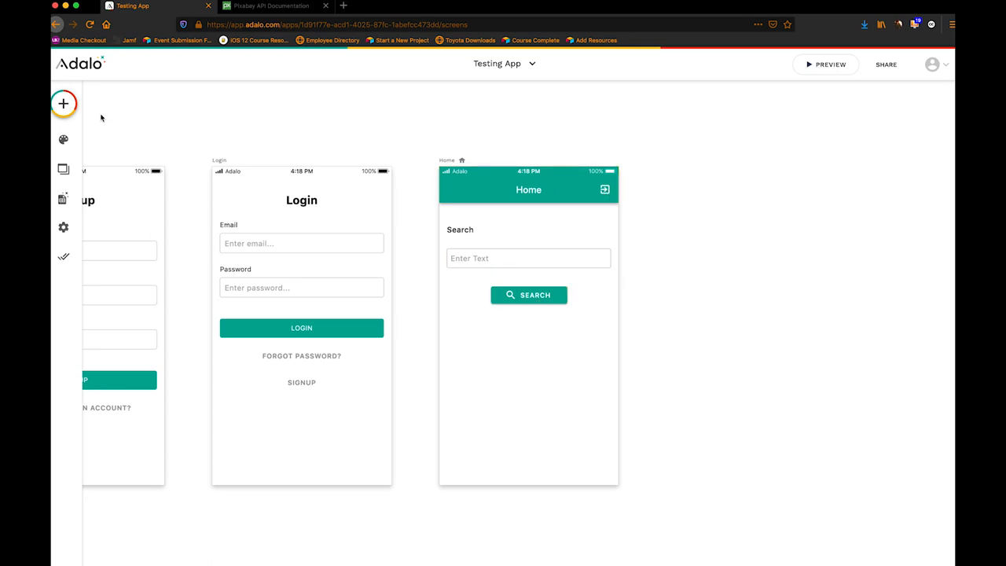
# Create a new blank screen named Results via Add Screen.
pyautogui.click(63, 103)
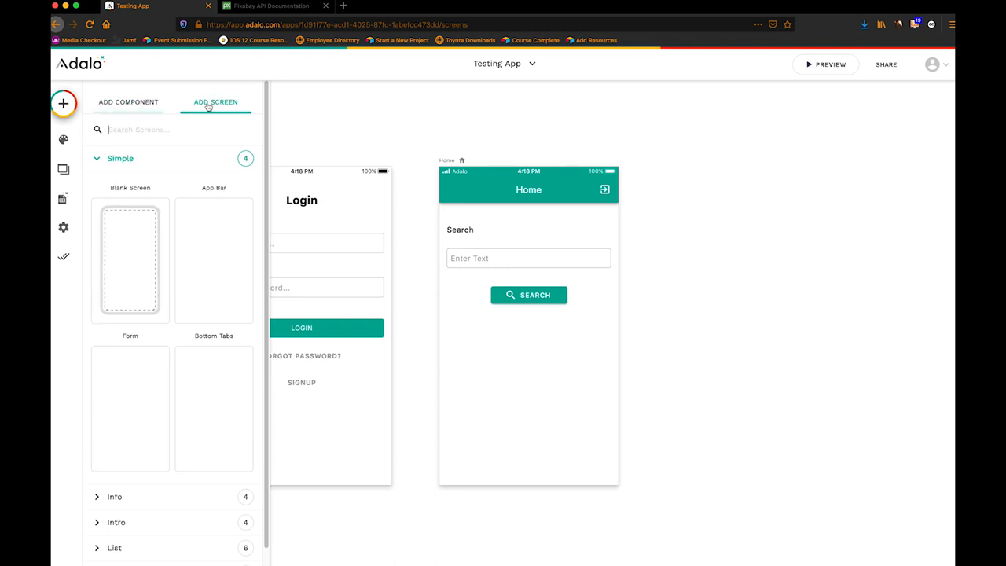
pyautogui.click(129, 261)
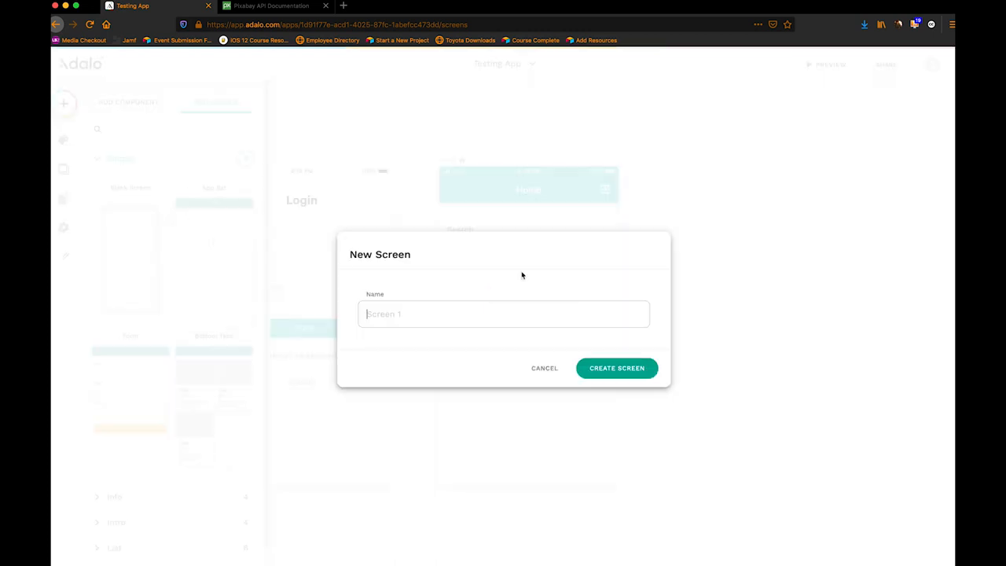
pyautogui.write('R')
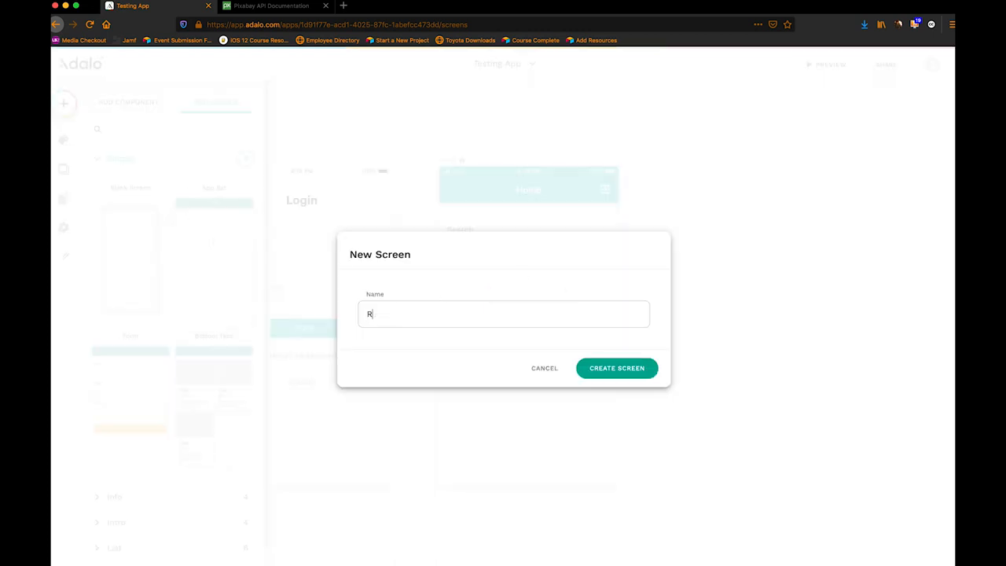
pyautogui.write('esults')
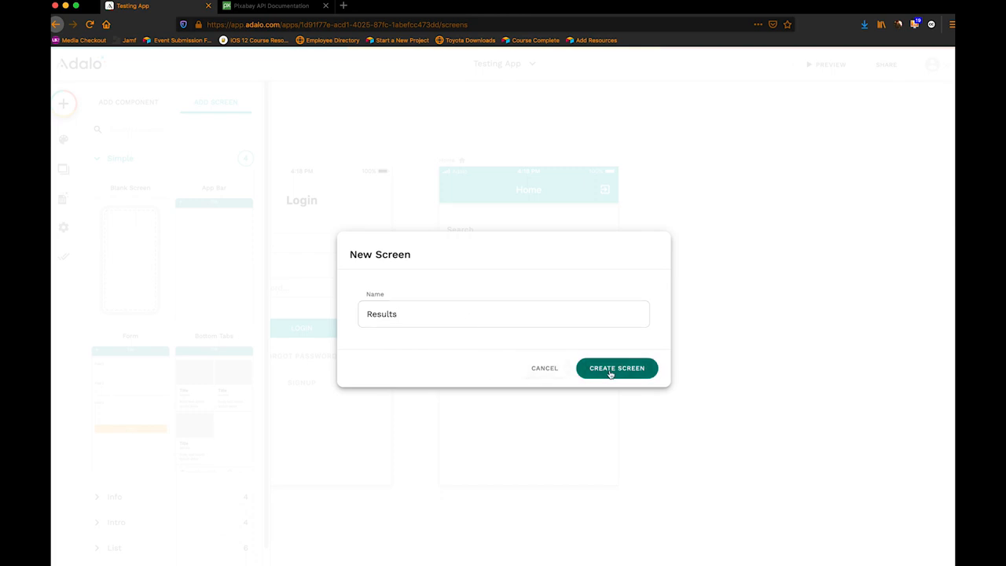
pyautogui.click(616, 368)
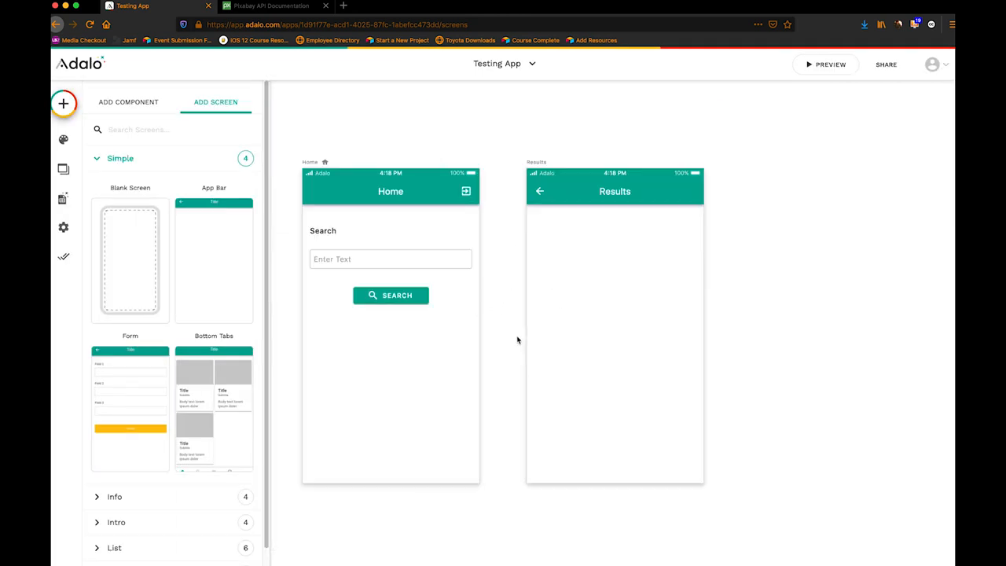
# Place a Simple List component from the List category onto the Results screen.
pyautogui.scroll(-3)
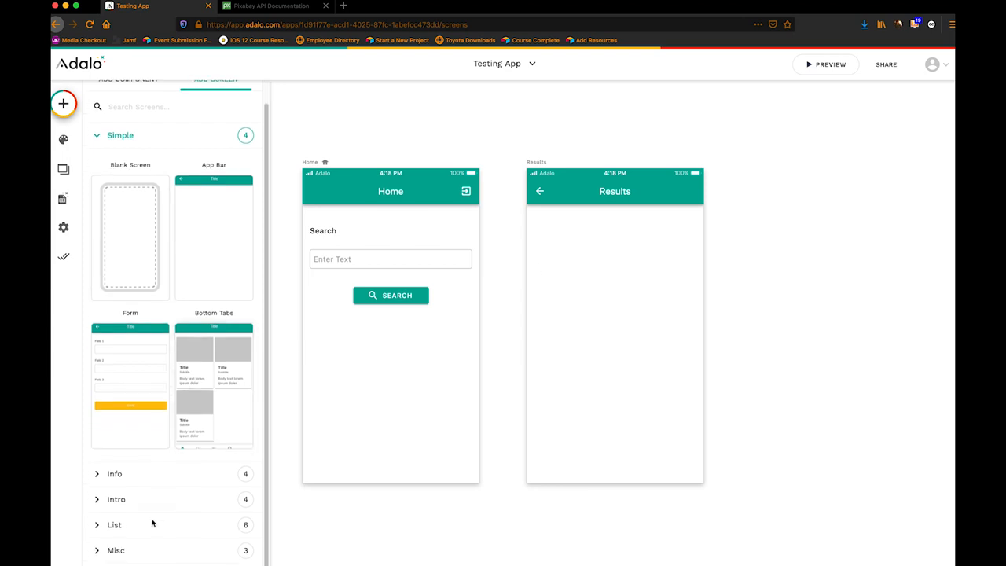
pyautogui.click(113, 525)
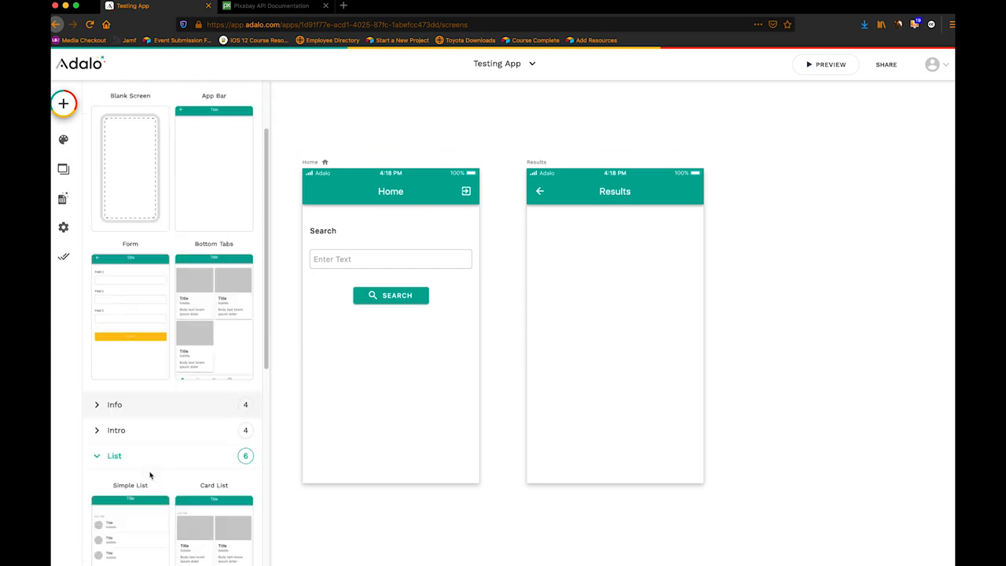
pyautogui.scroll(-3)
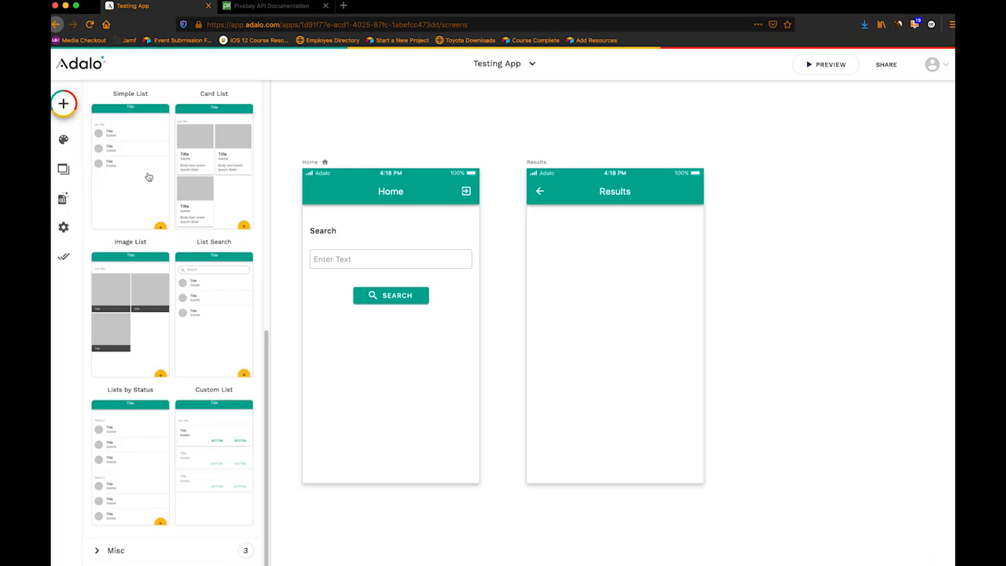
pyautogui.moveTo(681, 314)
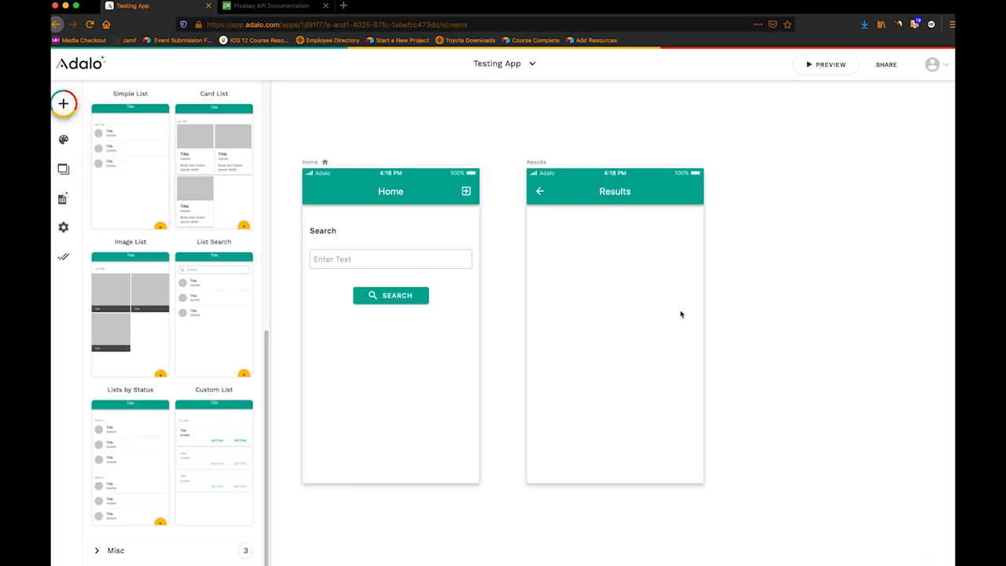
pyautogui.click(615, 322)
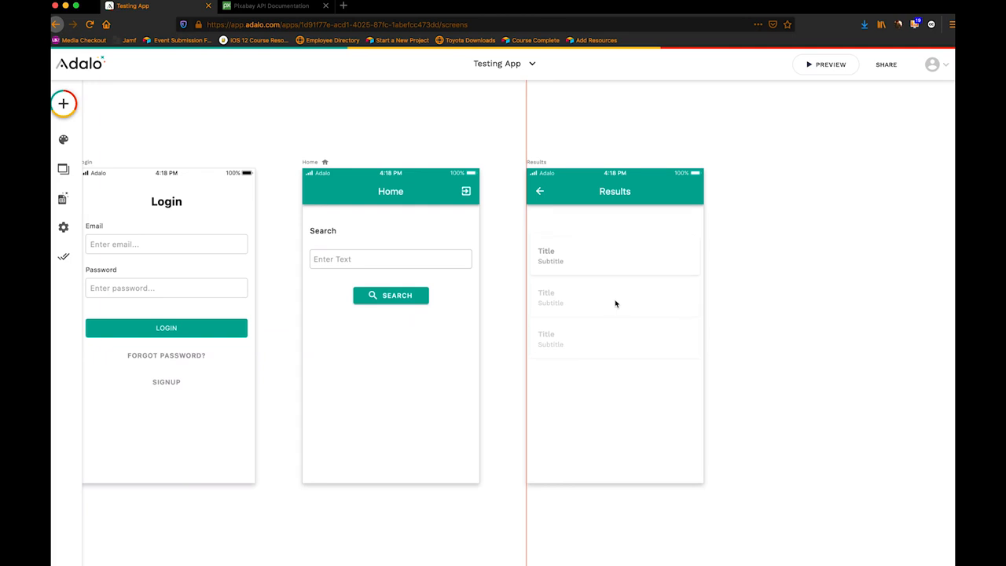
# Set the list's 'What is this a list of?' to the Images collection.
pyautogui.click(614, 258)
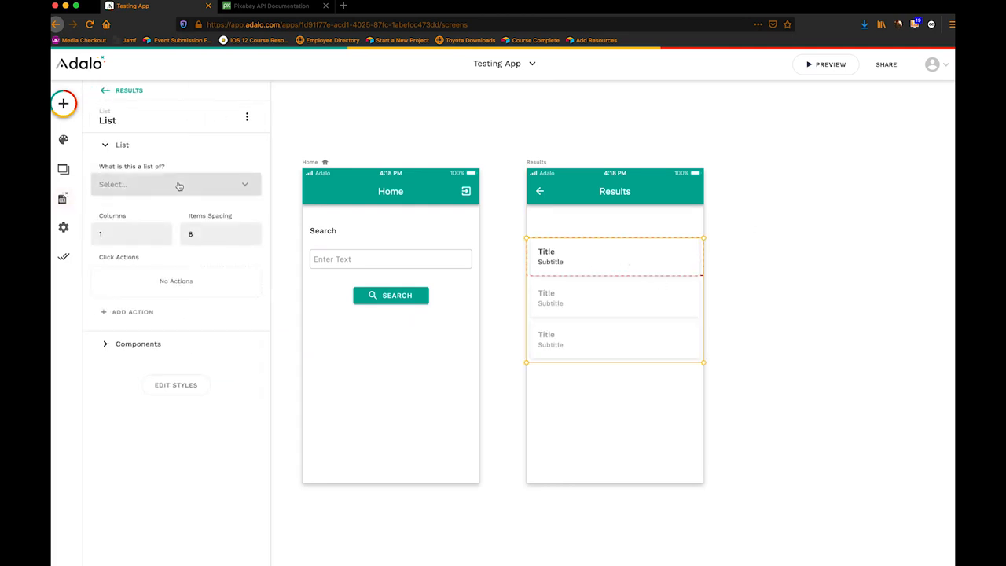
pyautogui.click(176, 184)
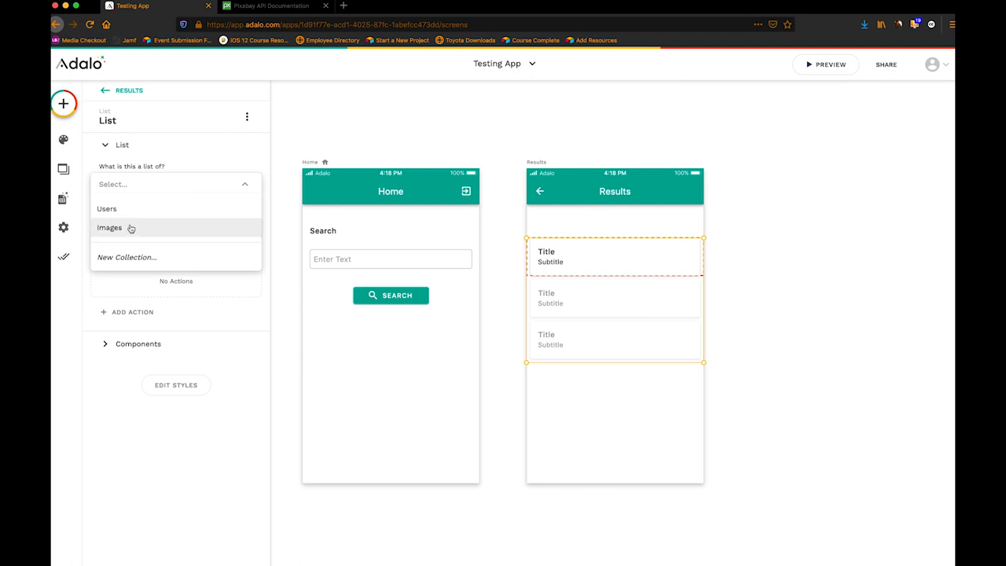
pyautogui.click(110, 227)
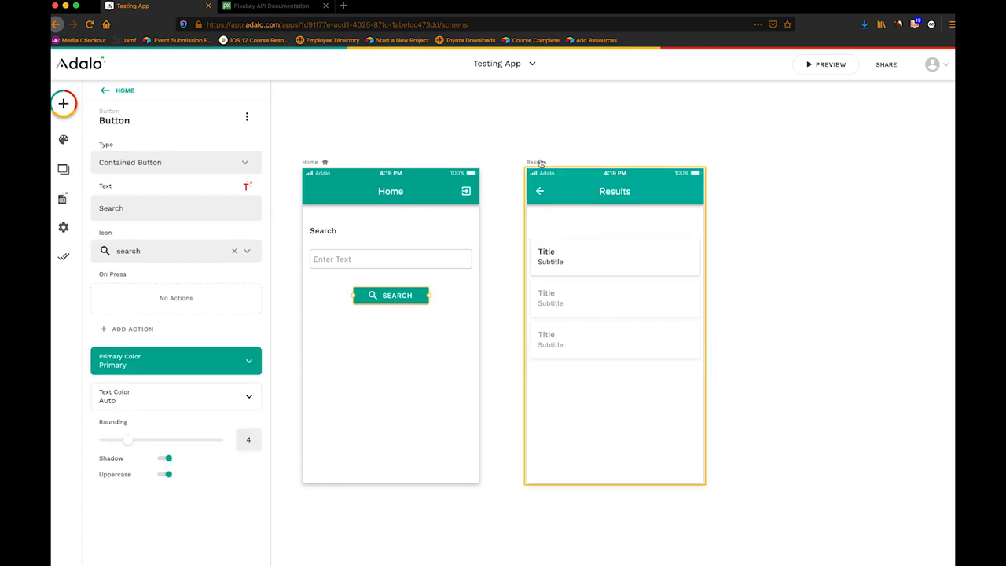
# Give the Search button a Link action to the Results screen with Push transition.
pyautogui.click(132, 328)
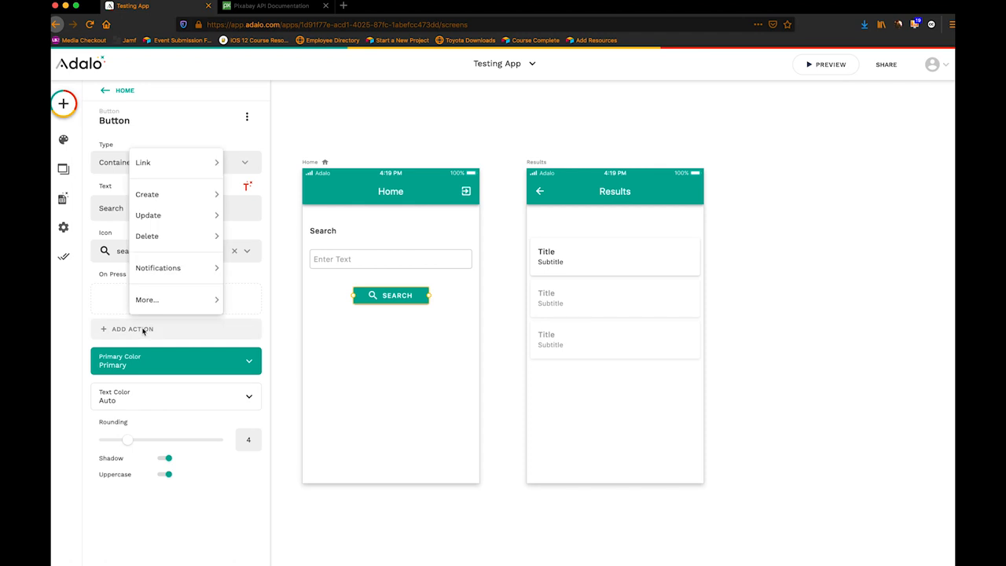
pyautogui.click(143, 162)
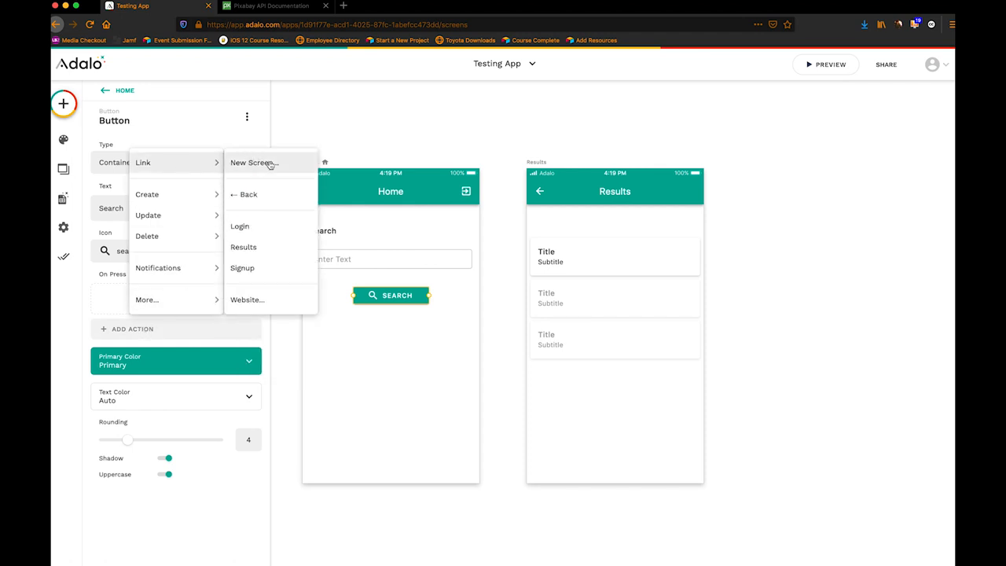
pyautogui.click(242, 246)
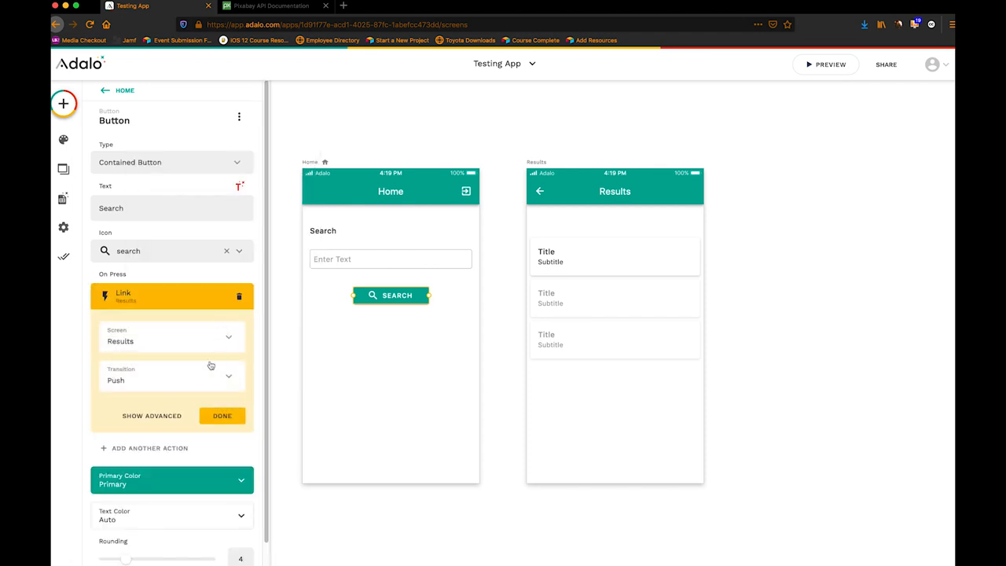
pyautogui.click(223, 415)
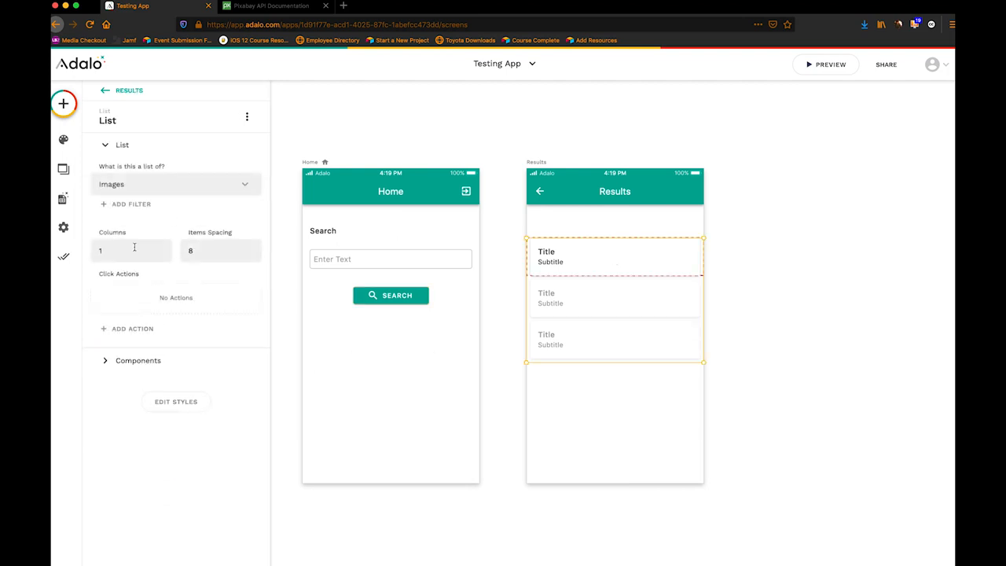
# Start a new filter on the Images list and go to its Query Parameter Name field.
pyautogui.click(131, 204)
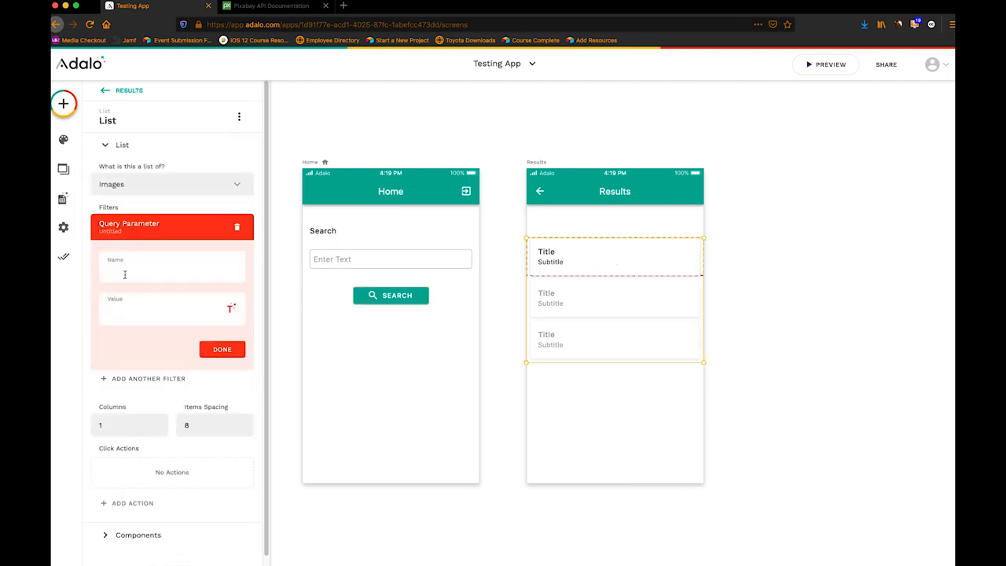
pyautogui.click(271, 6)
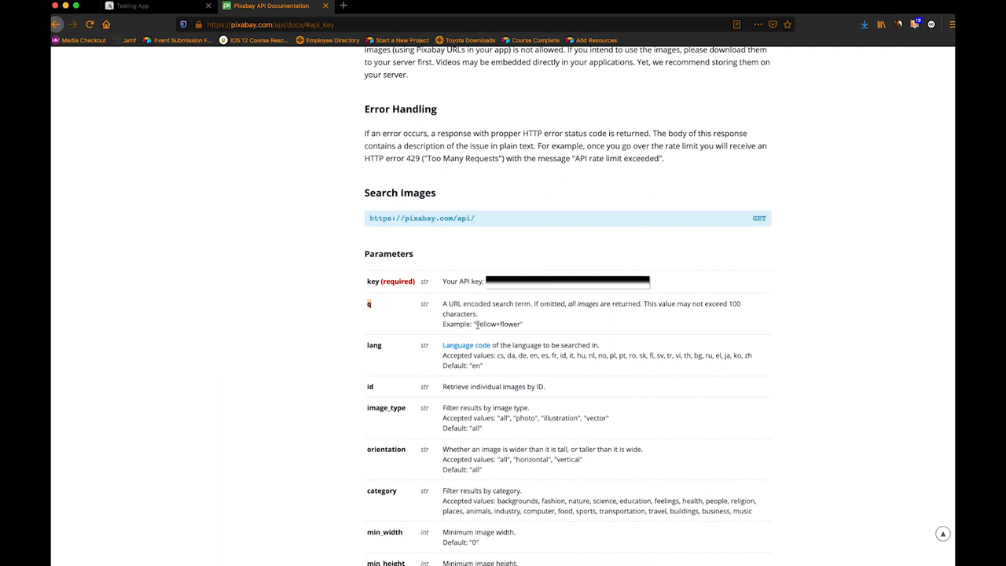
# Highlight the q parameter's yellow+flower example in the Pixabay Search Images docs.
pyautogui.doubleClick(497, 323)
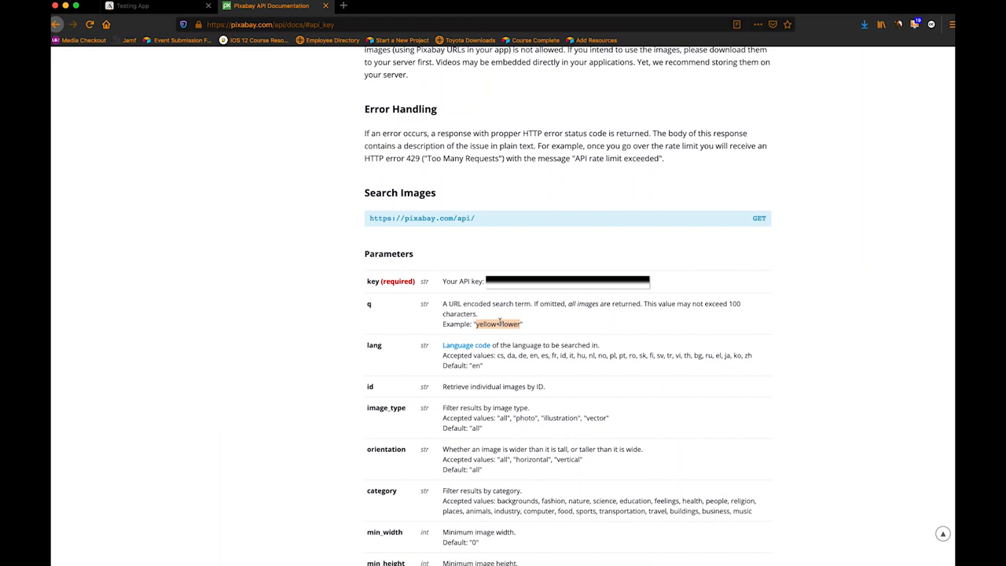
pyautogui.moveTo(500, 322)
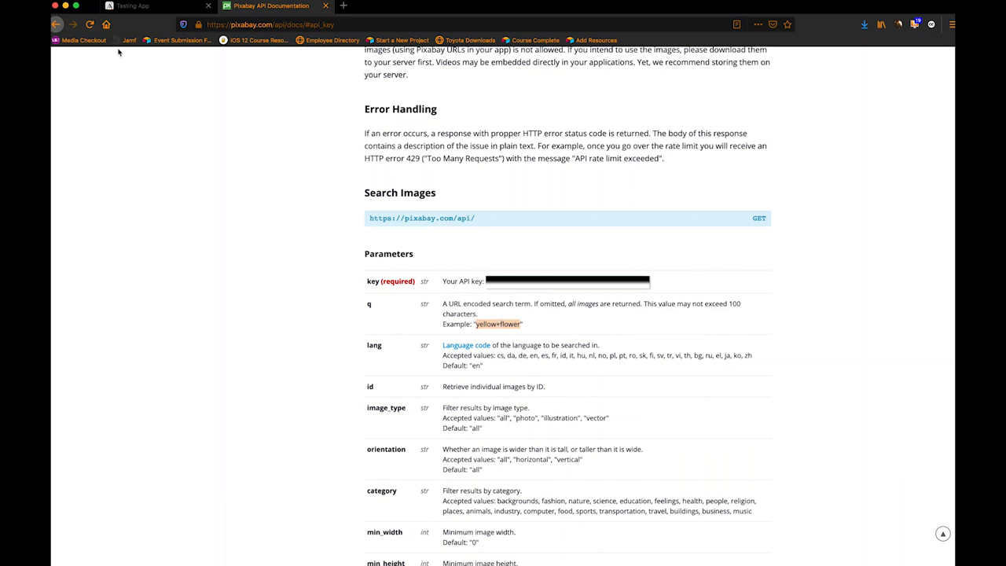
# Name the filter q with value Home > Search Field form input and save it.
pyautogui.click(145, 6)
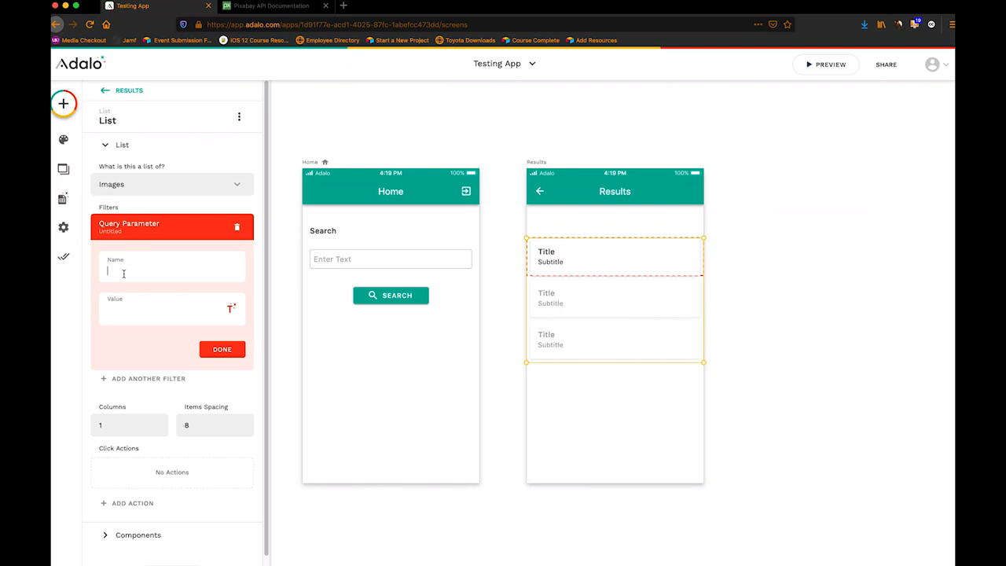
pyautogui.write('q')
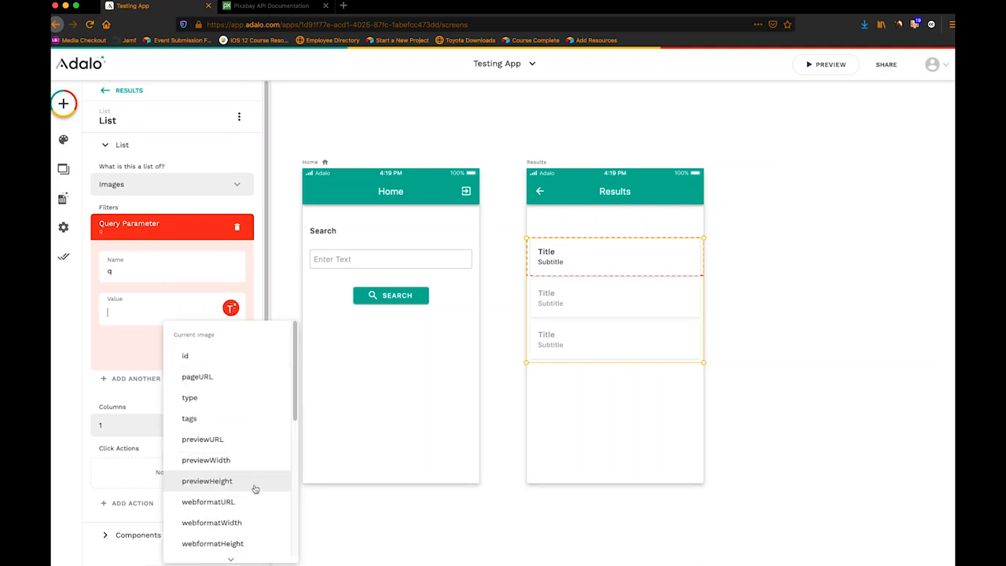
pyautogui.scroll(-3)
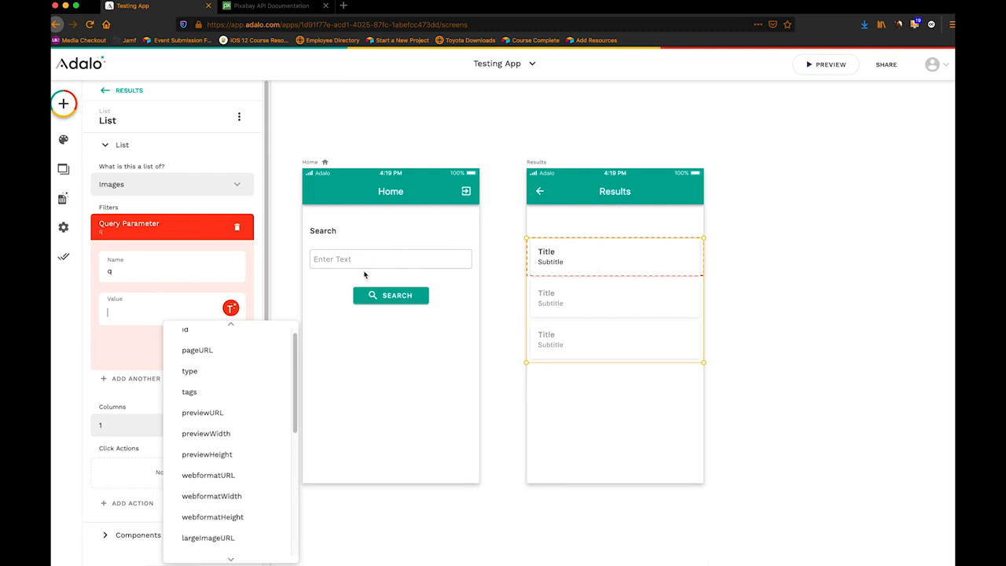
pyautogui.scroll(-3)
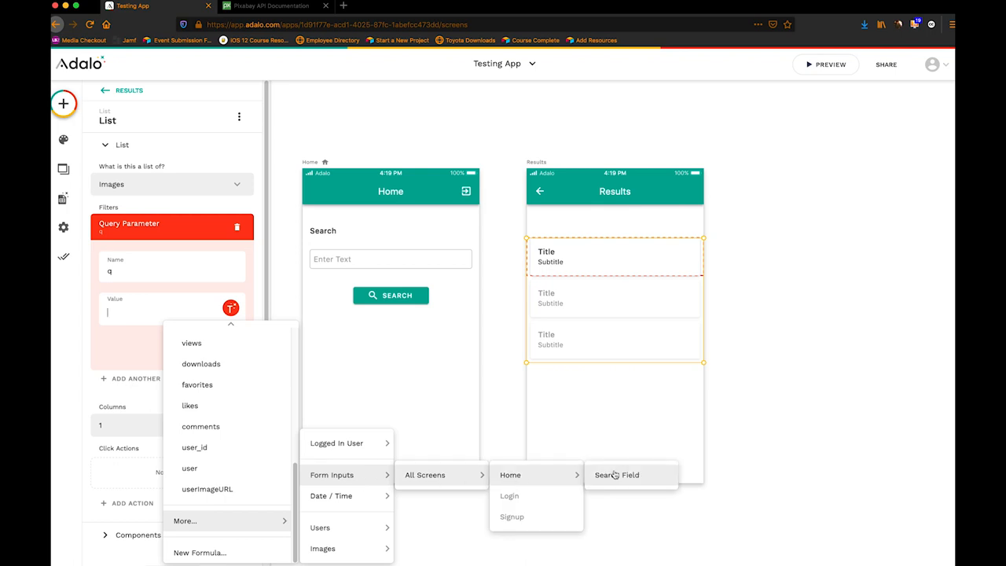
pyautogui.click(617, 475)
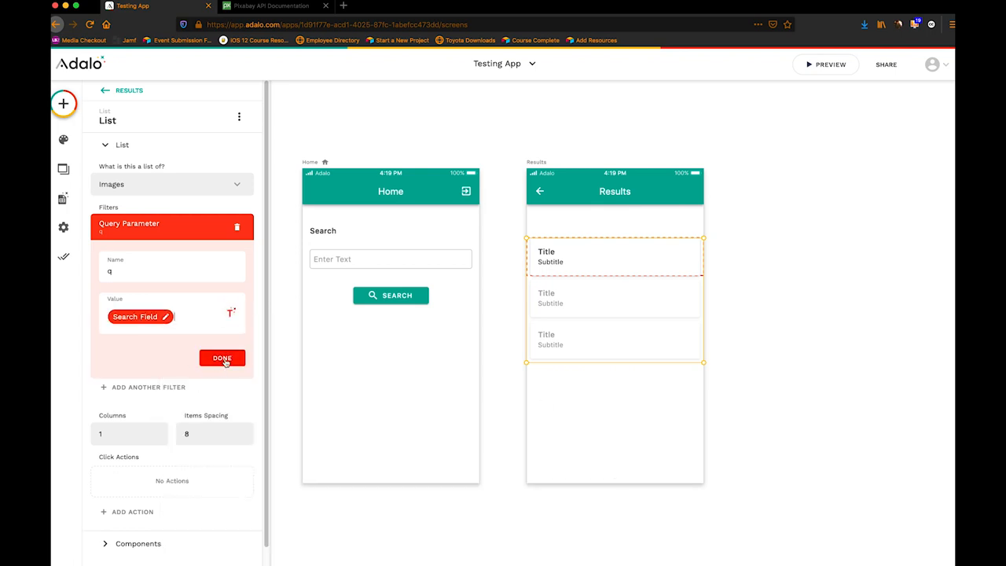
pyautogui.click(221, 358)
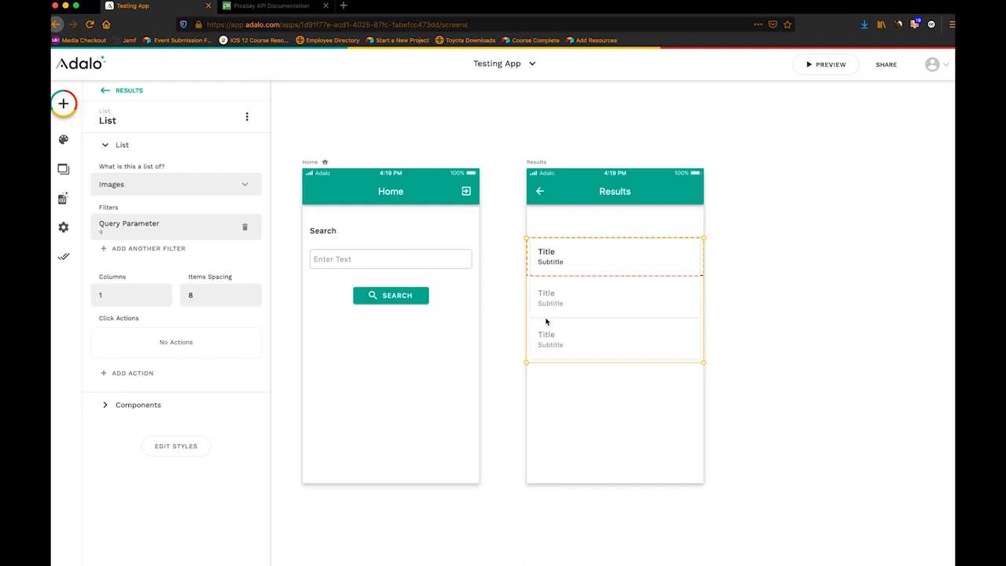
pyautogui.moveTo(553, 255)
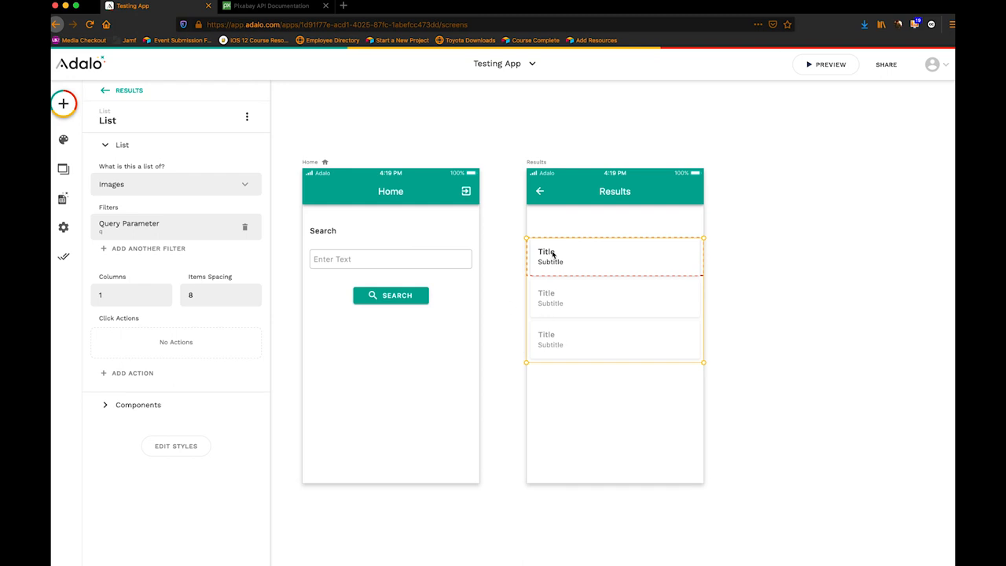
pyautogui.moveTo(554, 254)
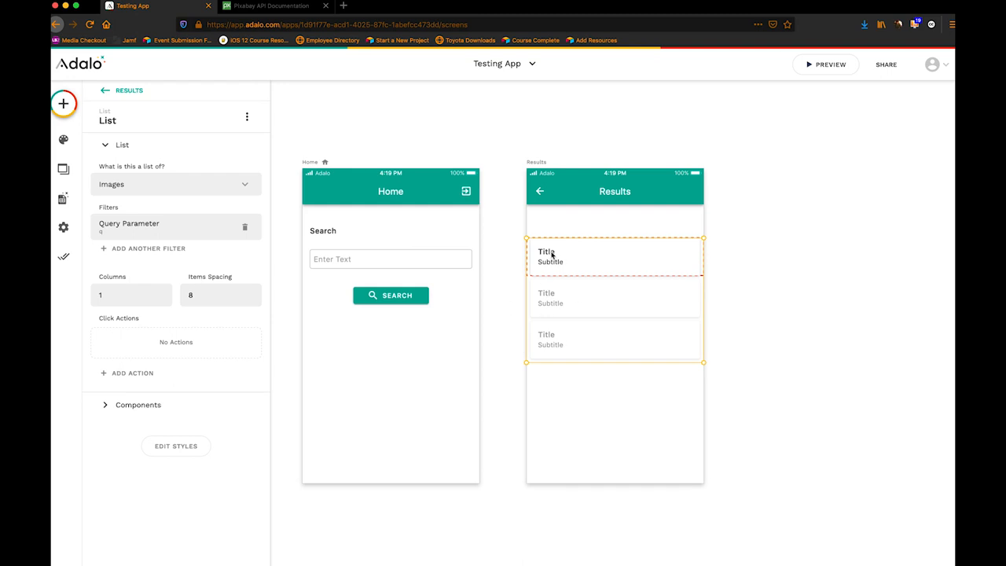
# Remove the list item's title and subtitle texts and drop an Image component into each row.
pyautogui.click(547, 252)
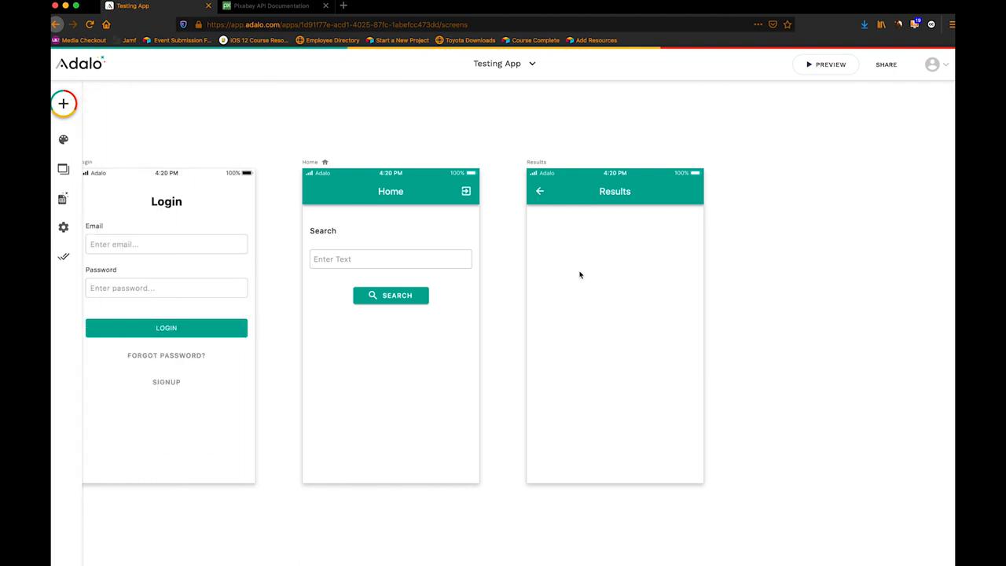
pyautogui.click(551, 261)
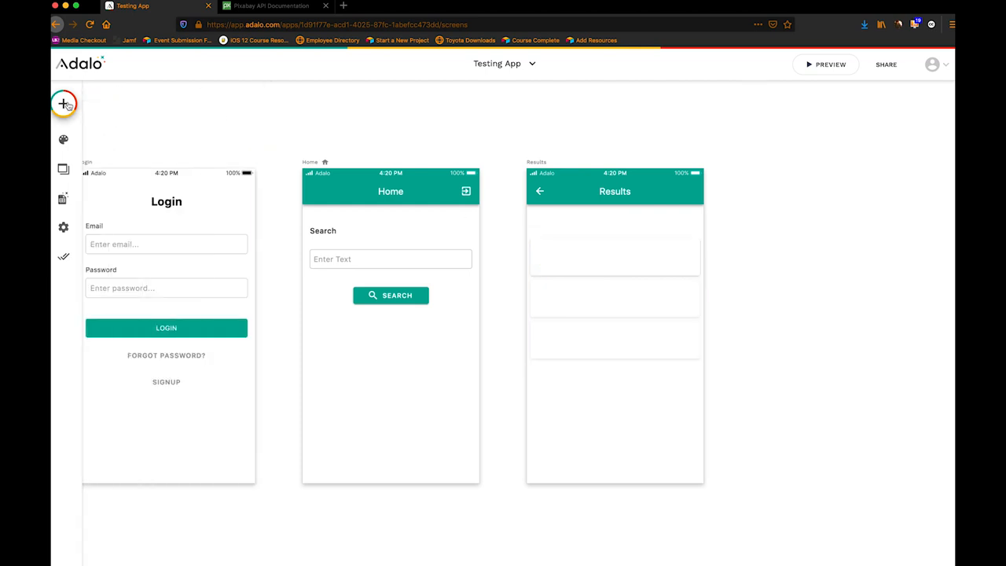
pyautogui.click(63, 104)
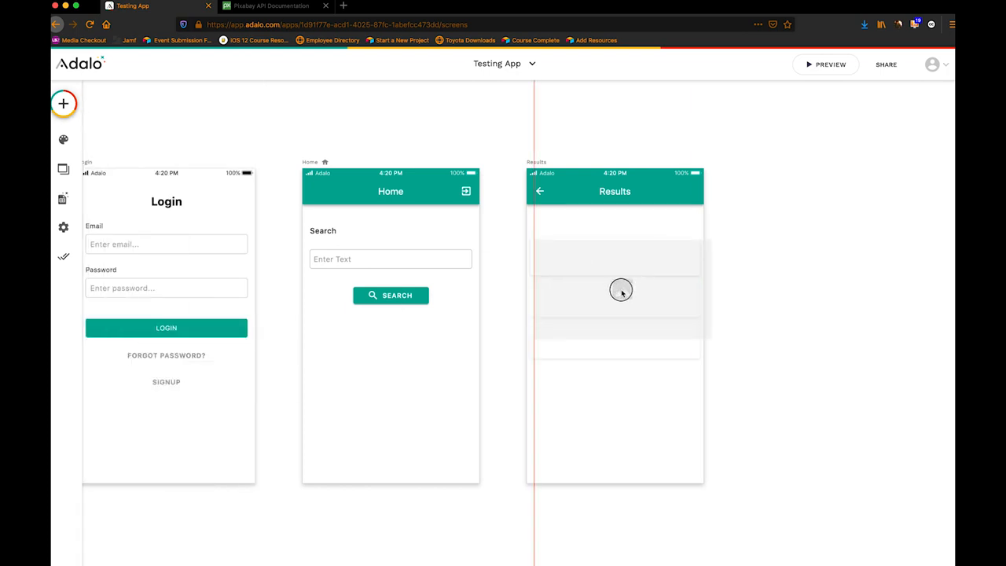
pyautogui.click(549, 250)
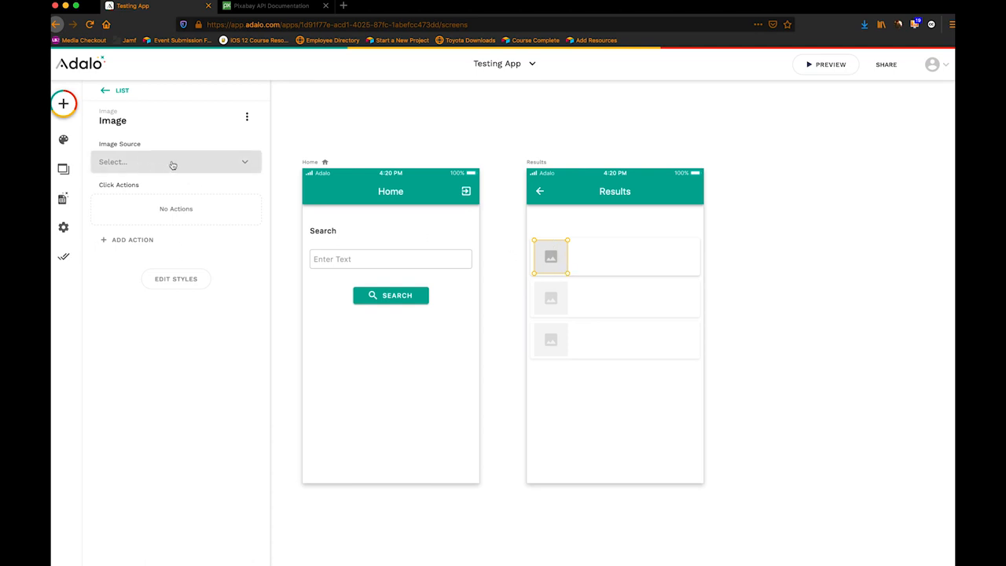
# Set the list image's source to a URL taken from Current Image > webformatURL.
pyautogui.click(173, 160)
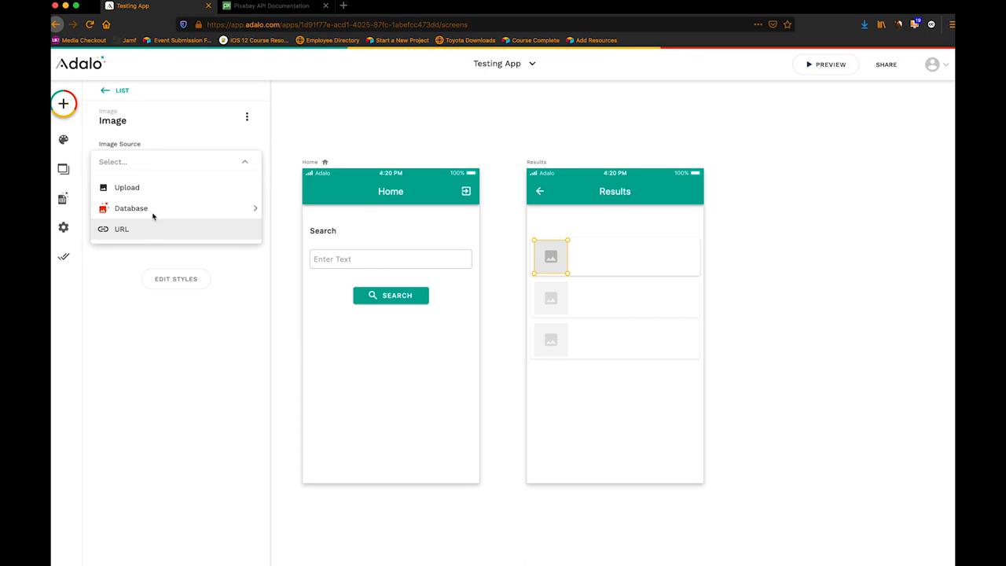
pyautogui.moveTo(165, 231)
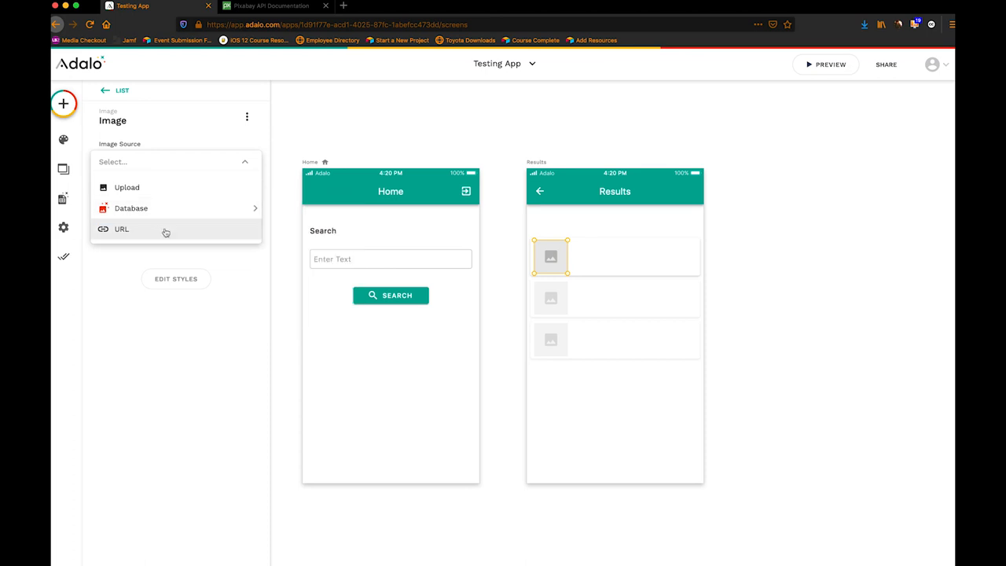
pyautogui.click(121, 230)
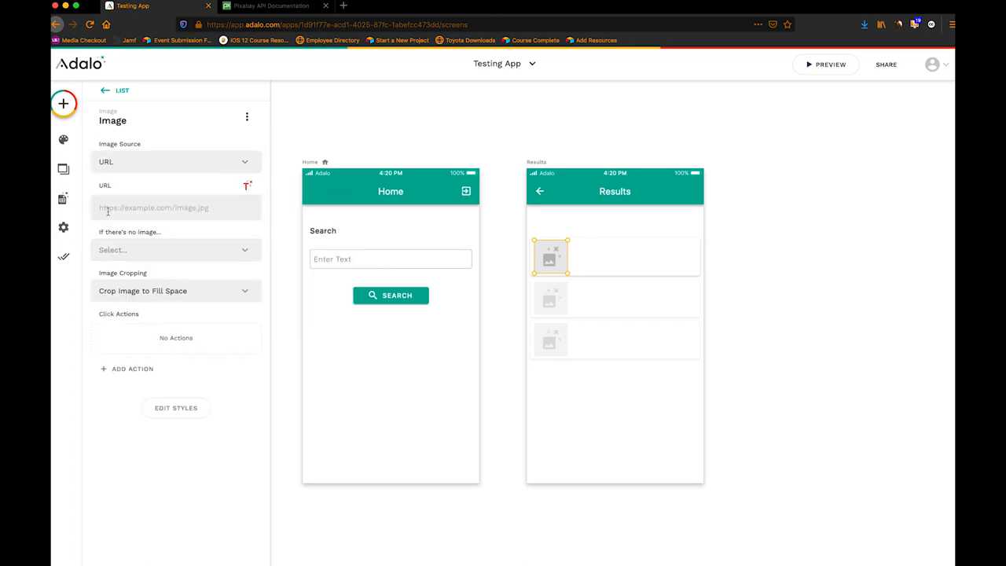
pyautogui.click(247, 185)
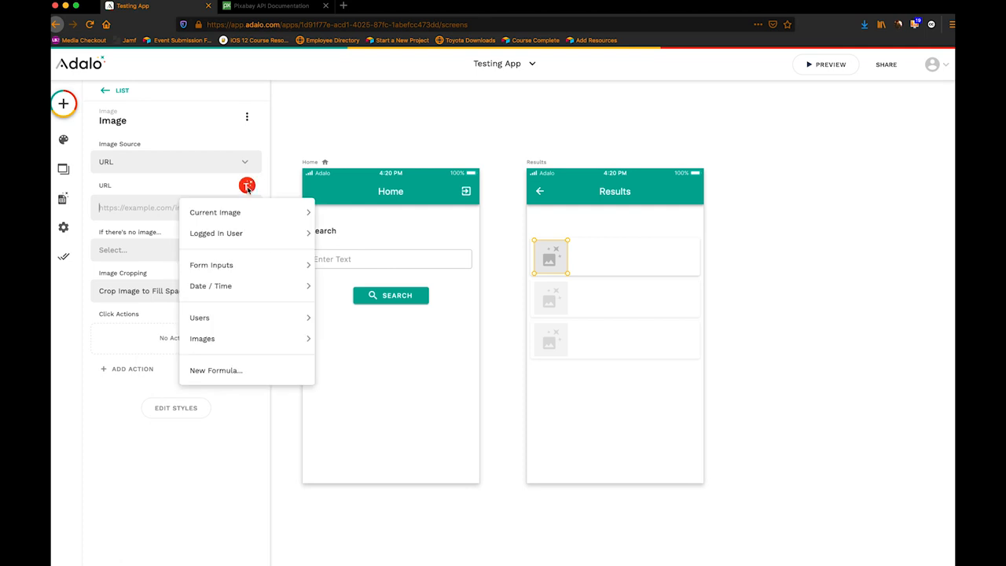
pyautogui.click(214, 213)
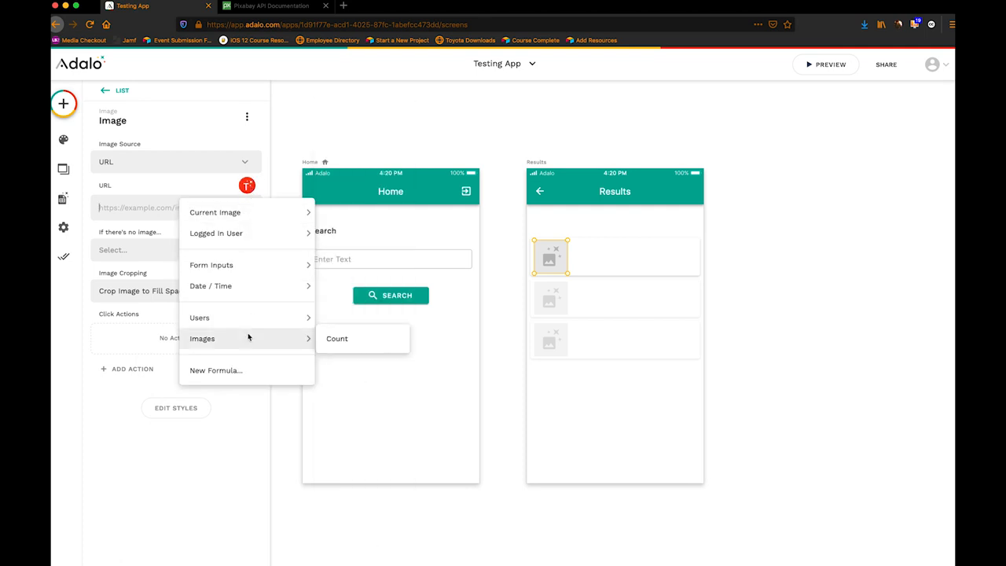
pyautogui.click(214, 213)
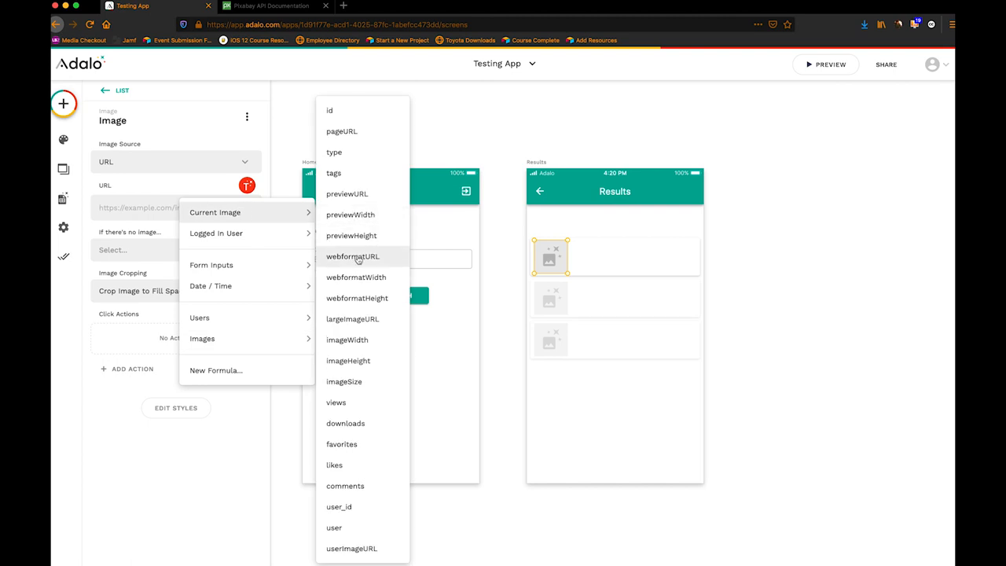
pyautogui.moveTo(352, 256)
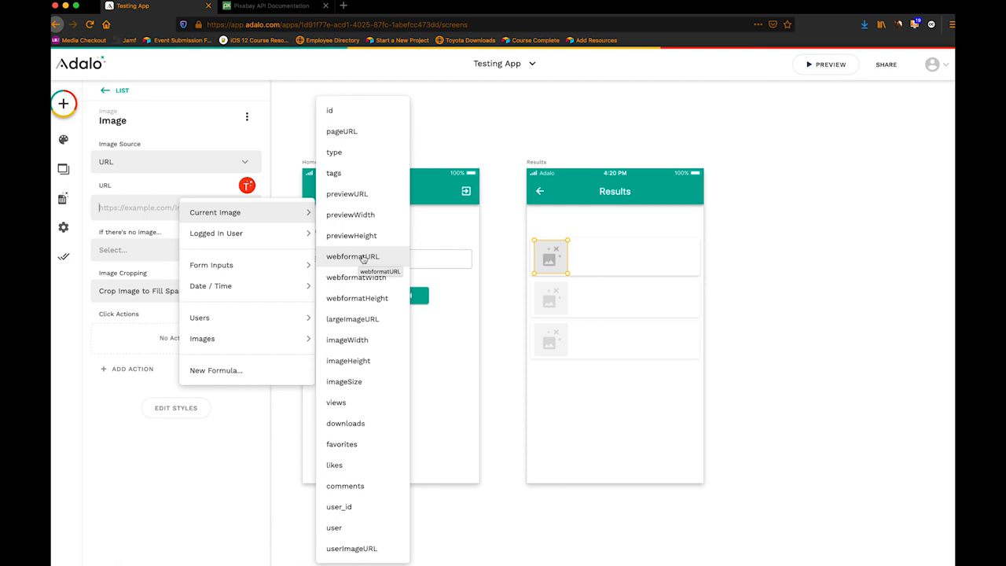
pyautogui.moveTo(352, 317)
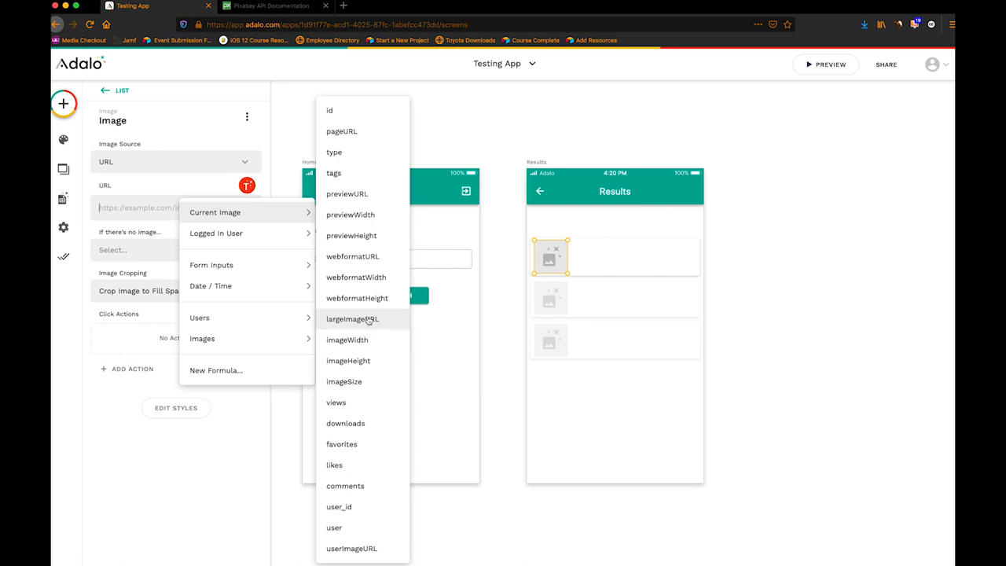
pyautogui.moveTo(363, 318)
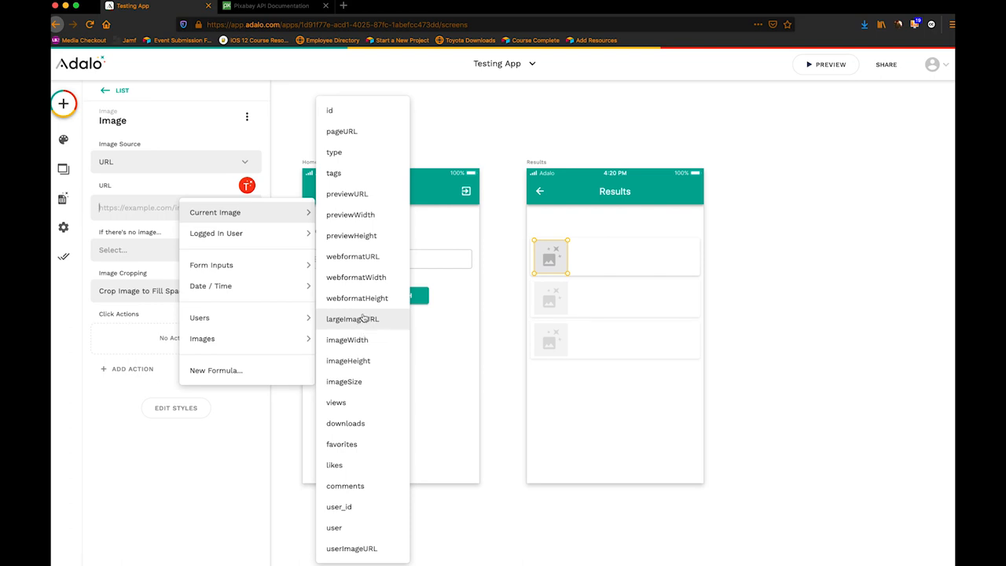
pyautogui.moveTo(355, 277)
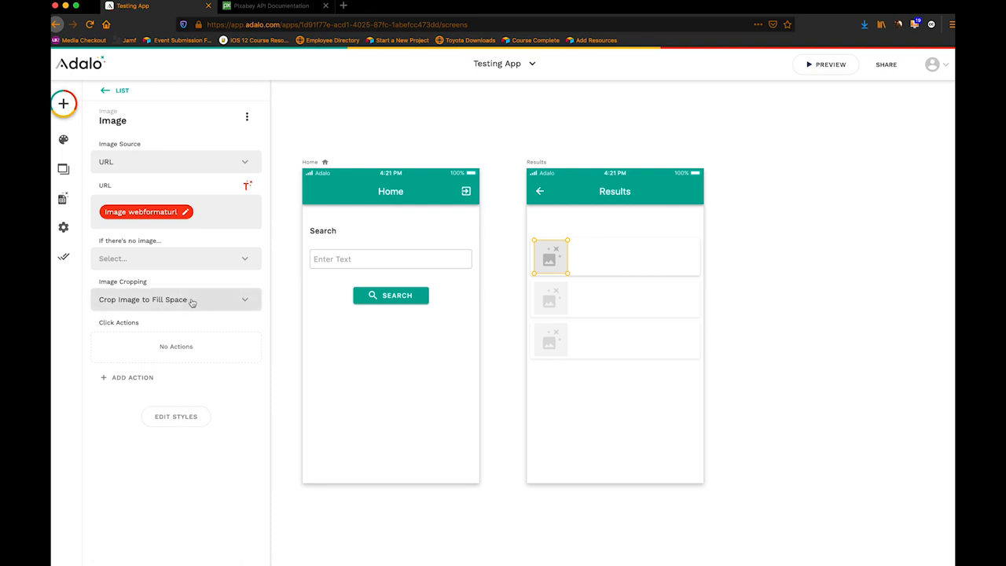
# Try Show Full Image cropping, then revert to Crop Image to Fill Space.
pyautogui.click(177, 299)
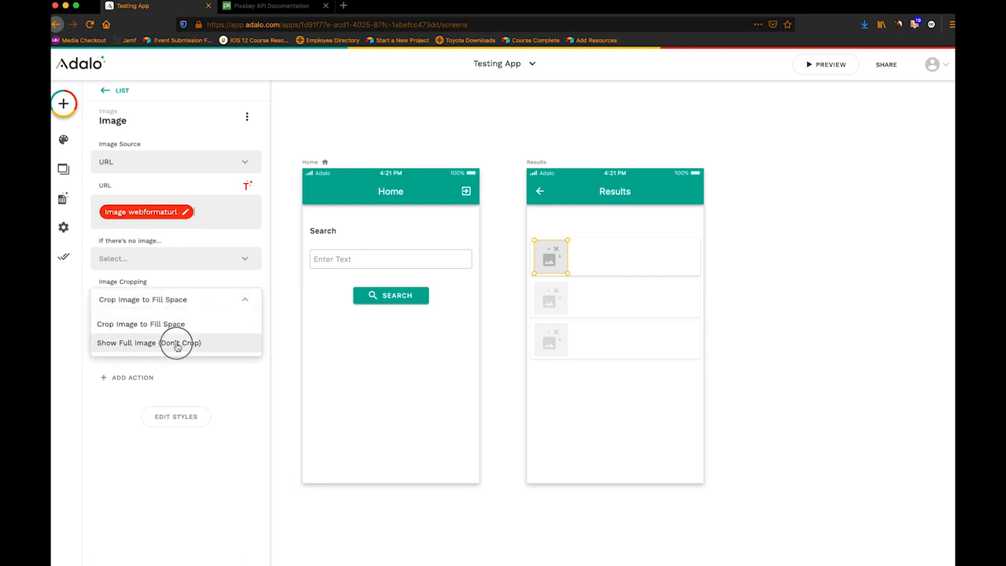
pyautogui.click(174, 343)
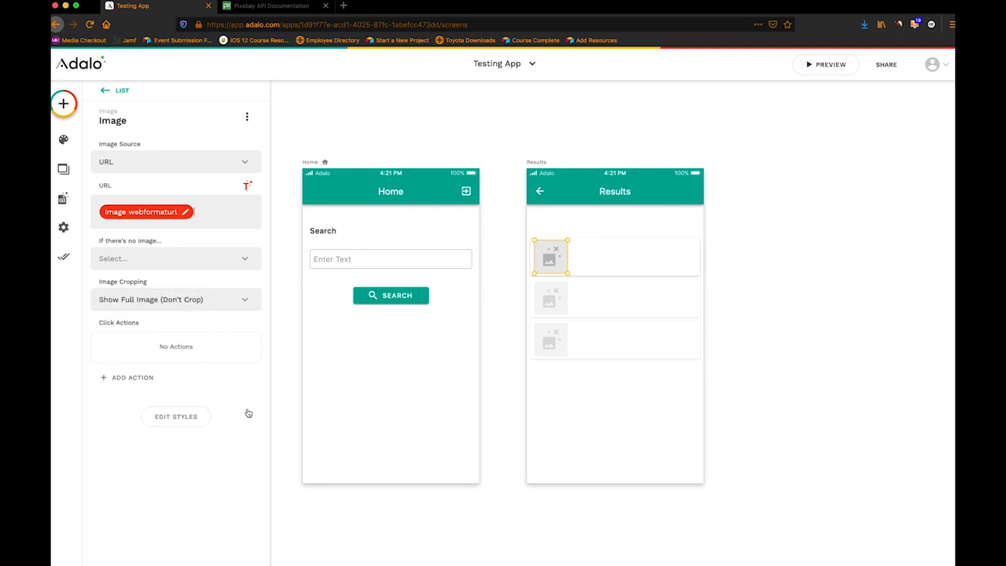
pyautogui.click(176, 298)
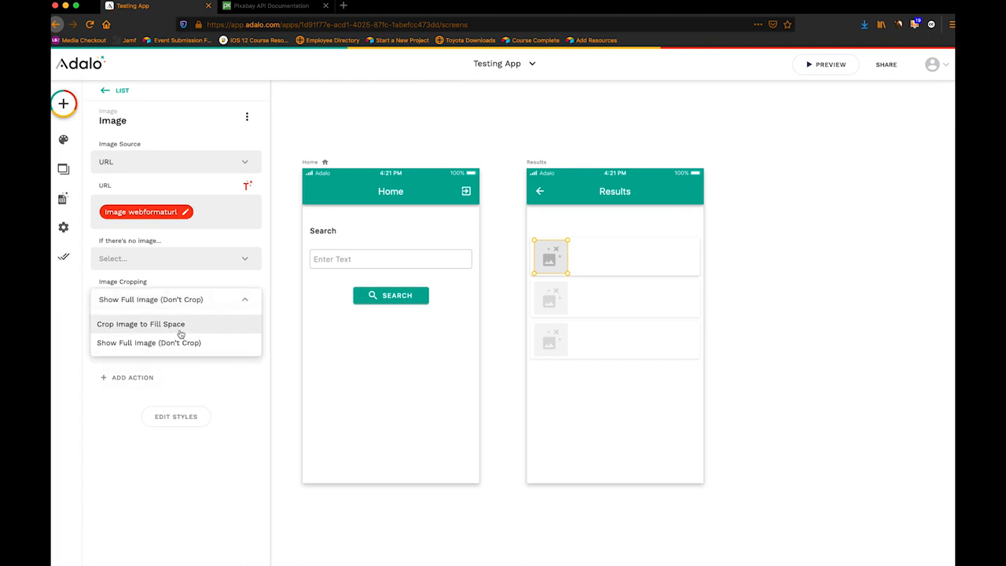
pyautogui.click(140, 324)
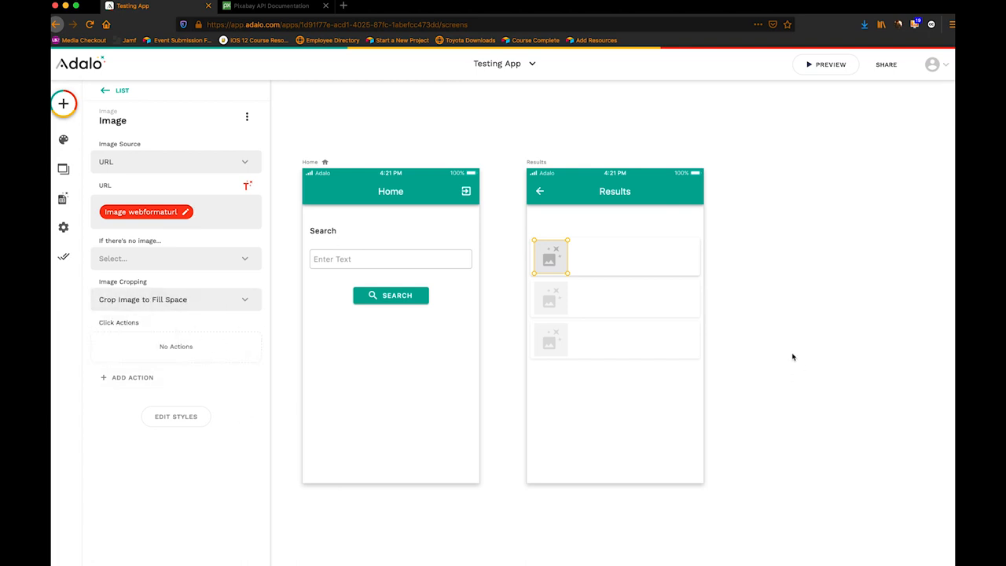
pyautogui.moveTo(802, 153)
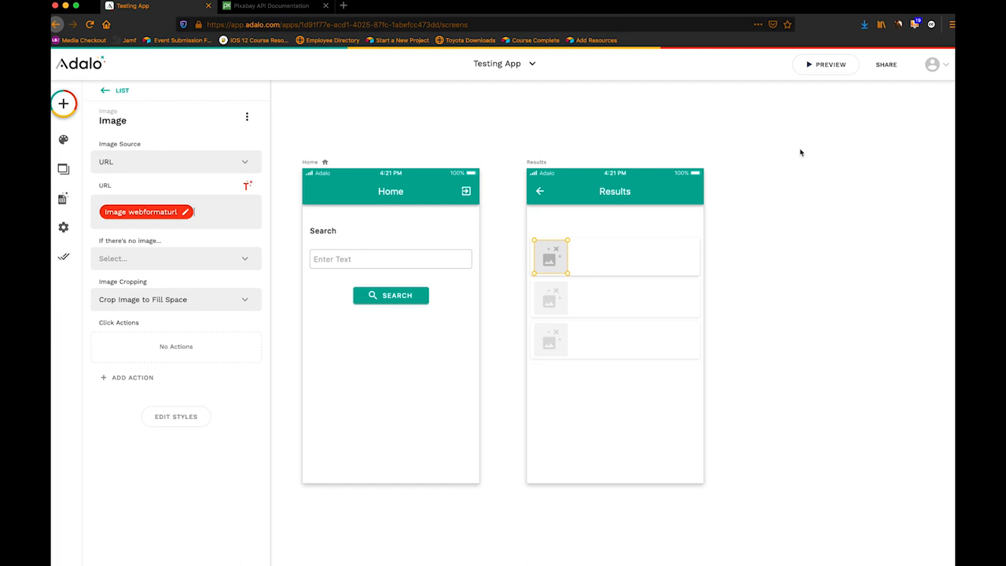
pyautogui.moveTo(660, 126)
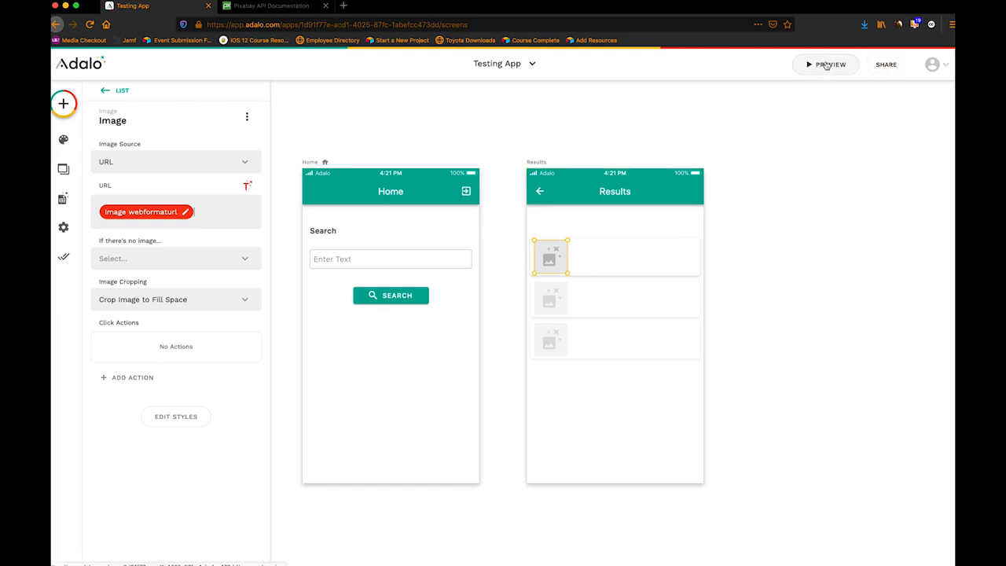
# Launch the preview, sign up a test account and land on Home's Search field.
pyautogui.click(830, 64)
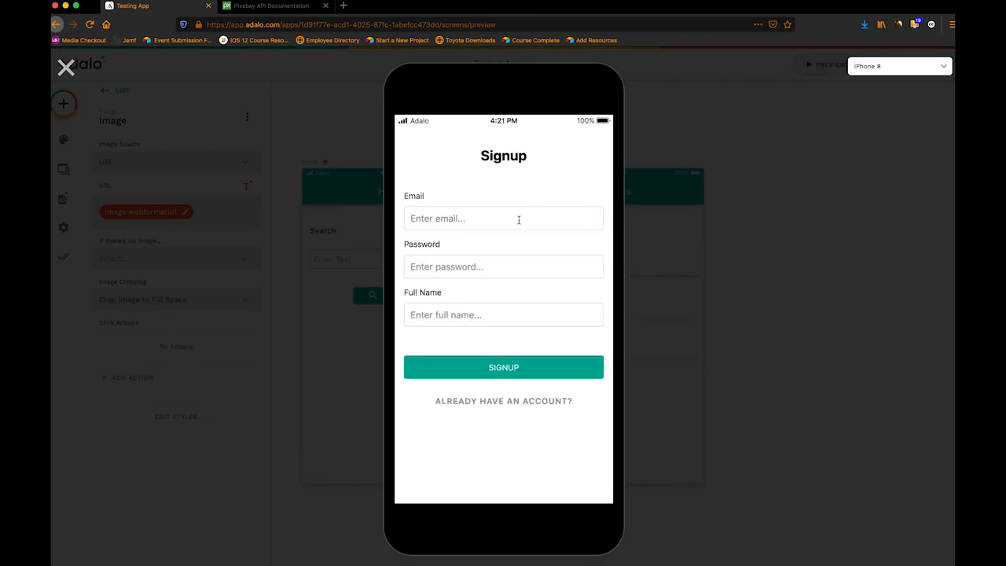
pyautogui.click(503, 219)
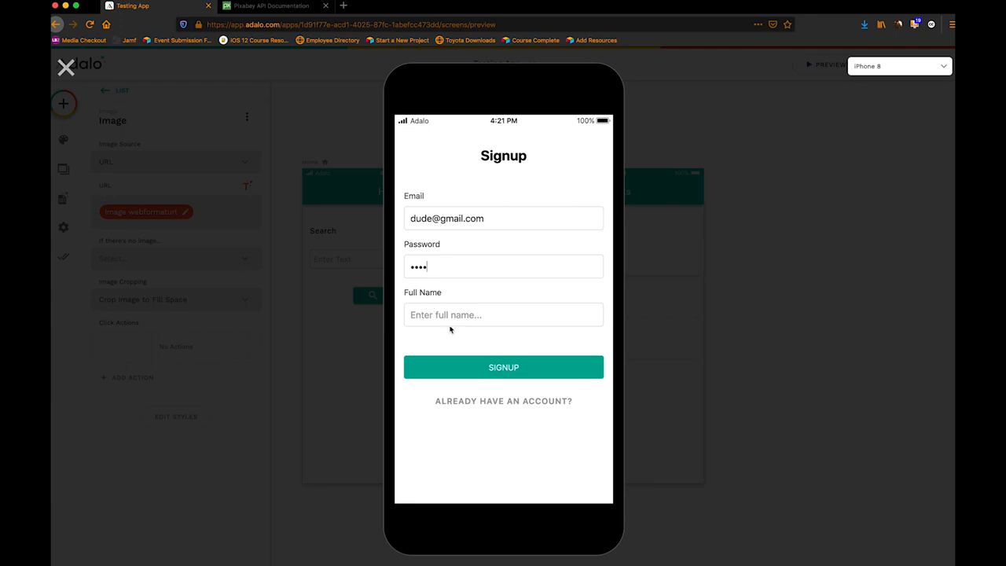
pyautogui.write('dud')
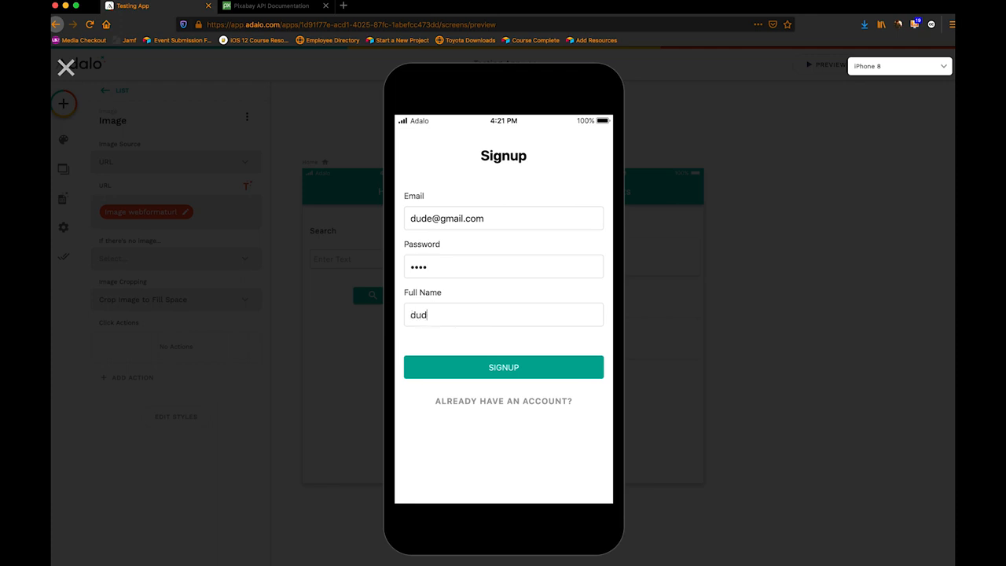
pyautogui.click(503, 368)
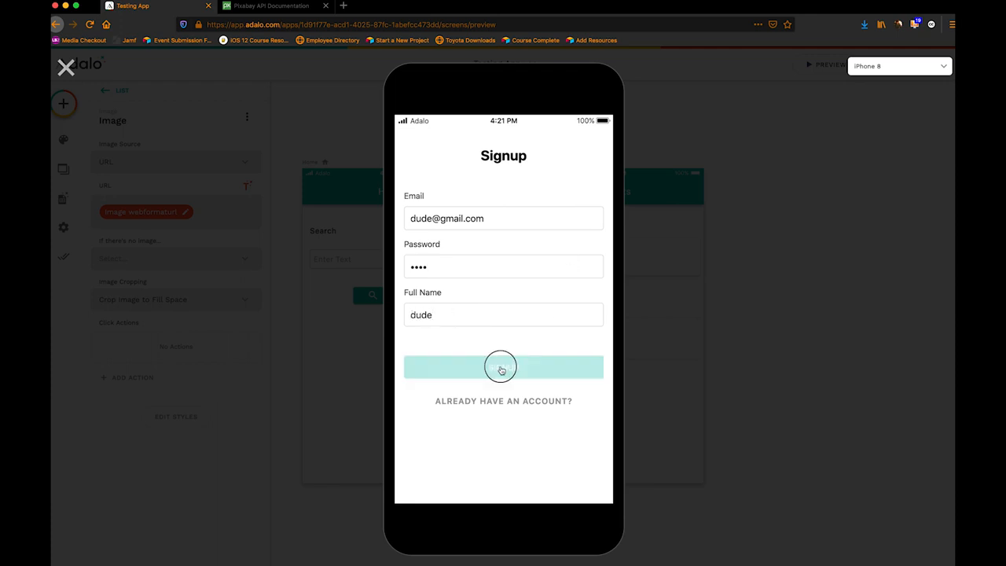
pyautogui.click(503, 366)
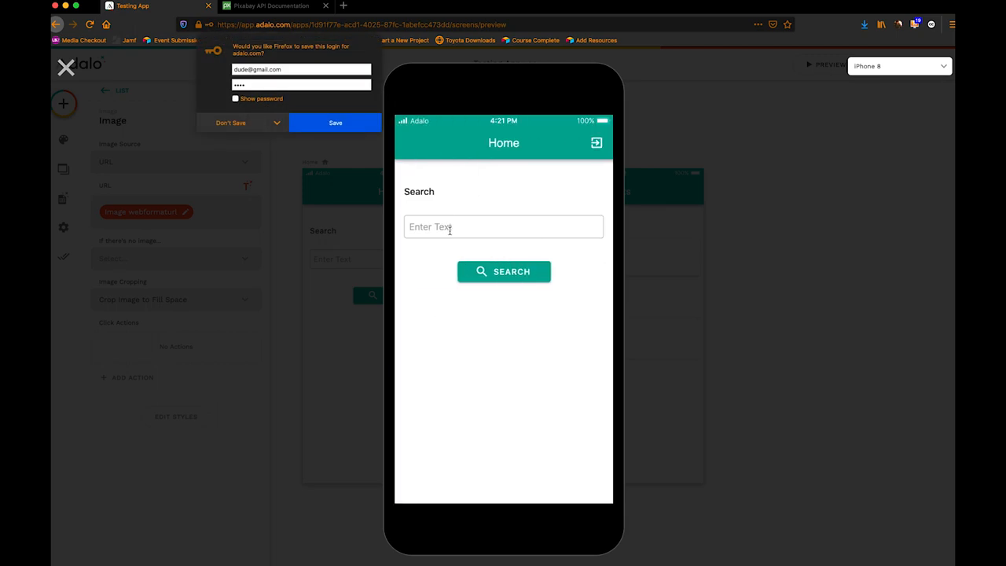
# Search 'horses' in the preview to get a Results list of horse thumbnails.
pyautogui.write('ho')
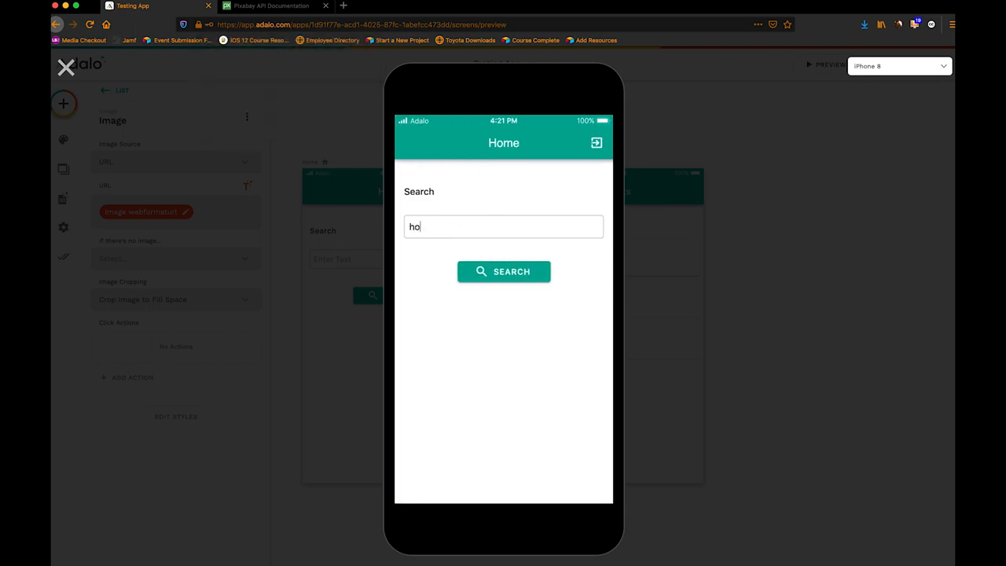
pyautogui.write('rses')
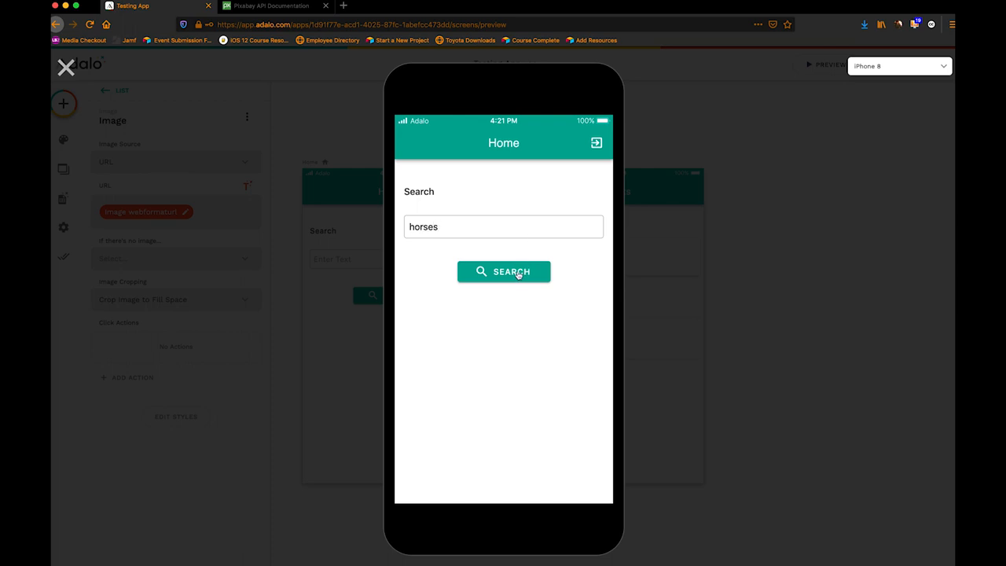
pyautogui.click(503, 270)
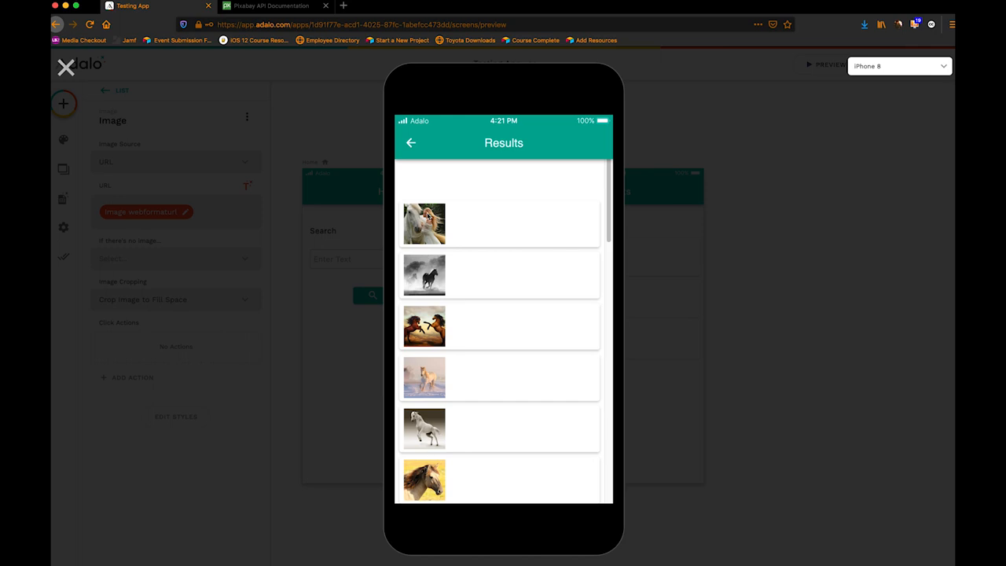
pyautogui.moveTo(506, 170)
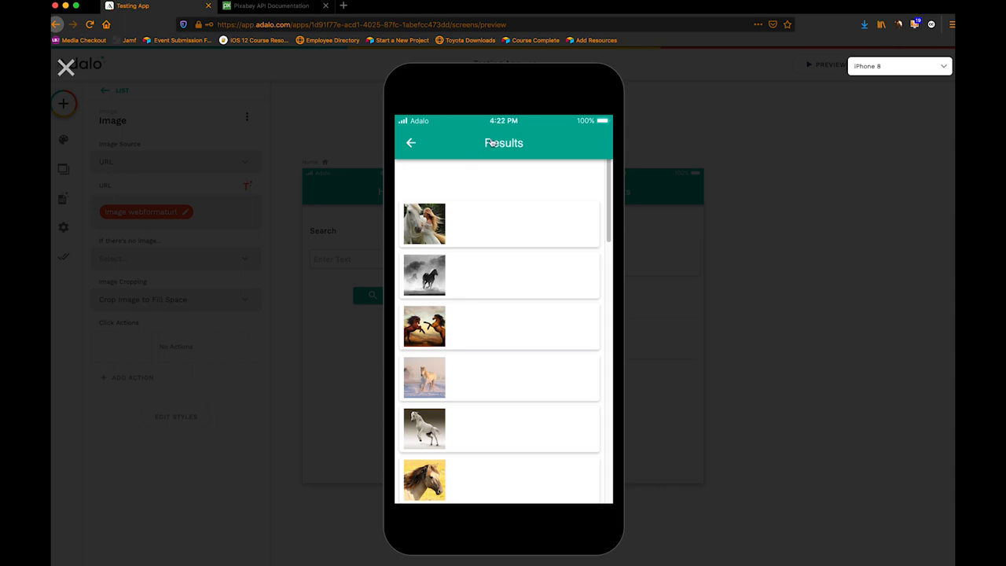
pyautogui.moveTo(443, 212)
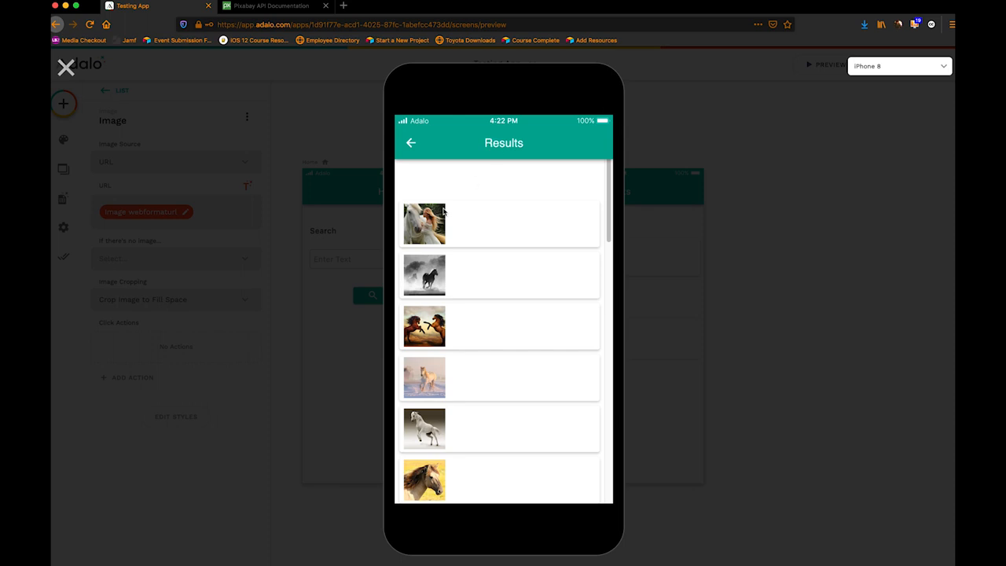
pyautogui.moveTo(449, 227)
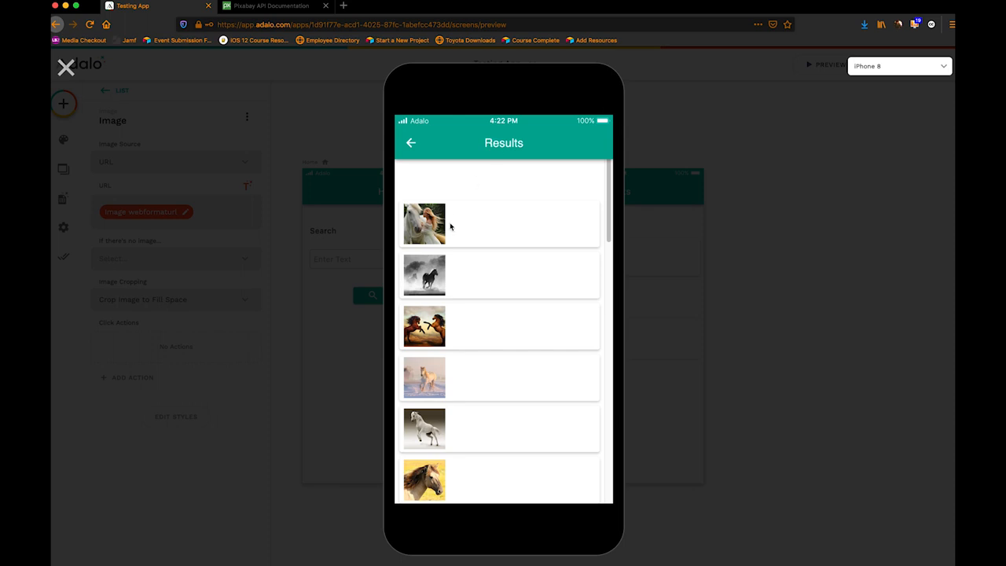
pyautogui.moveTo(452, 228)
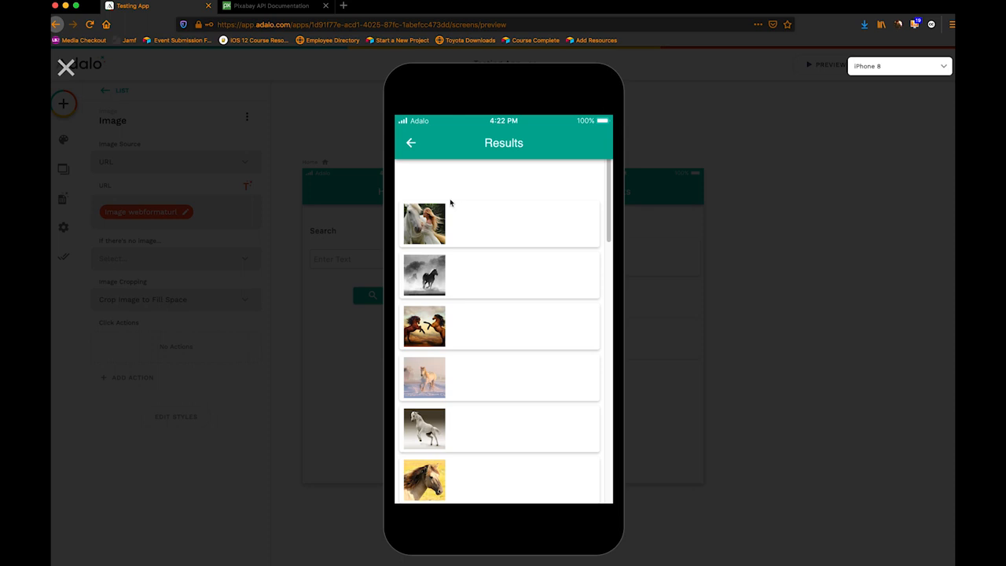
pyautogui.click(270, 6)
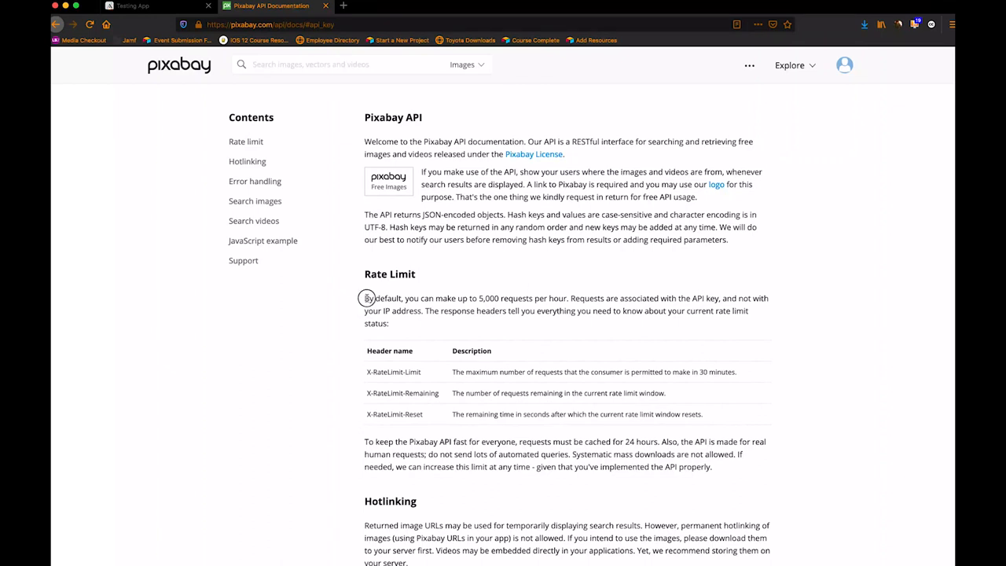
# Highlight the Rate Limit sentence stating 5,000 requests per hour by default.
pyautogui.moveTo(365, 298); pyautogui.dragTo(564, 299)
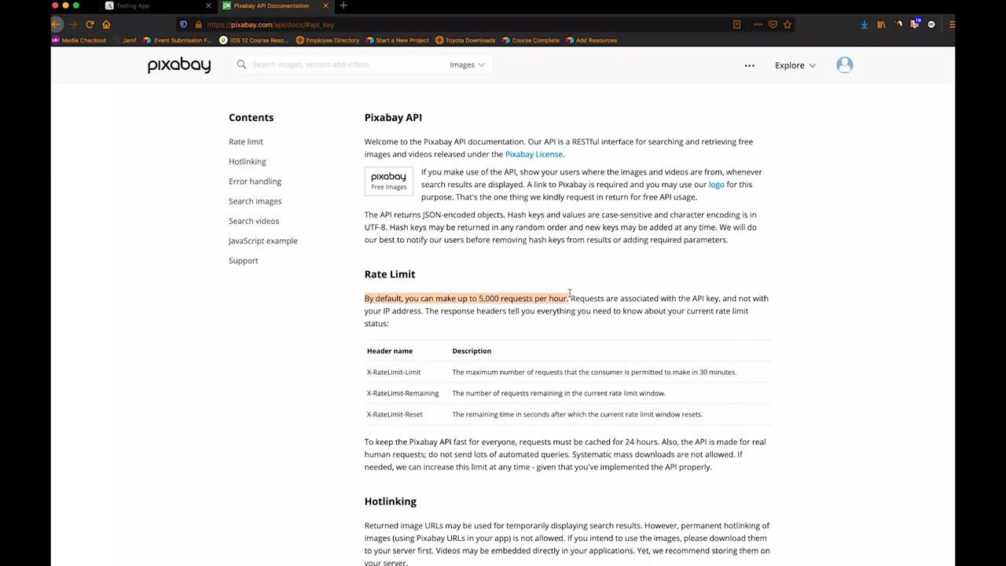
pyautogui.moveTo(714, 307)
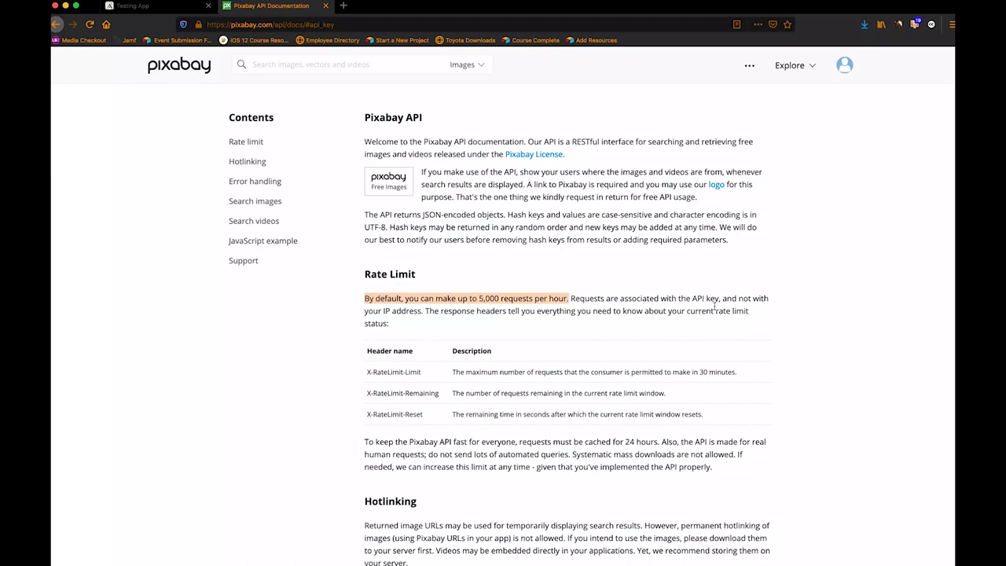